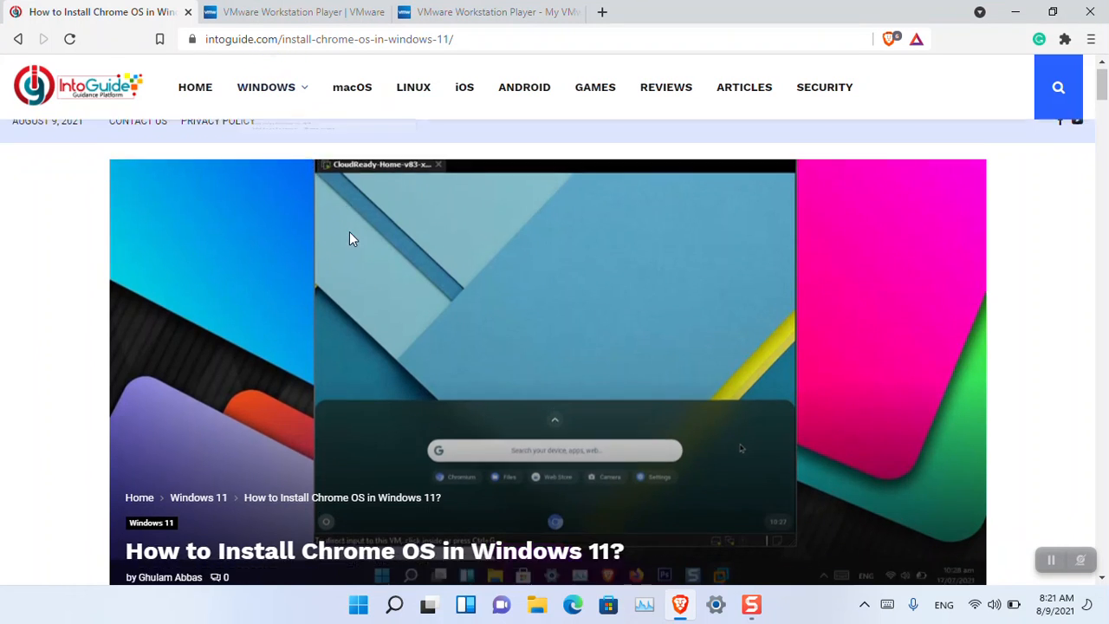
# Scroll the article past the table of contents to 'Step 1. Download the Required files'.
pyautogui.scroll(-3)
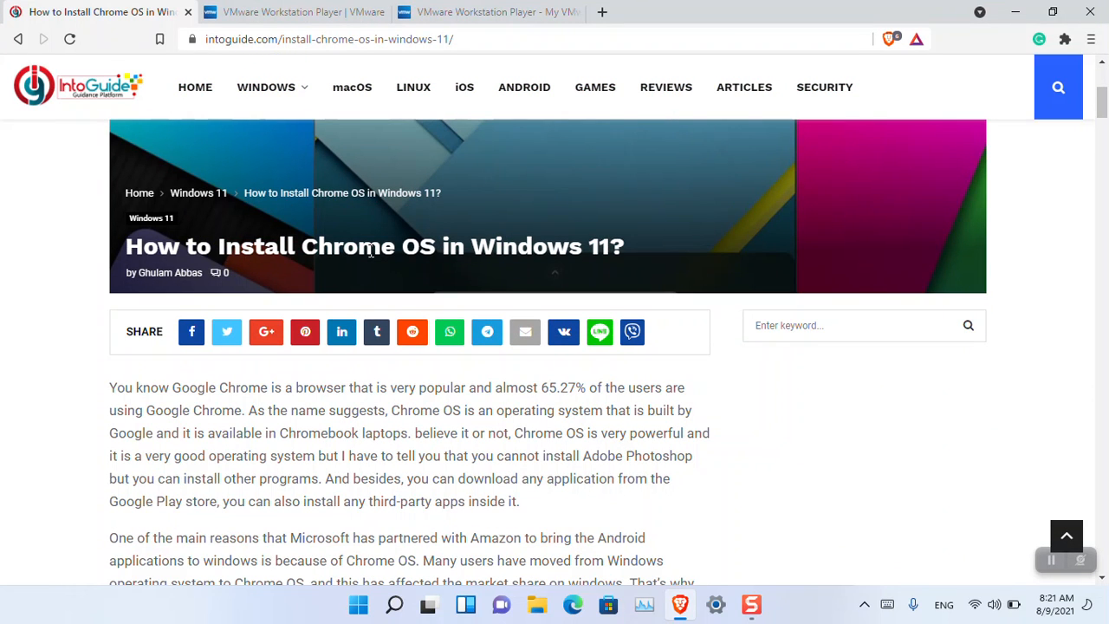
pyautogui.scroll(-3)
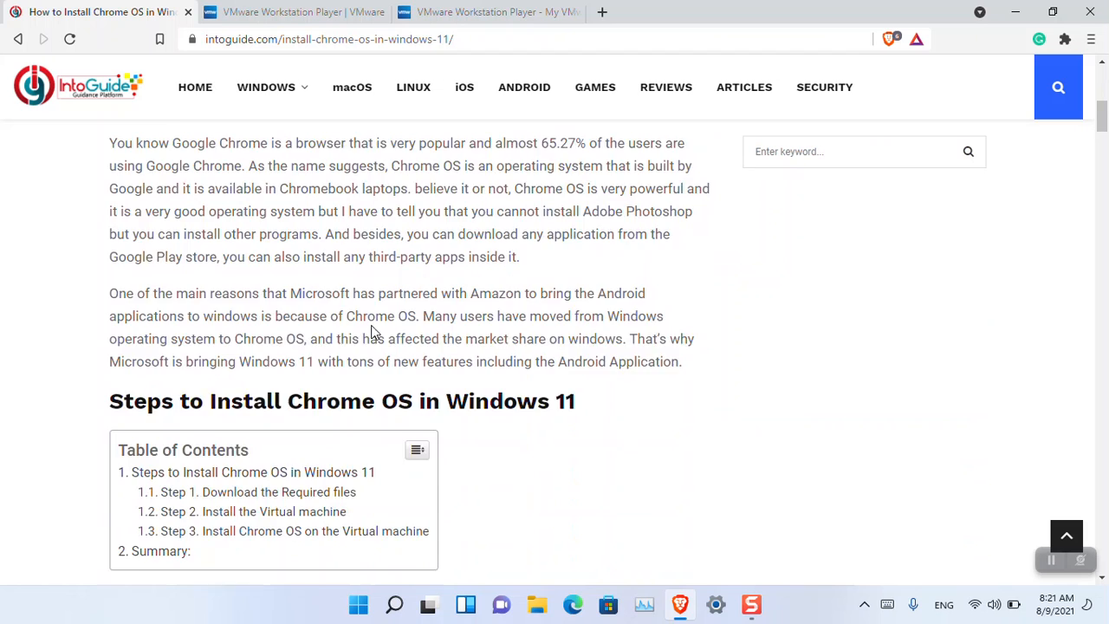
pyautogui.scroll(-3)
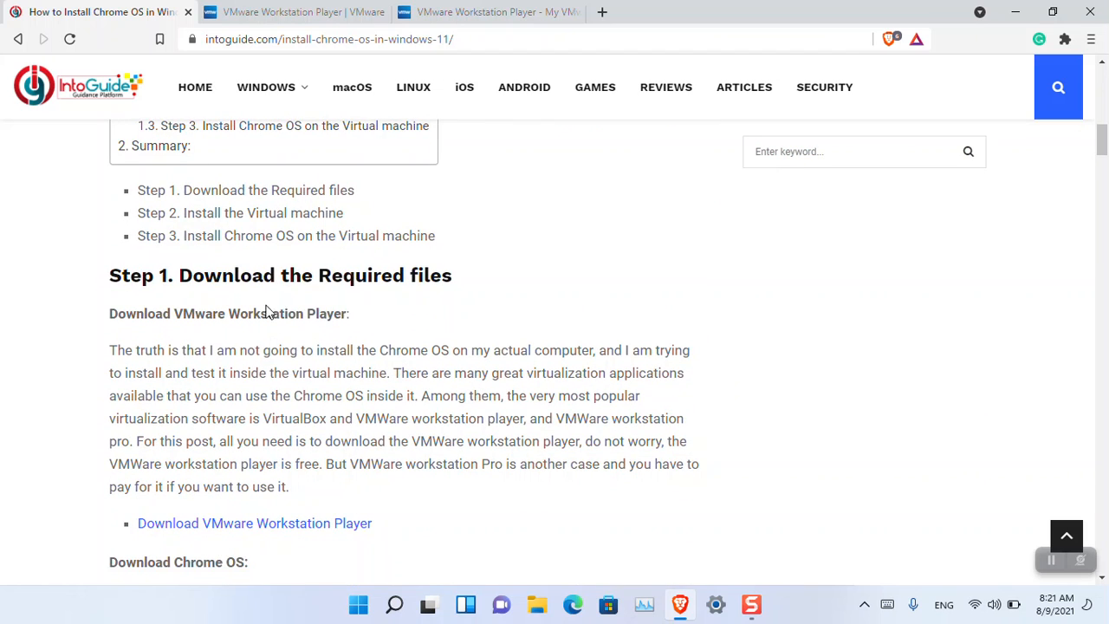
pyautogui.scroll(-3)
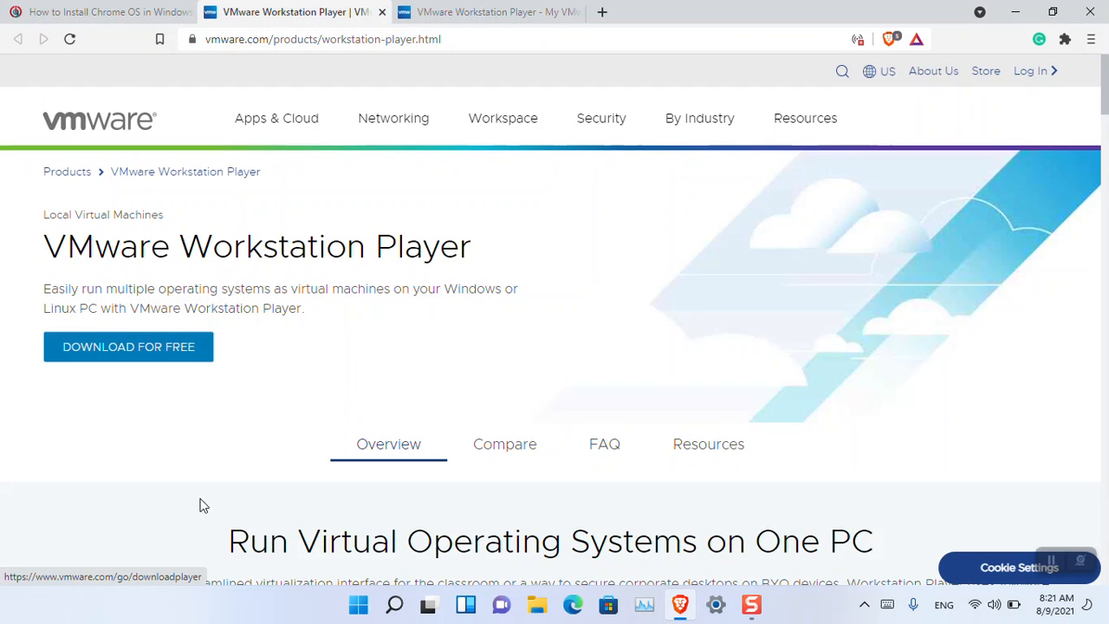
pyautogui.moveTo(128, 347)
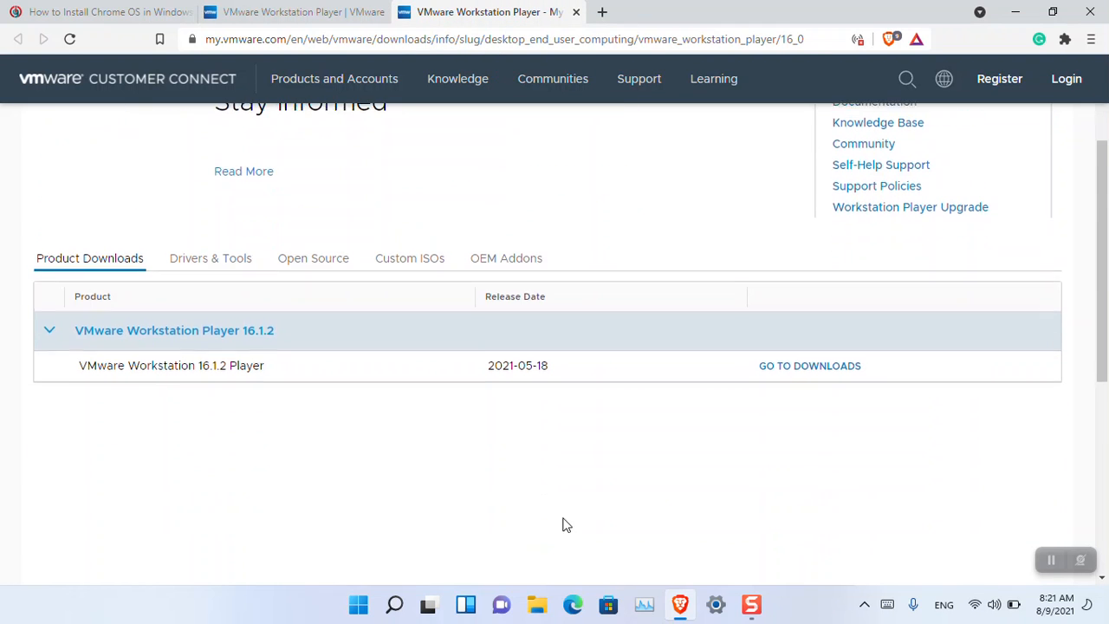
# Go to downloads for Workstation 16.1.2 Player and start the Windows 64-bit download.
pyautogui.click(809, 365)
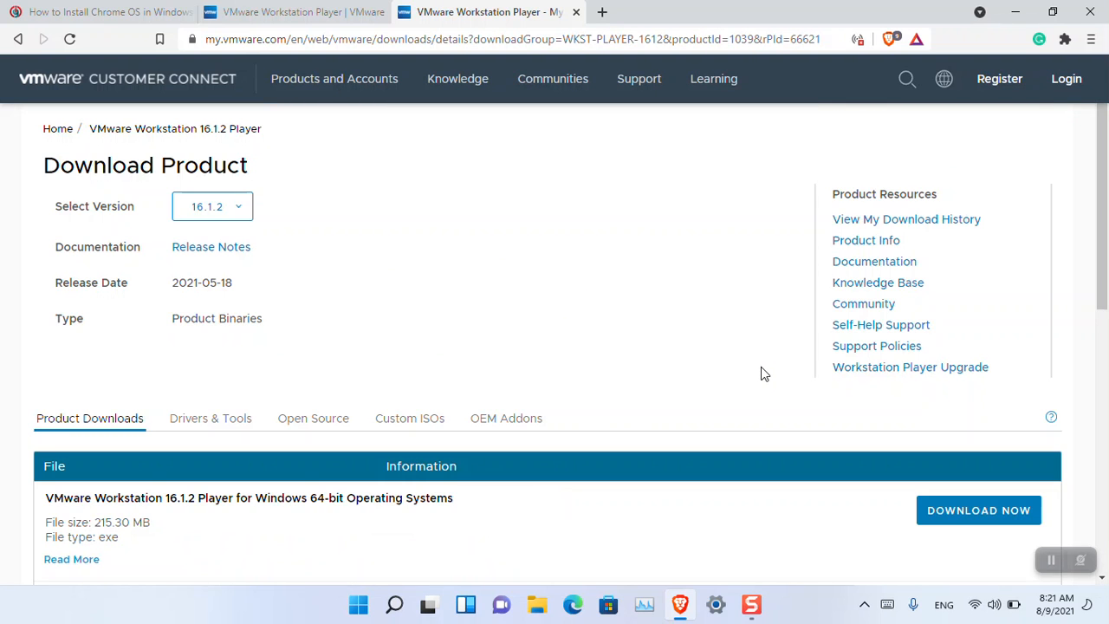
pyautogui.scroll(-3)
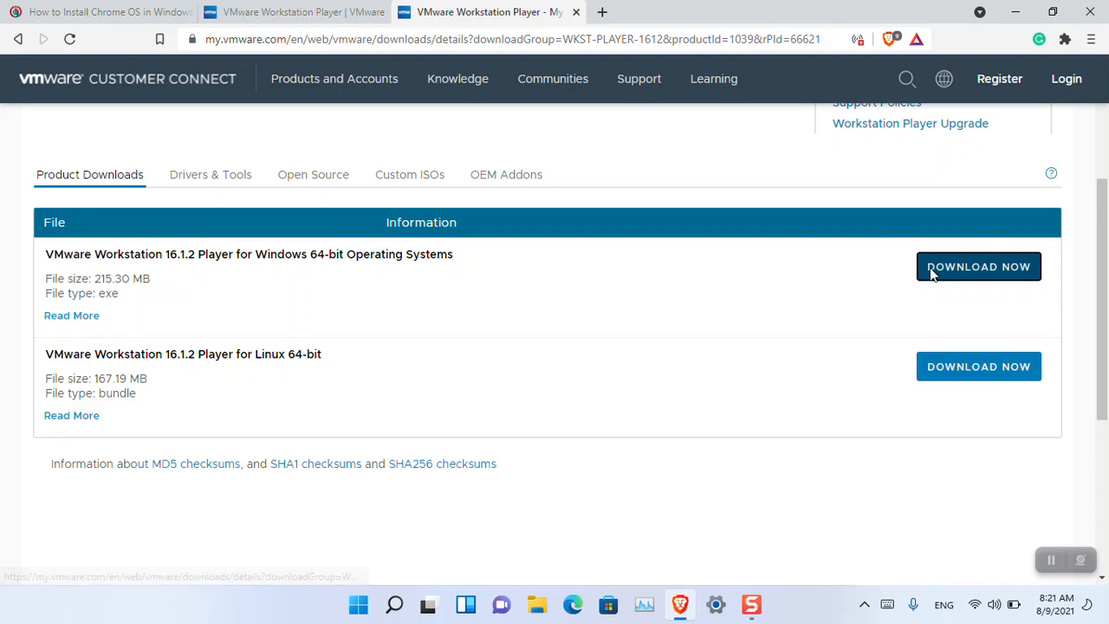
pyautogui.click(978, 266)
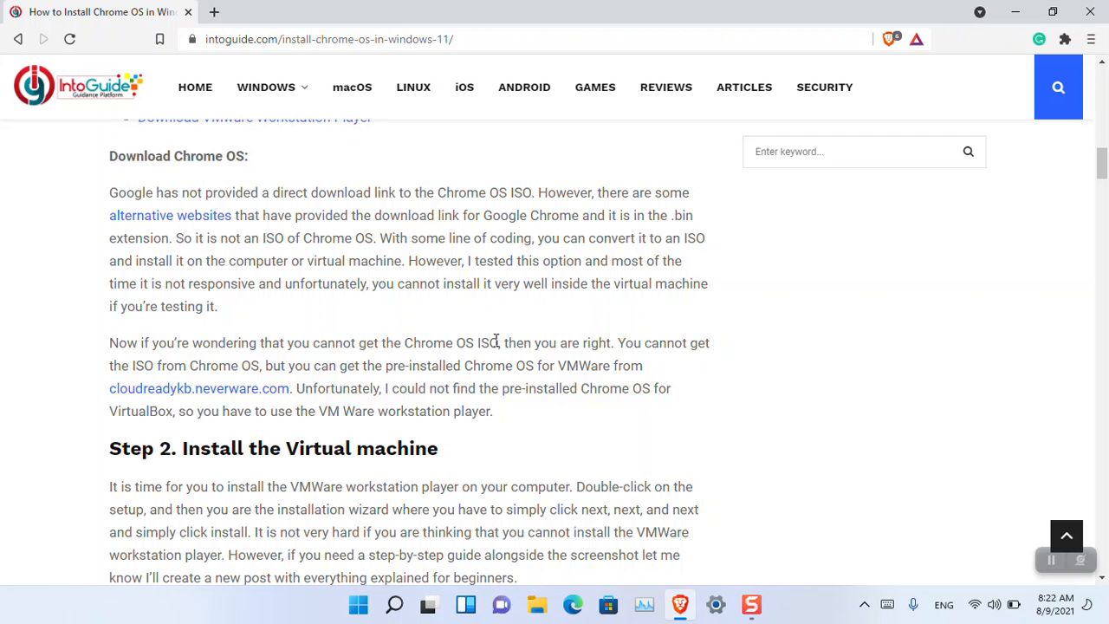
pyautogui.moveTo(215, 431)
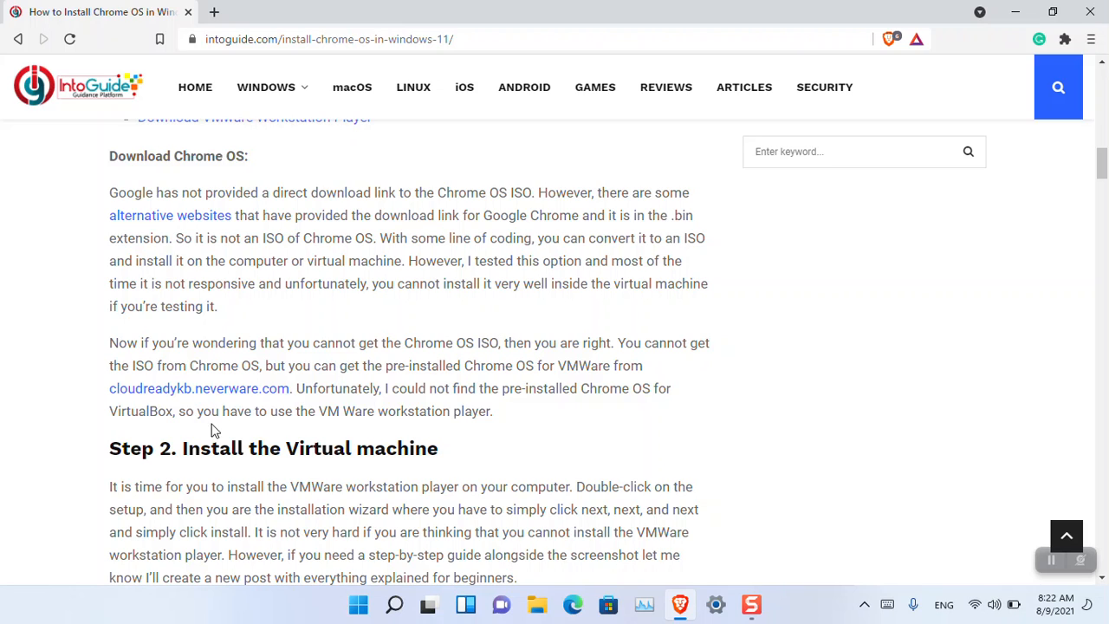
pyautogui.moveTo(223, 403)
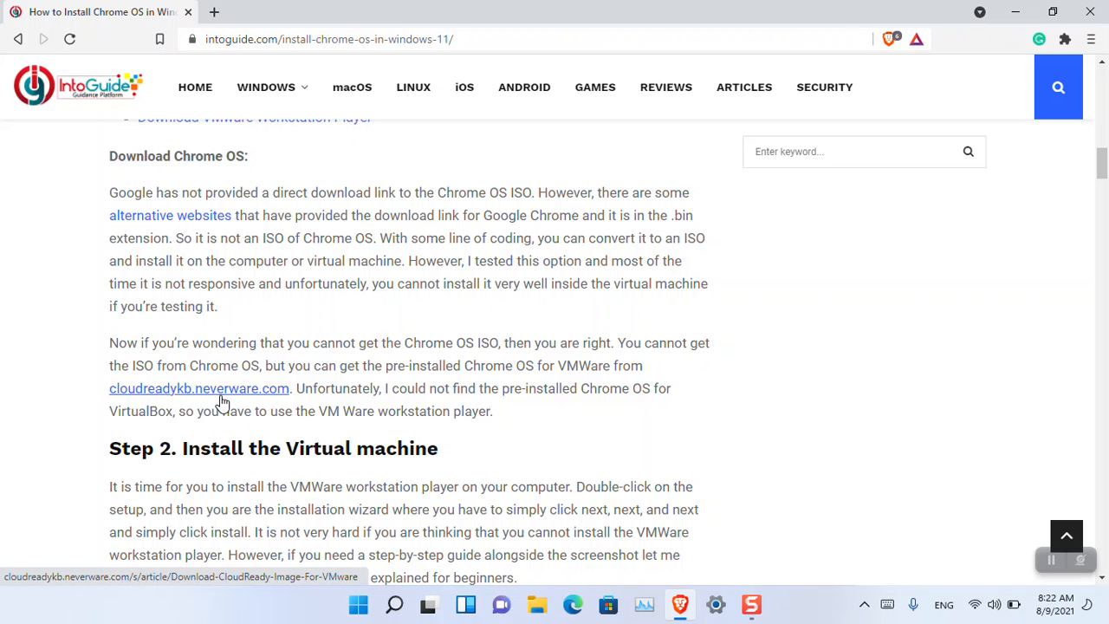
pyautogui.moveTo(223, 400)
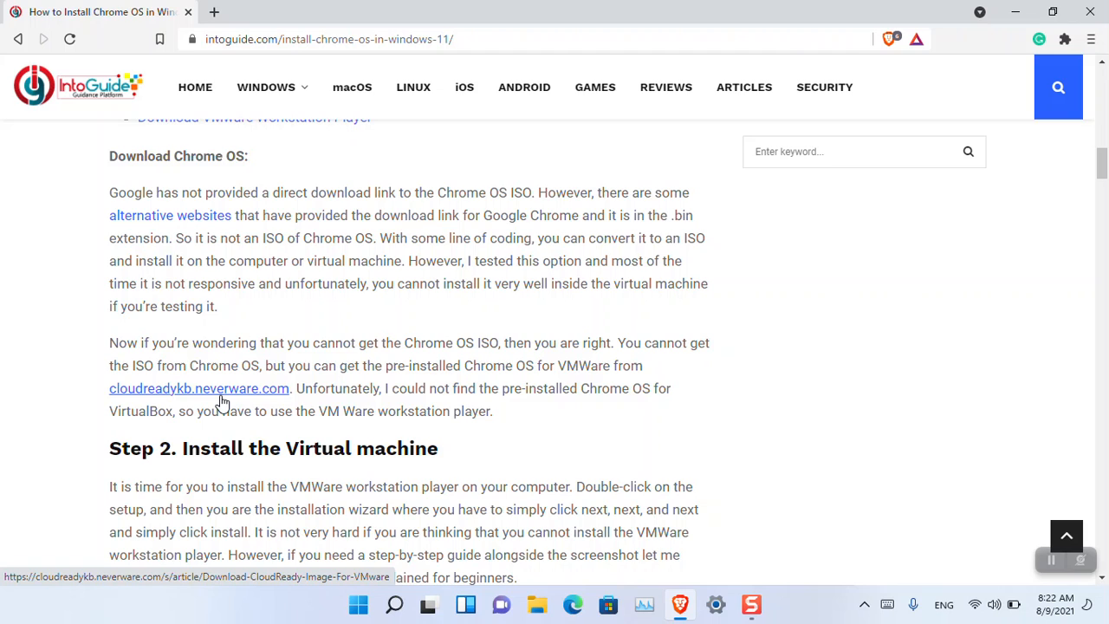
# Follow the cloudreadykb.neverware.com link in the Download Chrome OS paragraph.
pyautogui.click(198, 388)
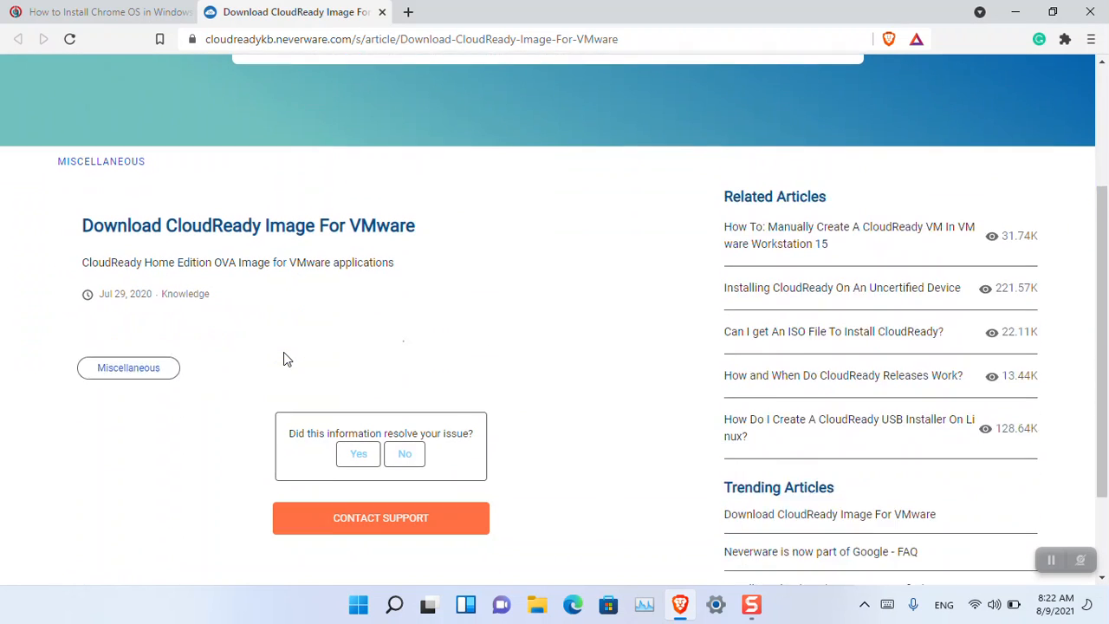
# Request the v83 (64bit) CloudReady Home Edition OVA file, then cancel the Save As prompt.
pyautogui.scroll(-3)
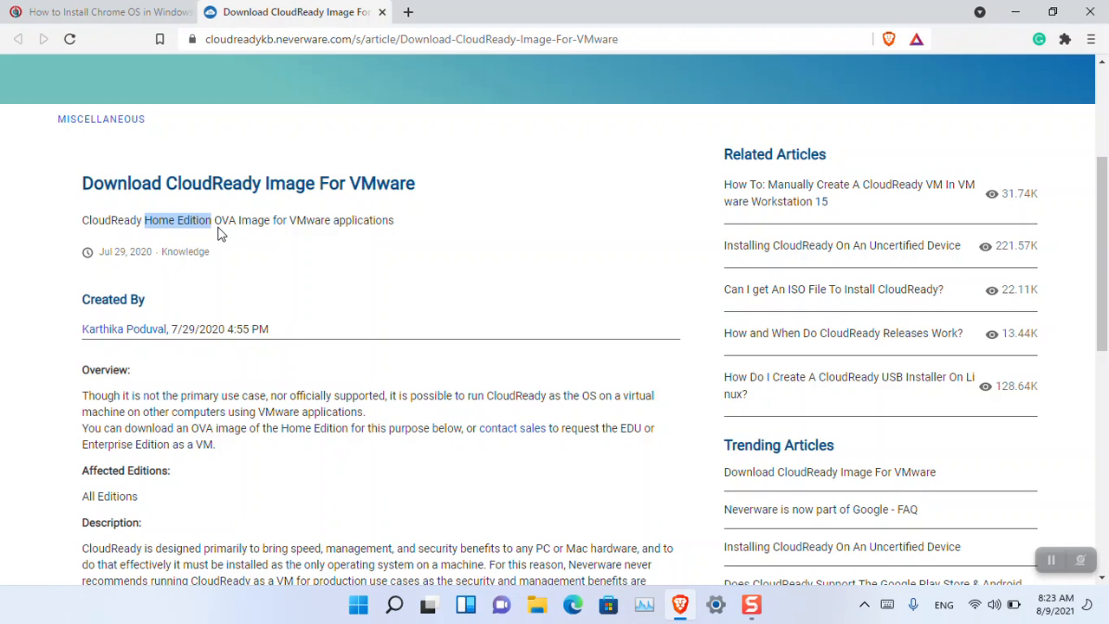
pyautogui.moveTo(244, 266)
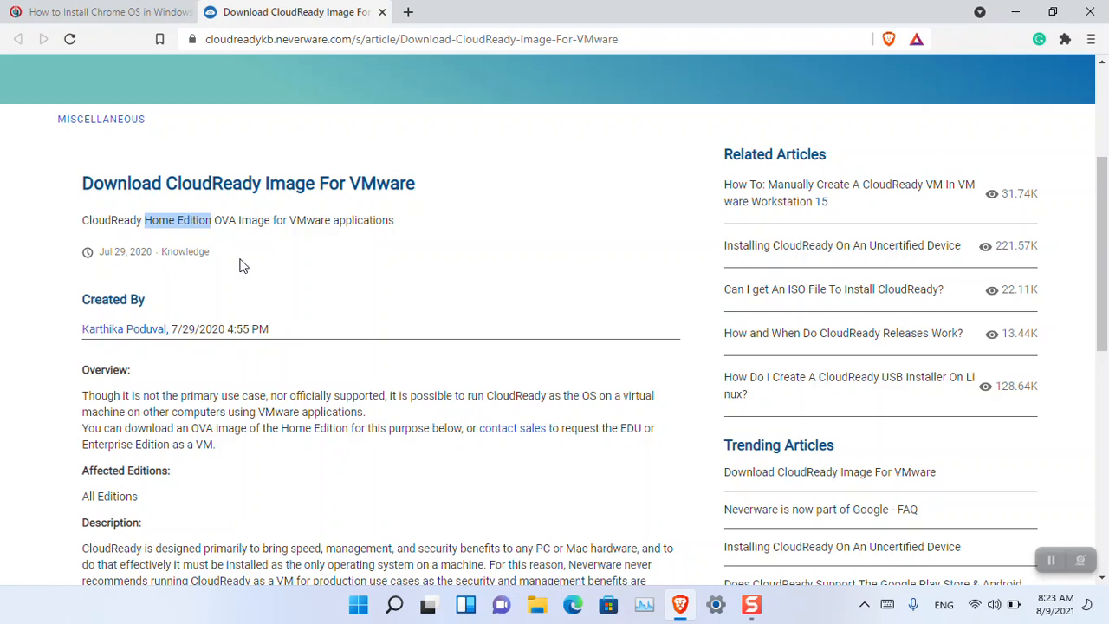
pyautogui.scroll(-3)
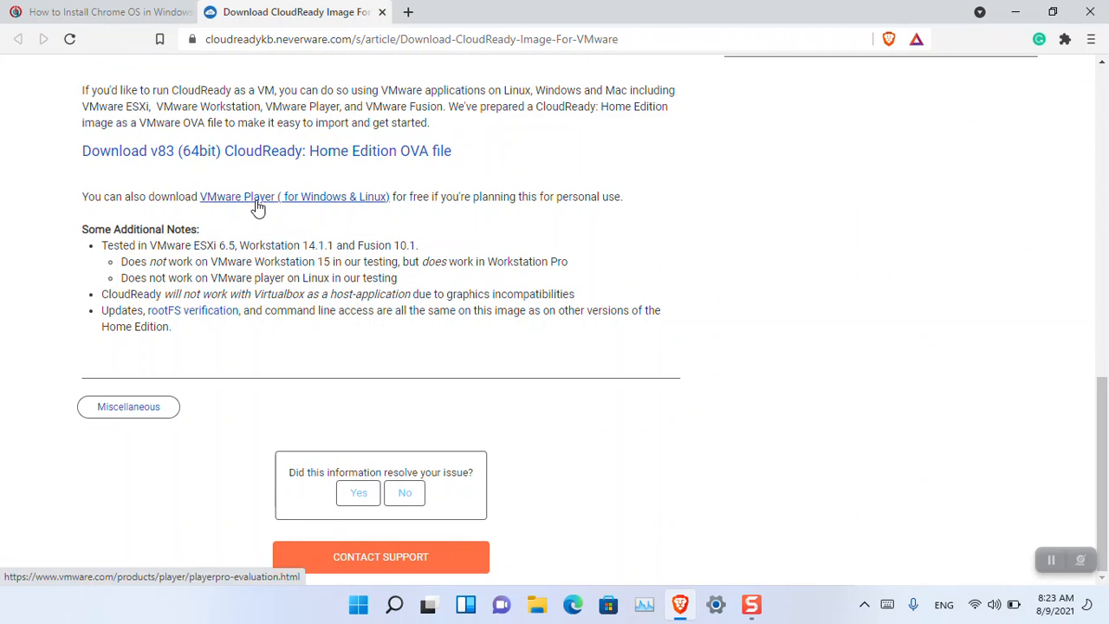
pyautogui.moveTo(154, 151)
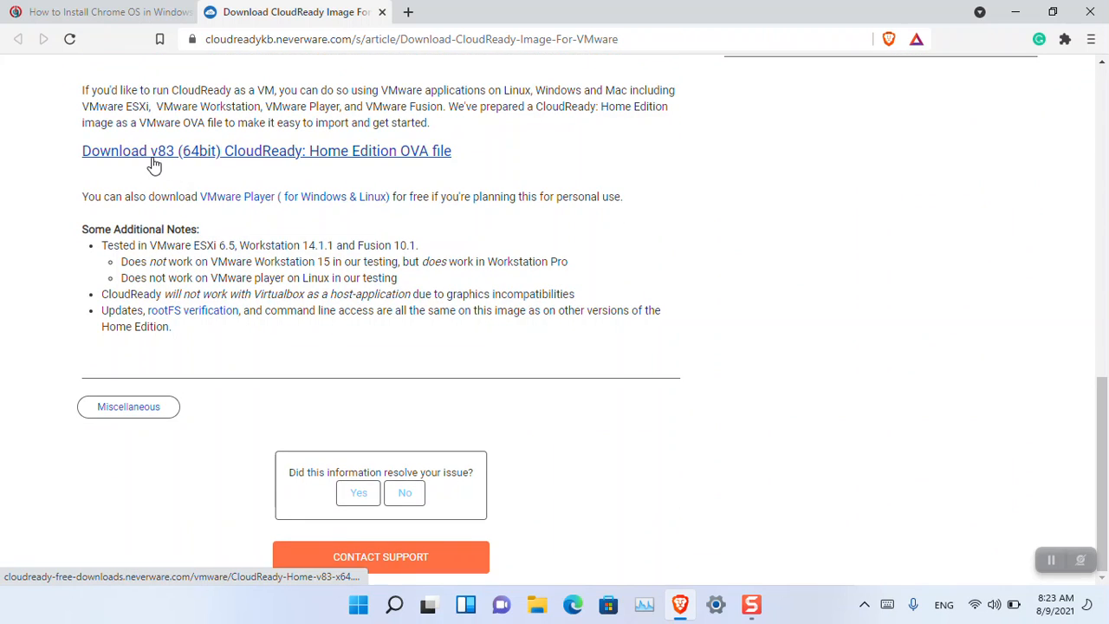
pyautogui.moveTo(240, 163)
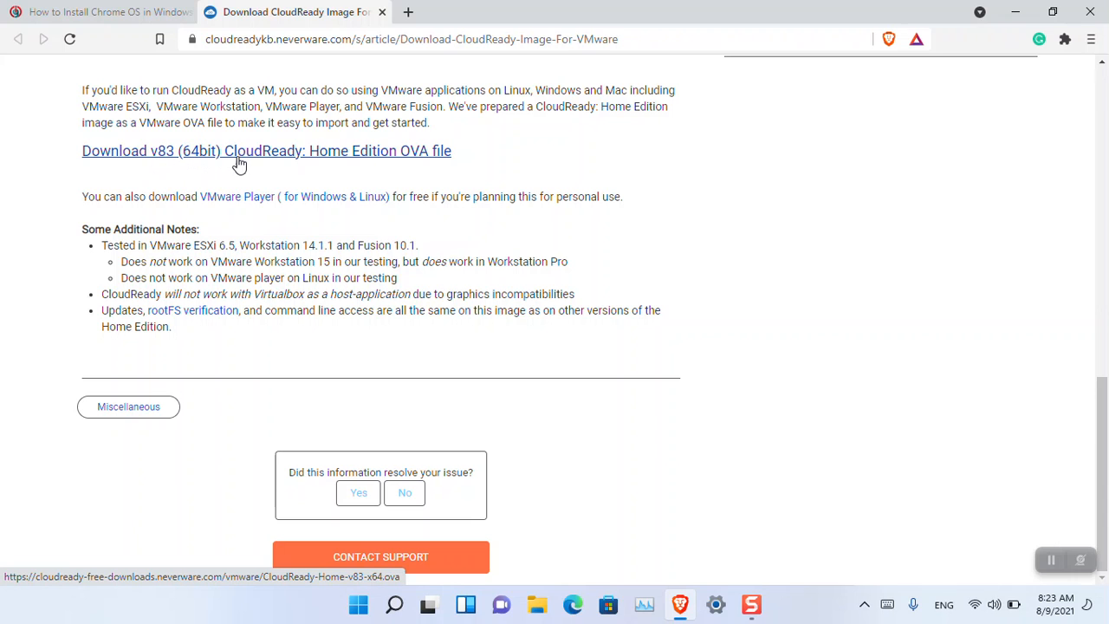
pyautogui.click(266, 149)
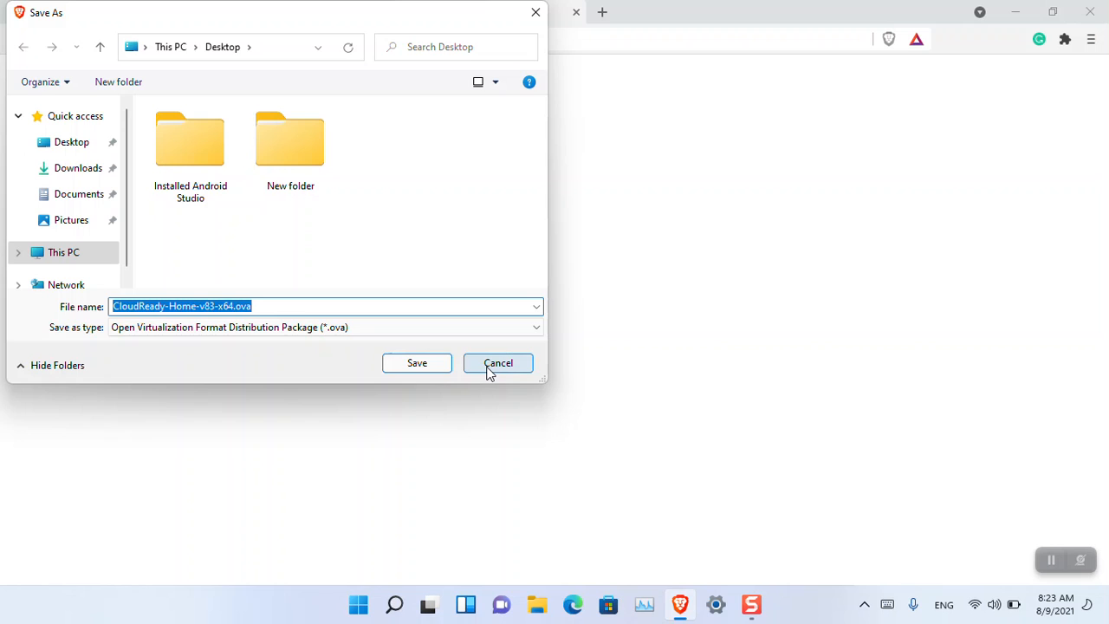
pyautogui.click(498, 362)
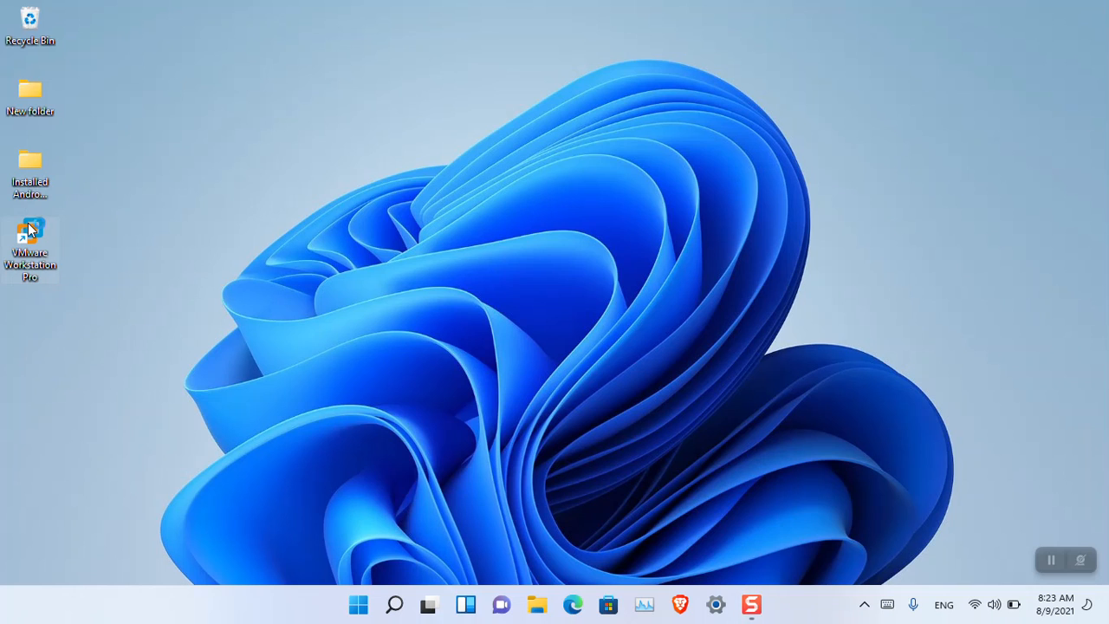
pyautogui.moveTo(30, 234)
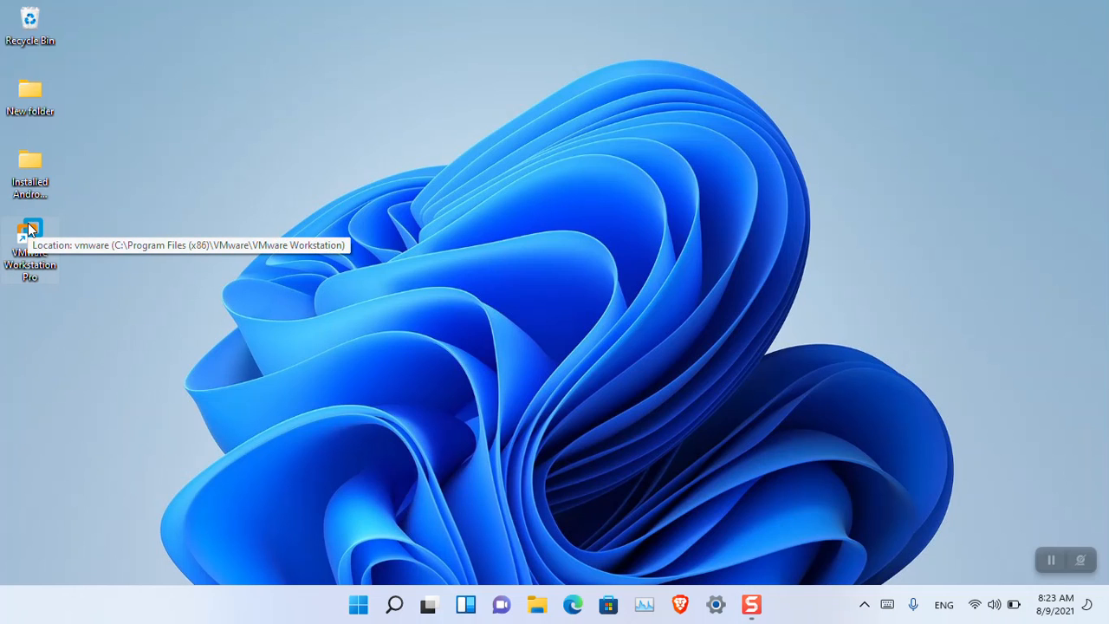
# Launch VMware Workstation Pro from the desktop shortcut and maximize its window.
pyautogui.doubleClick(29, 238)
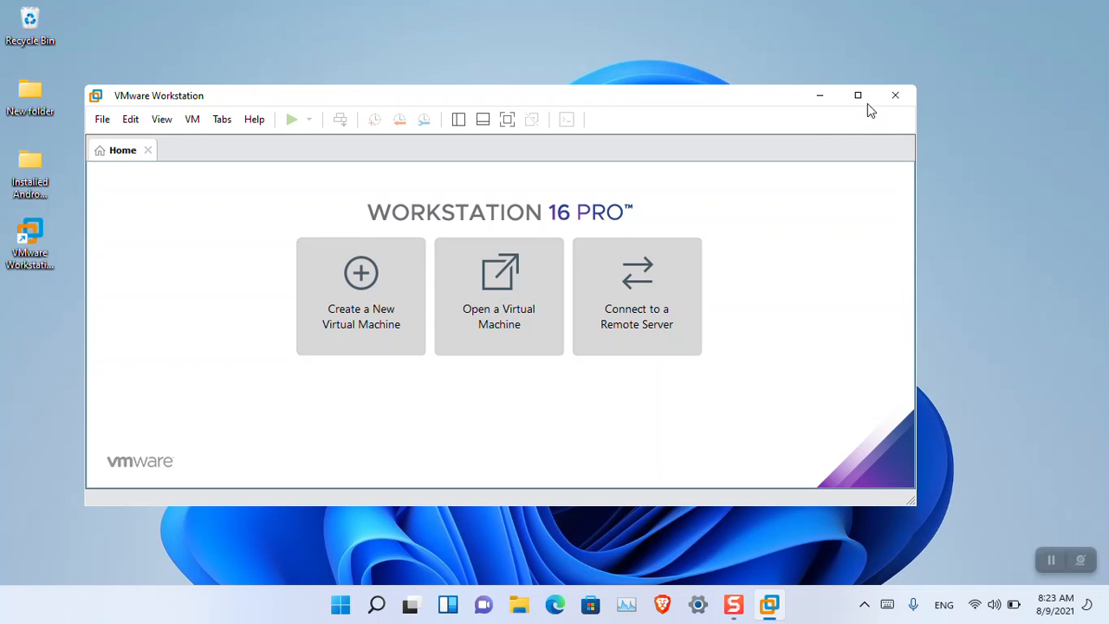
pyautogui.click(858, 95)
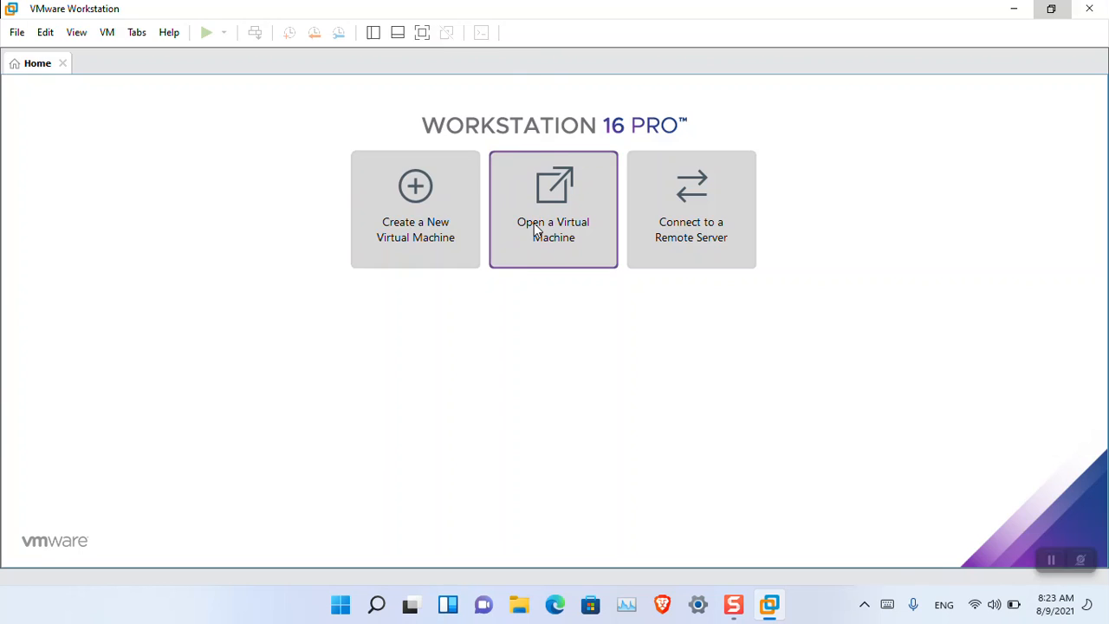
# Open a virtual machine, view as large icons, and choose CloudReady-Home-v83-x64.ova in the Chrome OS folder.
pyautogui.click(553, 208)
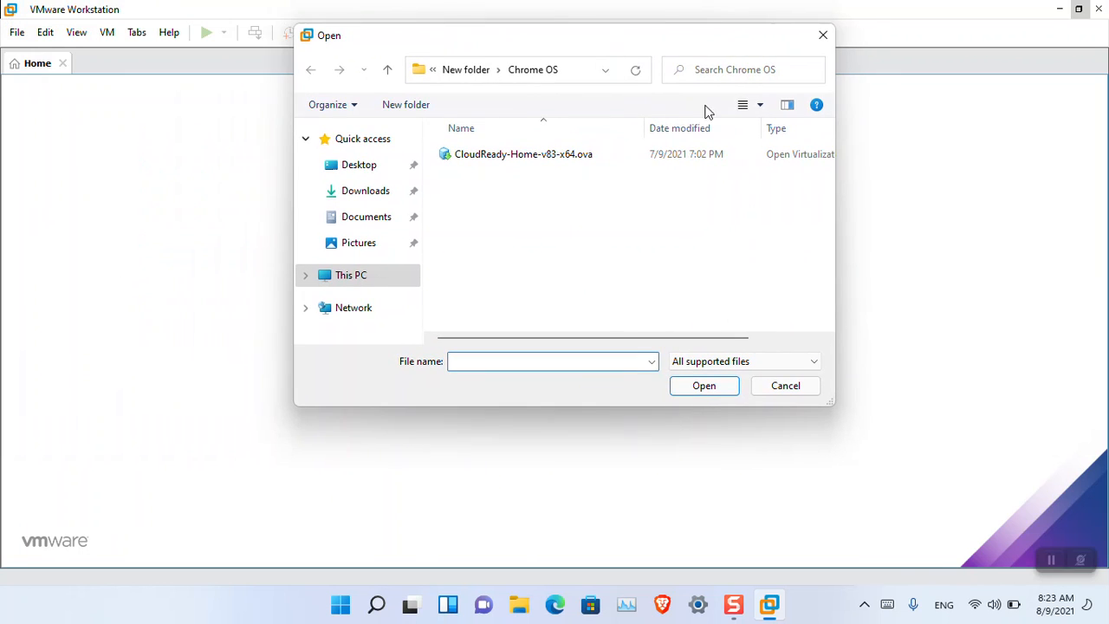
pyautogui.click(760, 105)
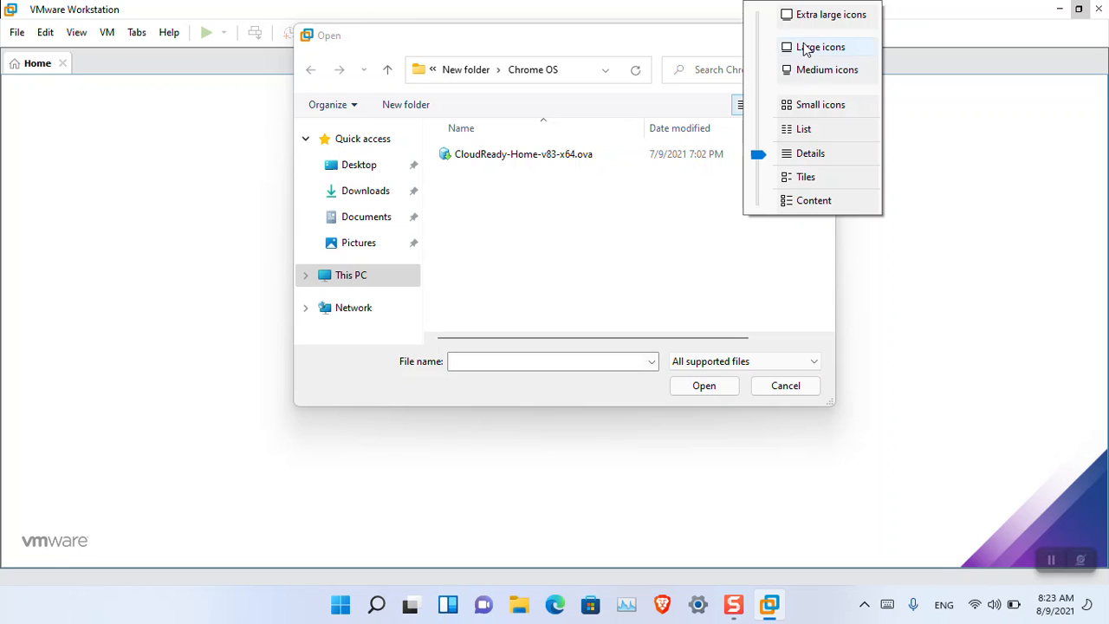
pyautogui.click(820, 47)
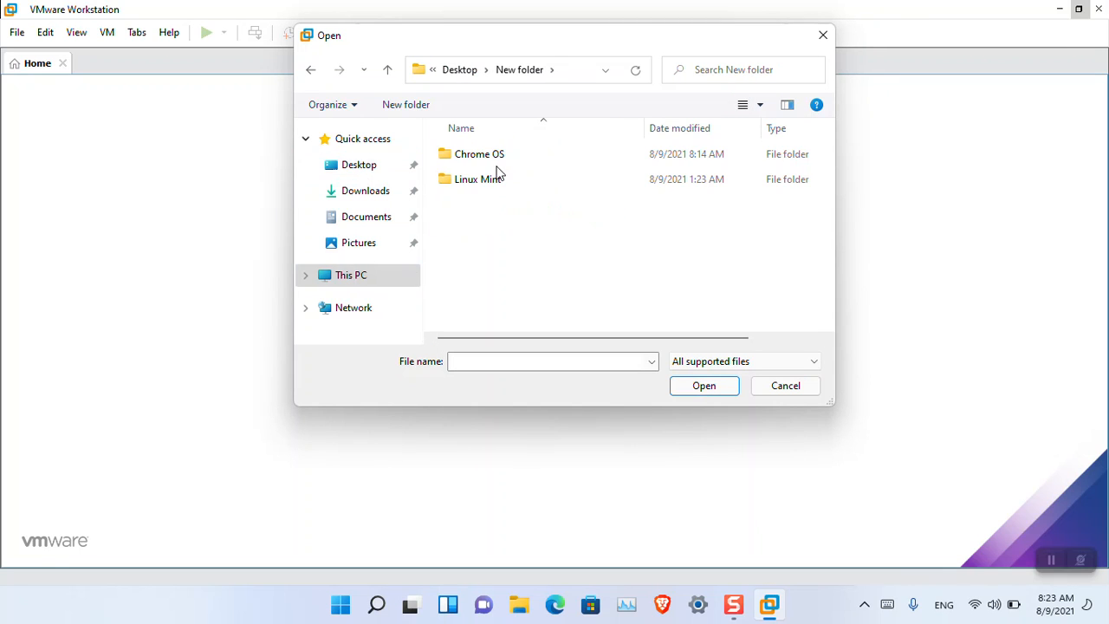
pyautogui.doubleClick(479, 153)
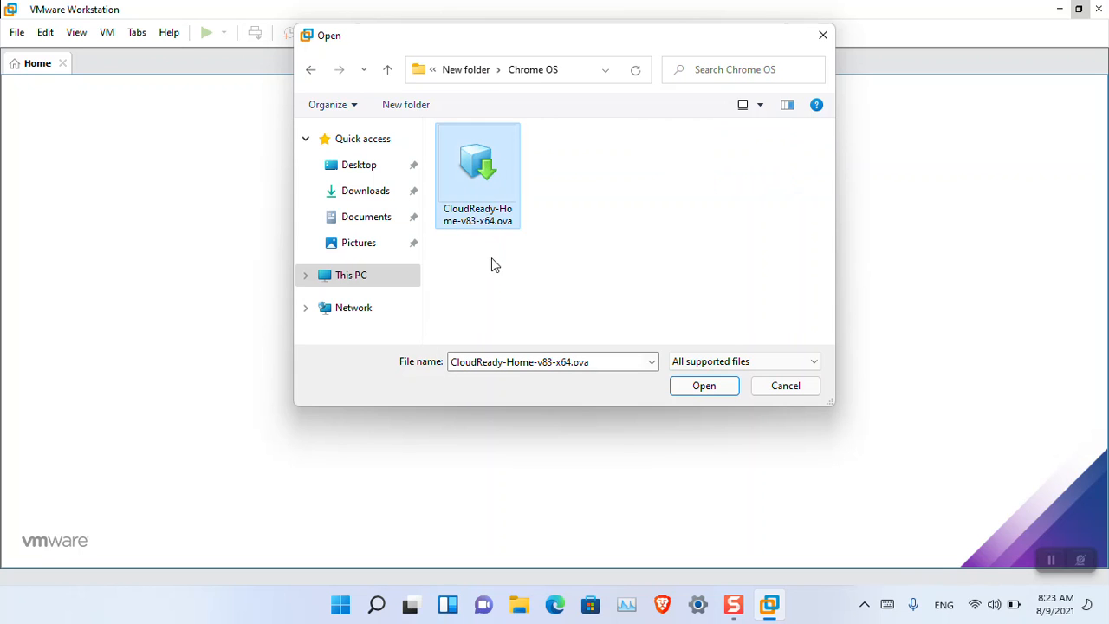
pyautogui.click(703, 385)
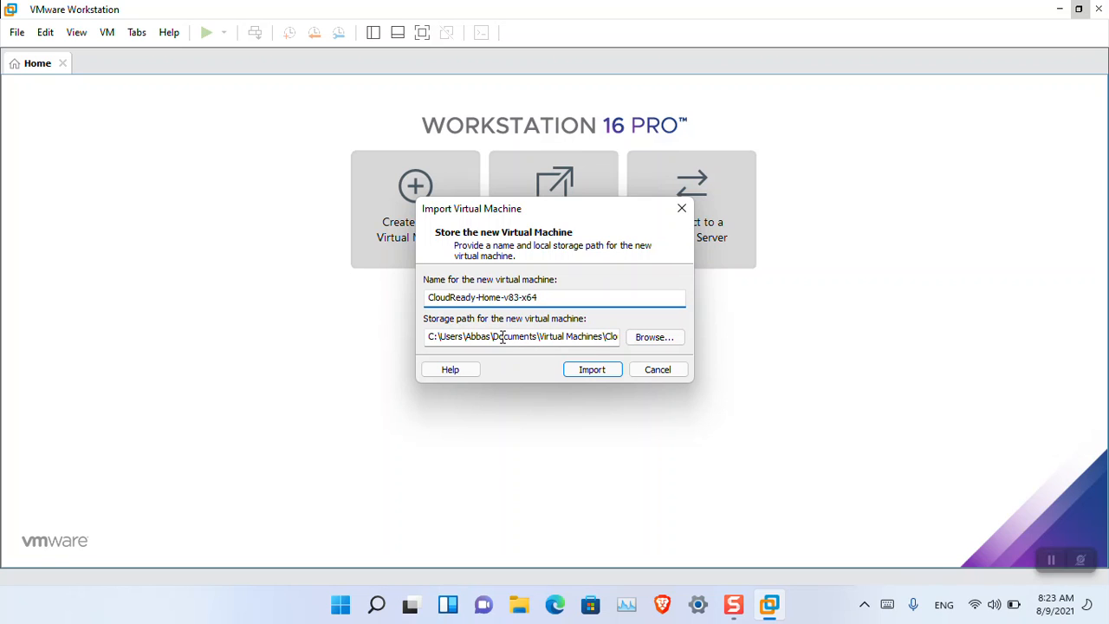
# Set storage to a new folder under Desktop\New folder\Chrome OS and import the machine.
pyautogui.doubleClick(511, 336)
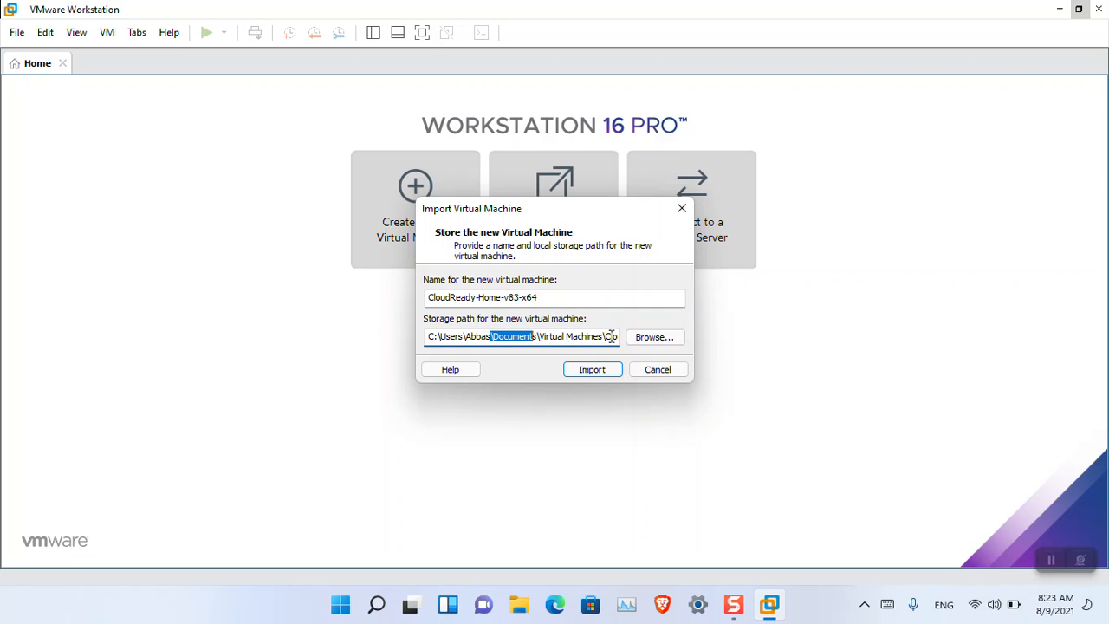
pyautogui.click(654, 336)
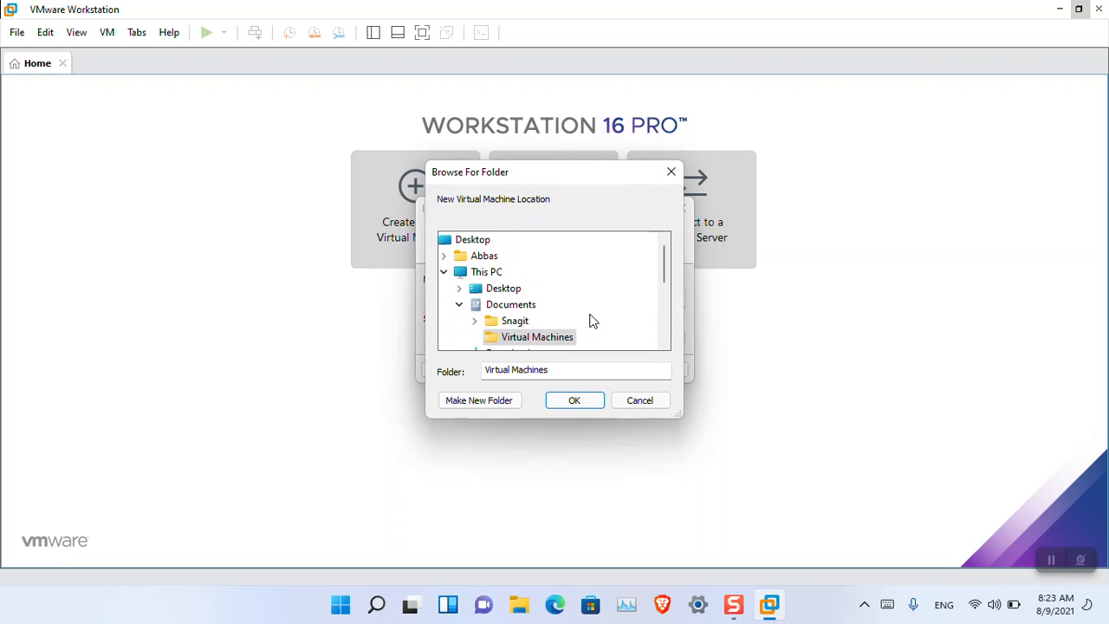
pyautogui.click(472, 239)
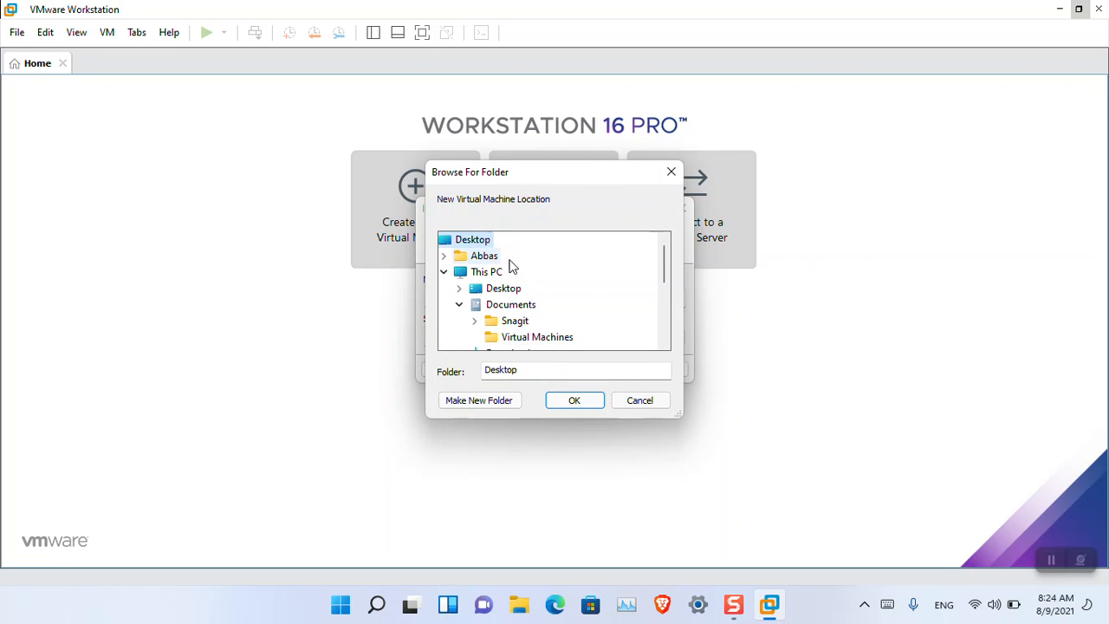
pyautogui.scroll(-3)
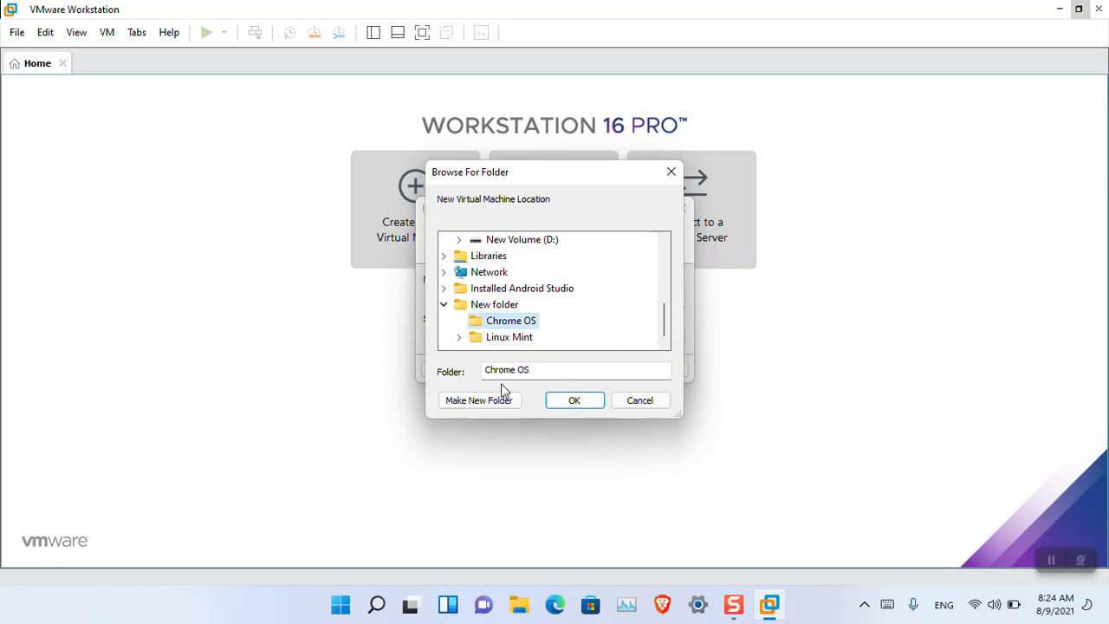
pyautogui.click(478, 399)
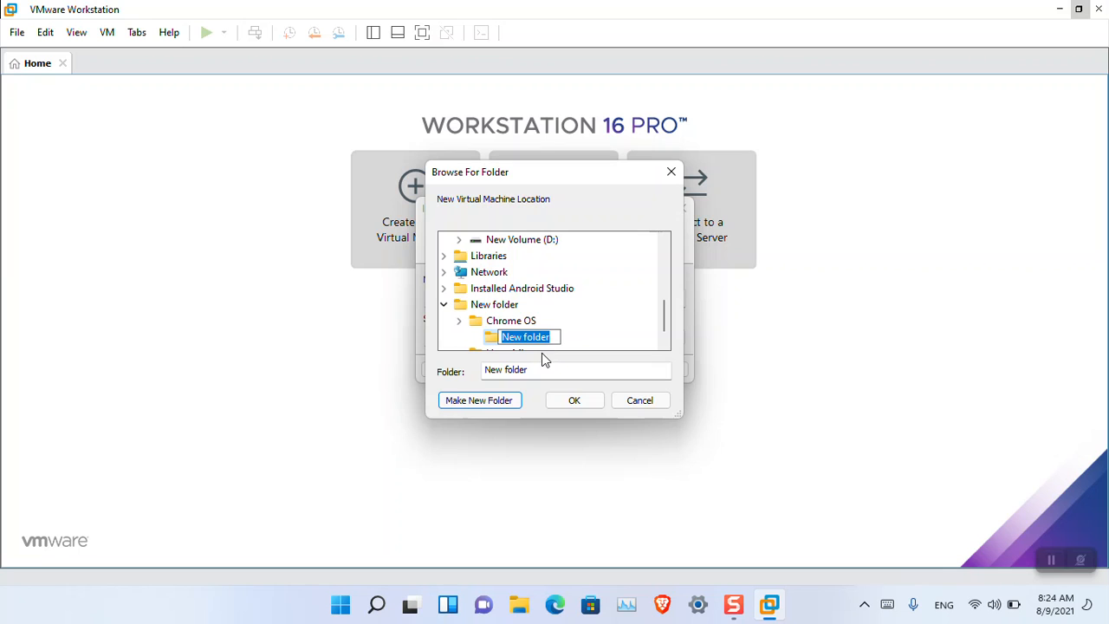
pyautogui.click(573, 399)
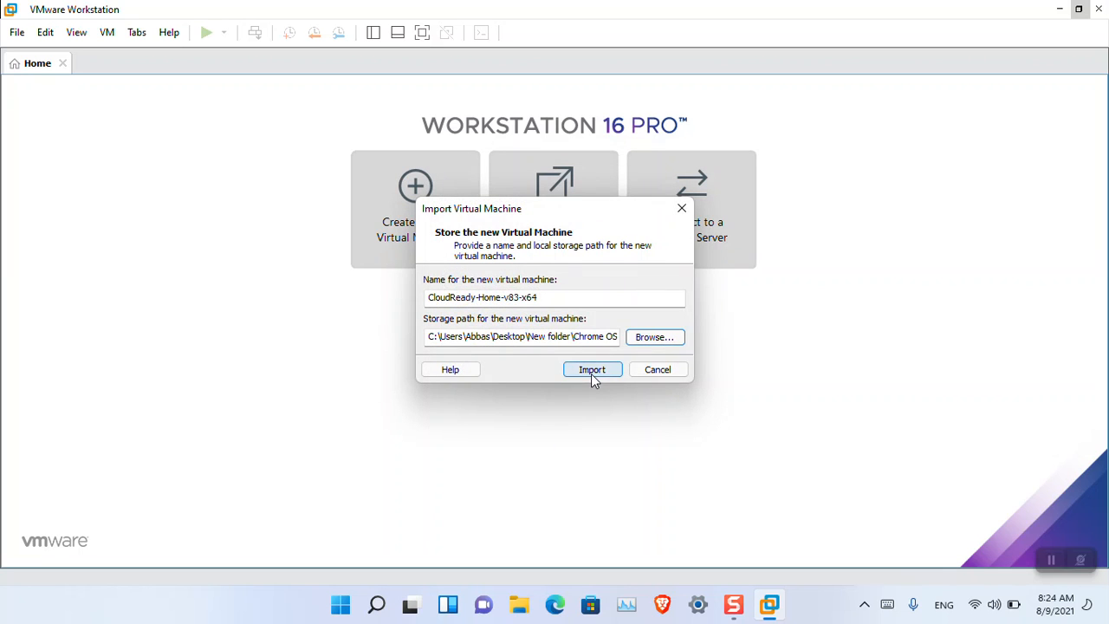
pyautogui.click(591, 369)
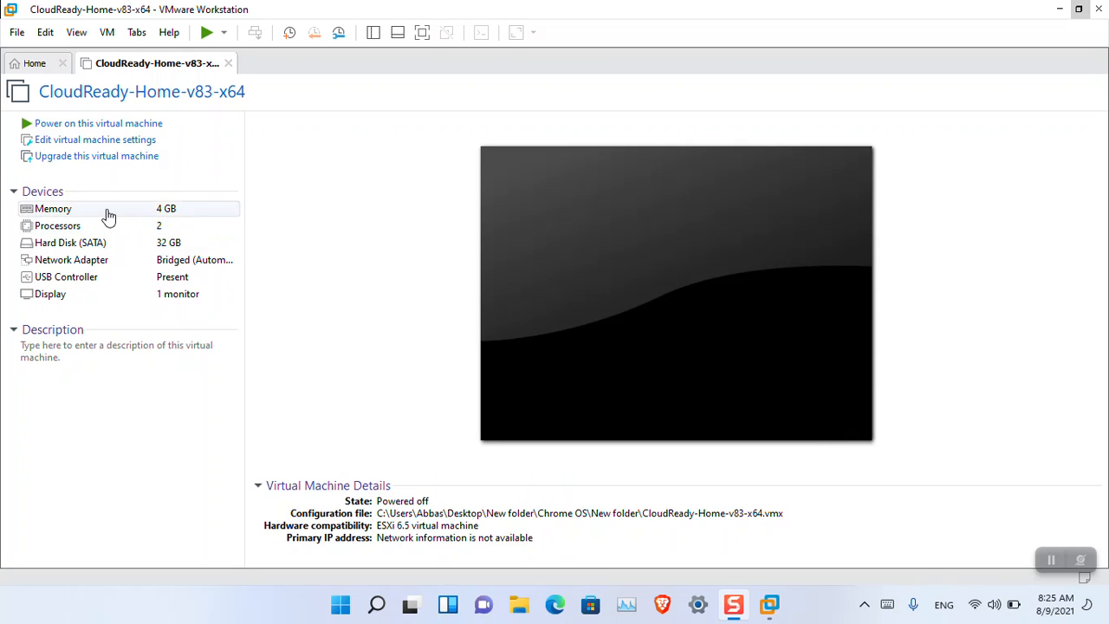
pyautogui.moveTo(138, 234)
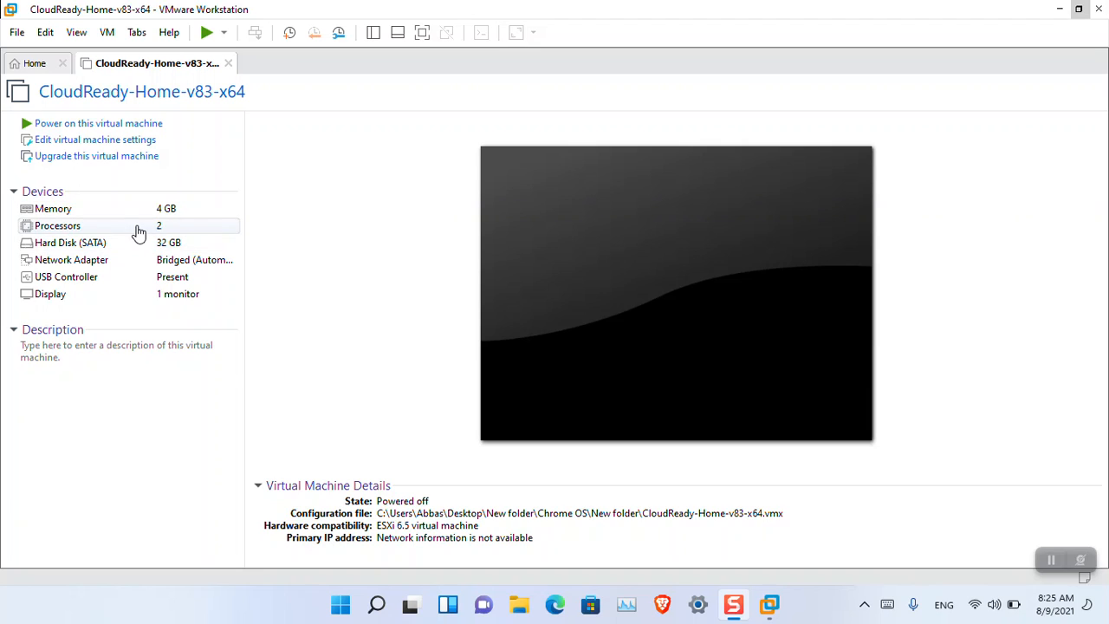
pyautogui.moveTo(135, 250)
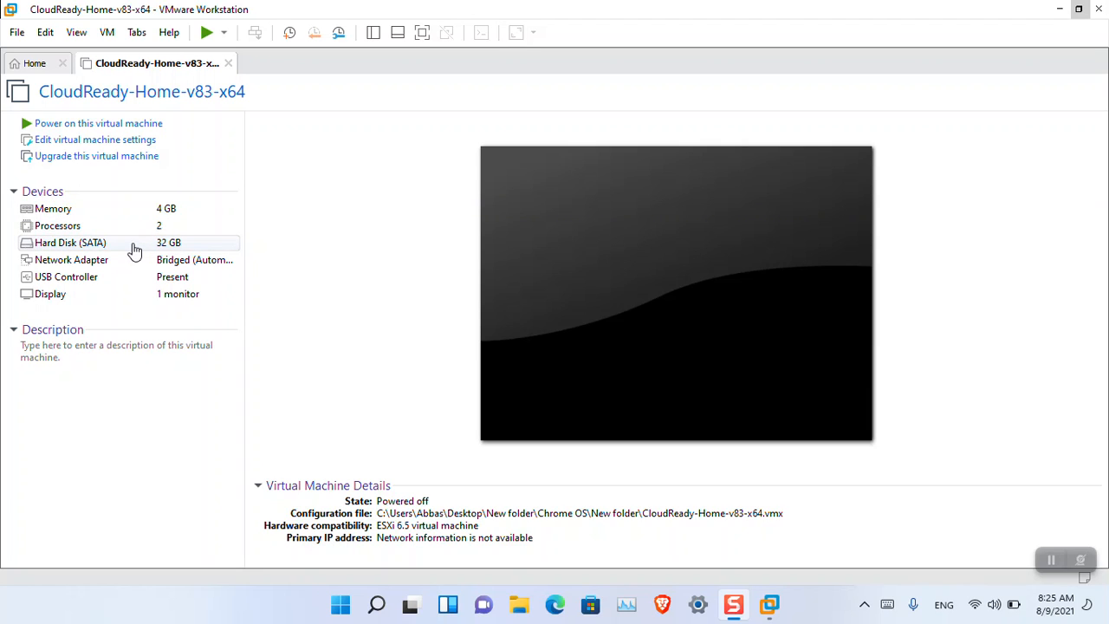
pyautogui.moveTo(135, 264)
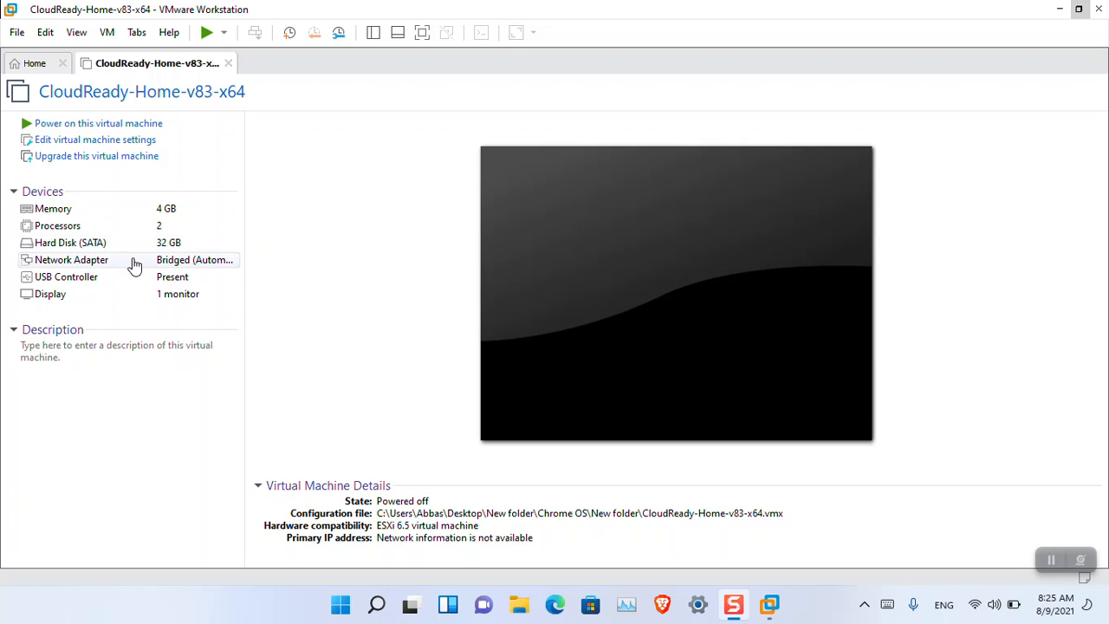
pyautogui.moveTo(42, 191)
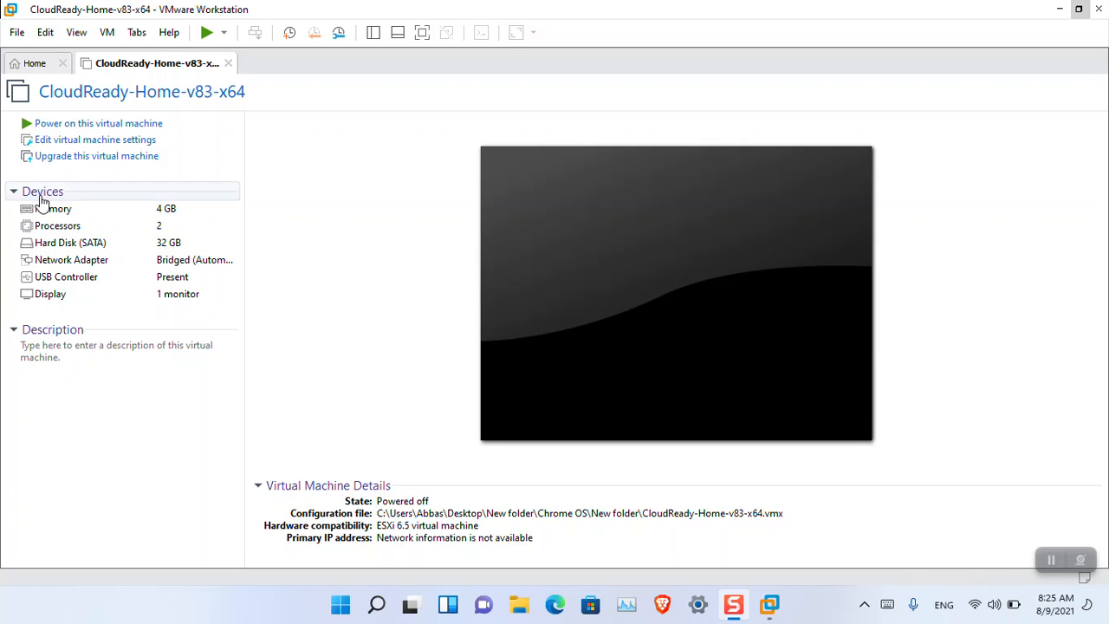
pyautogui.moveTo(103, 162)
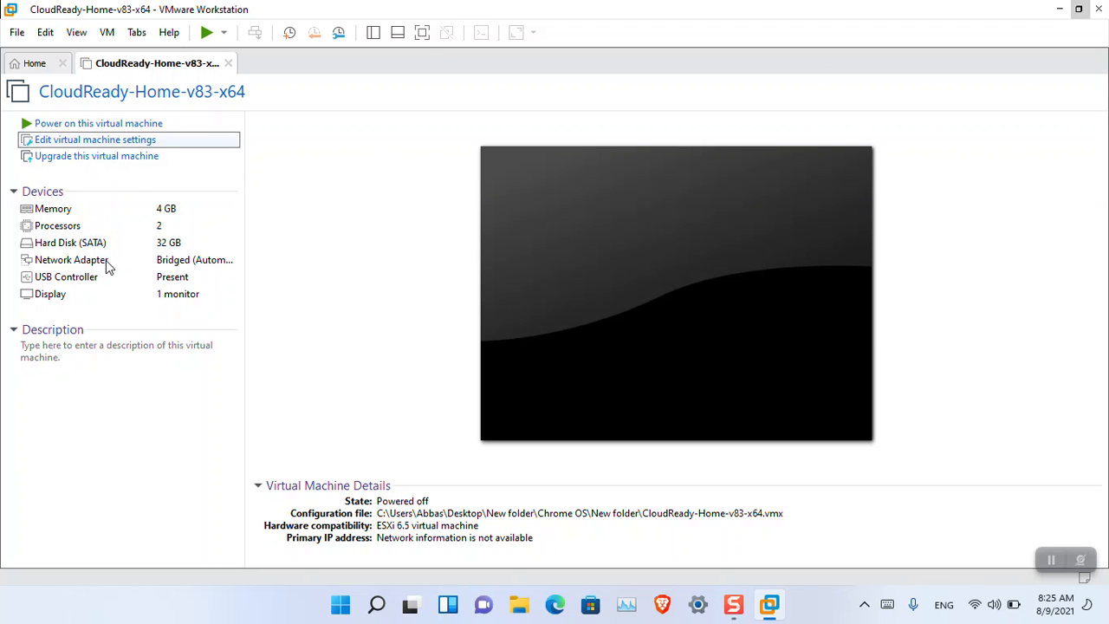
pyautogui.click(95, 140)
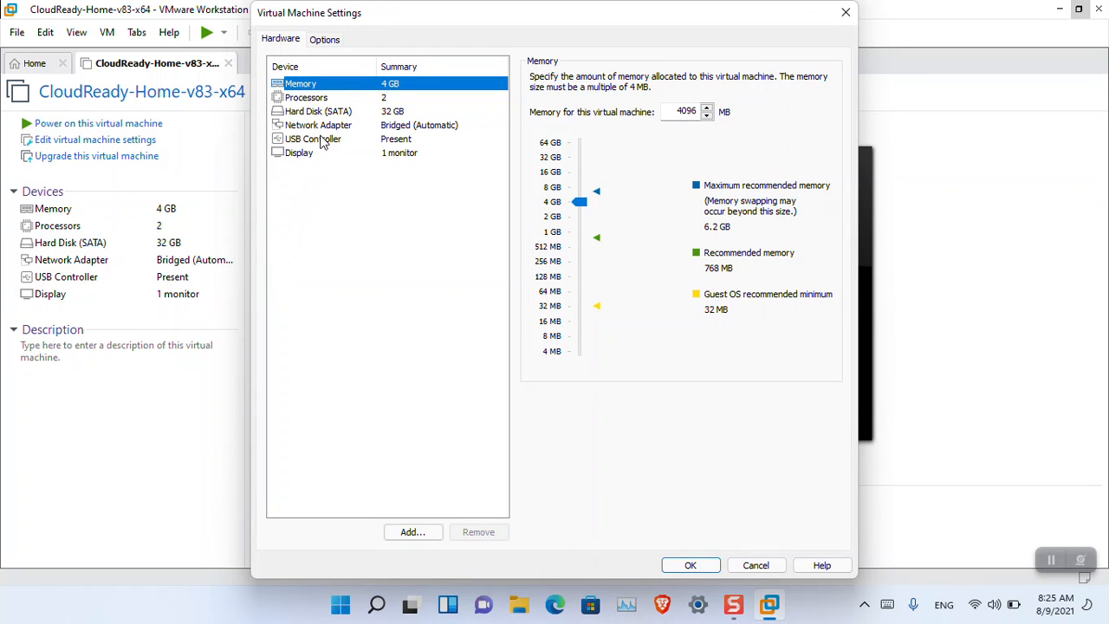
pyautogui.click(318, 125)
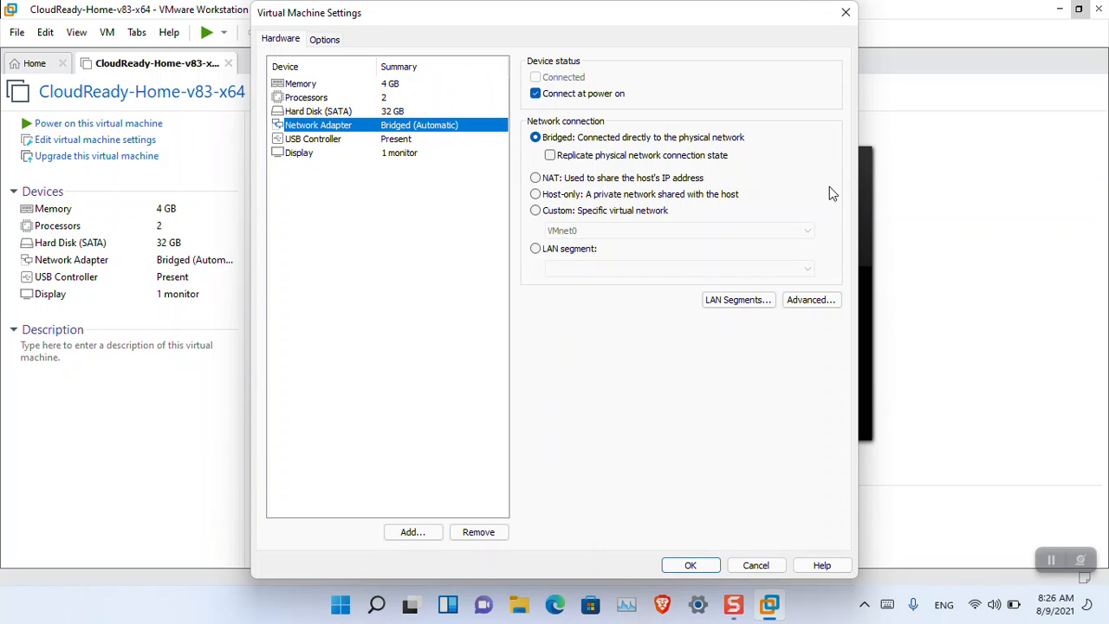
pyautogui.moveTo(576, 167)
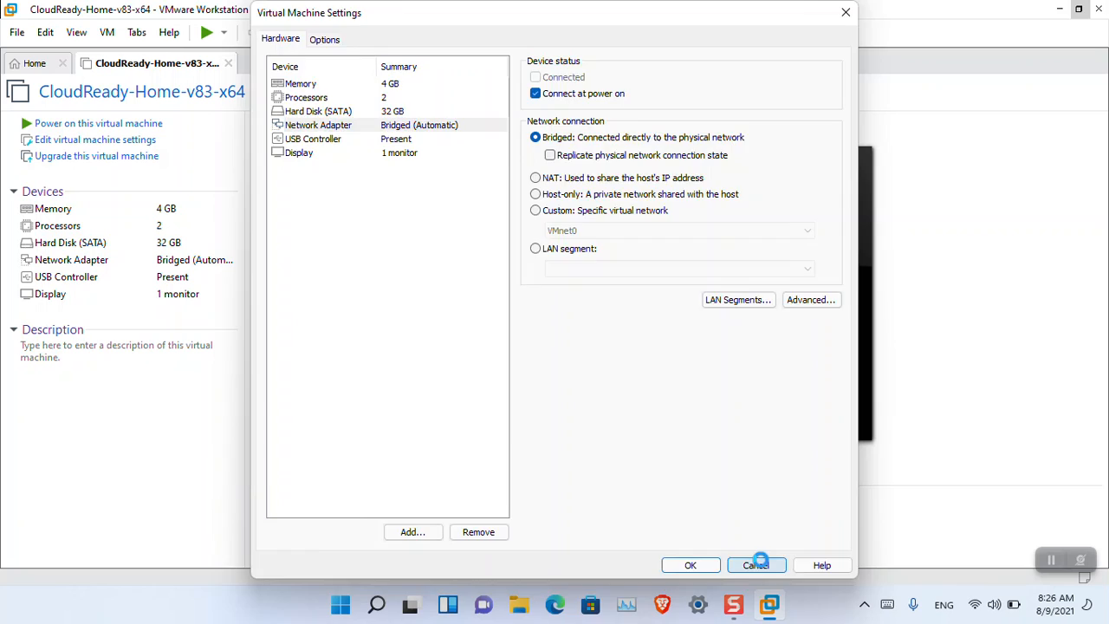
pyautogui.click(755, 565)
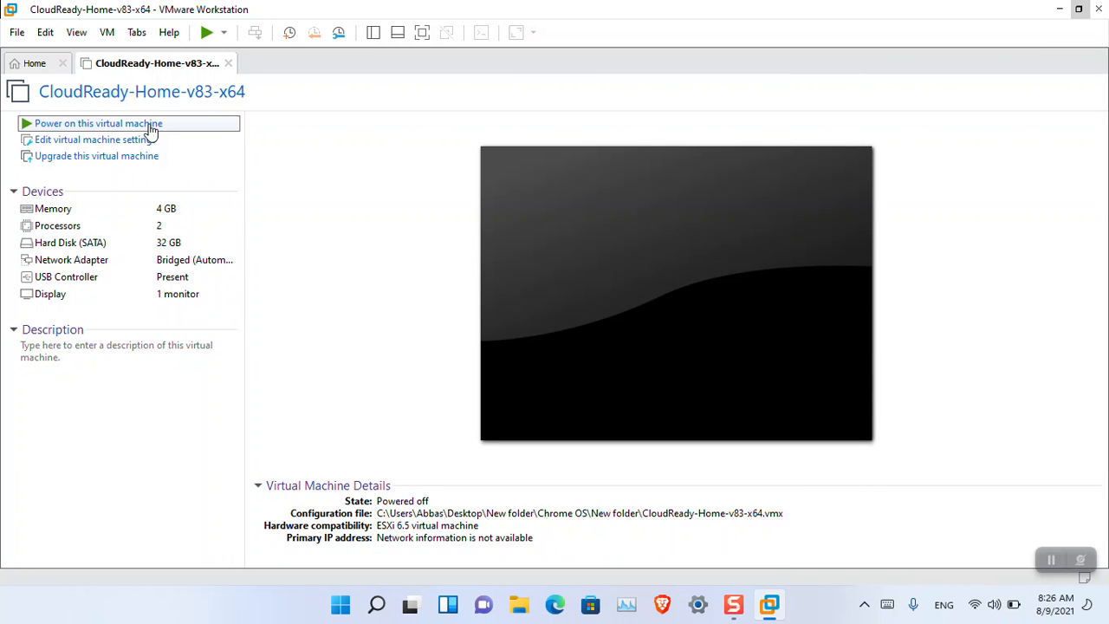
# Power on CloudReady in exclusive mode (not shown again) and choose Let's go on the welcome screen.
pyautogui.click(98, 123)
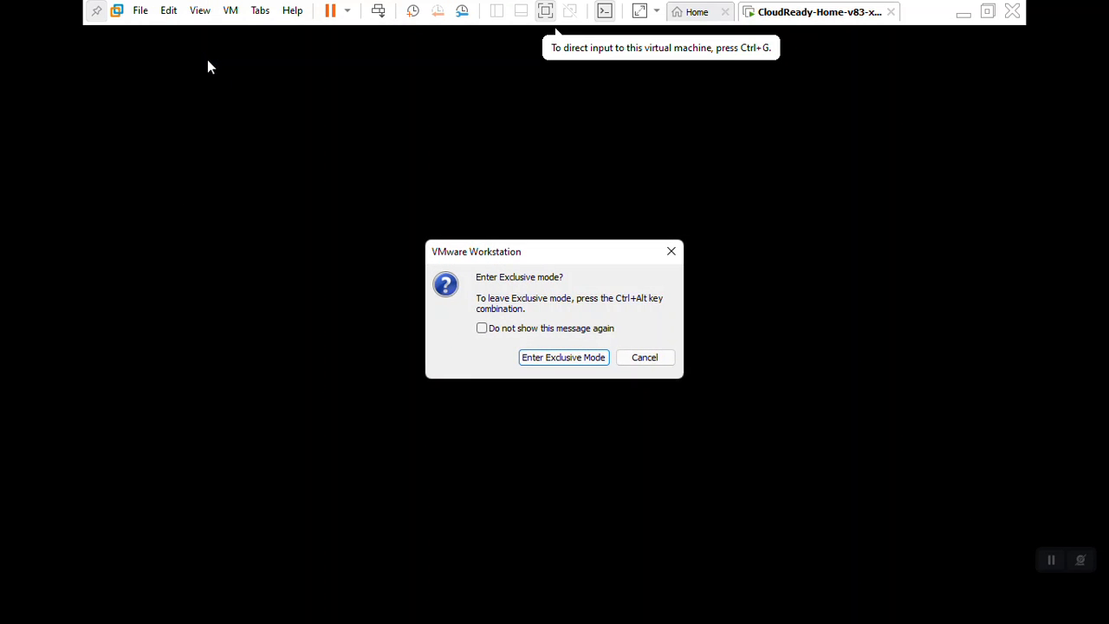
pyautogui.click(482, 328)
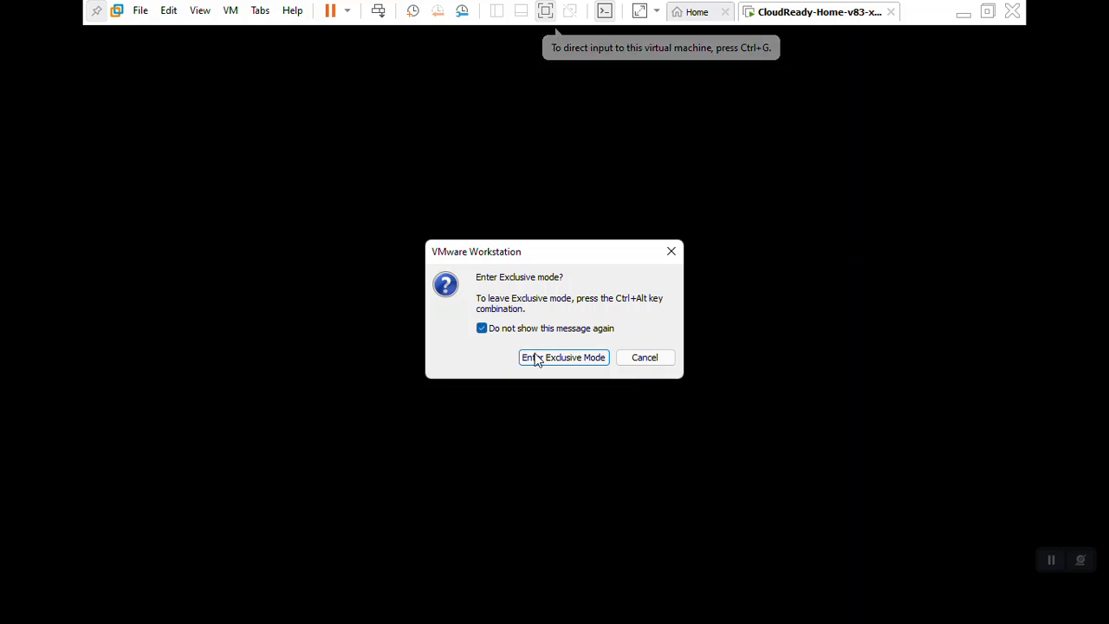
pyautogui.click(563, 357)
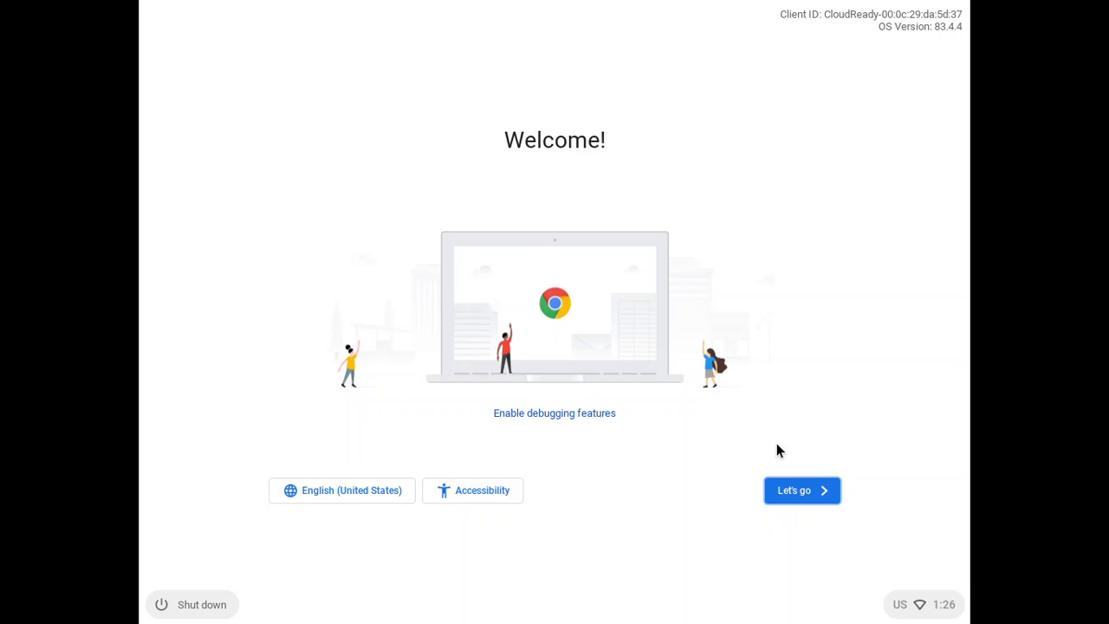
pyautogui.click(801, 489)
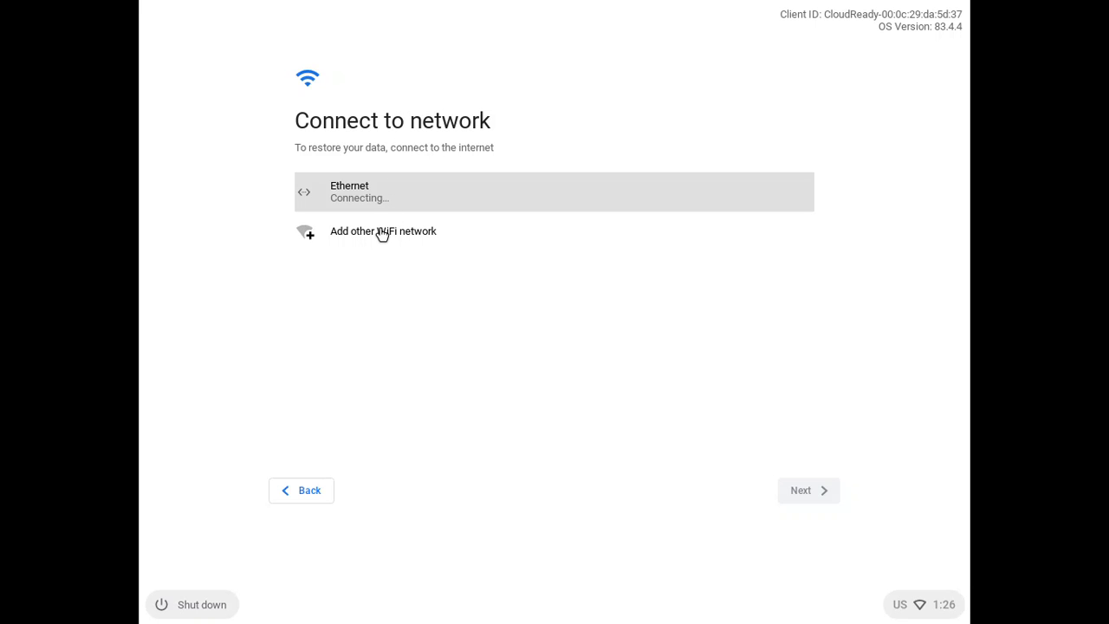
pyautogui.moveTo(403, 219)
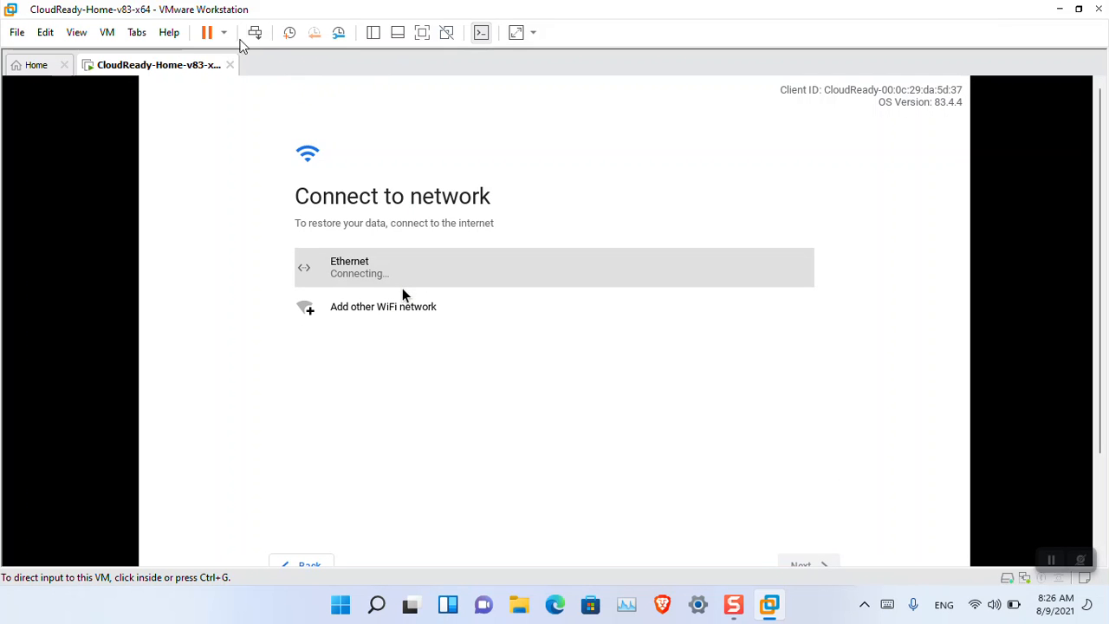
# Shut down the CloudReady guest operating system from the power options.
pyautogui.click(224, 33)
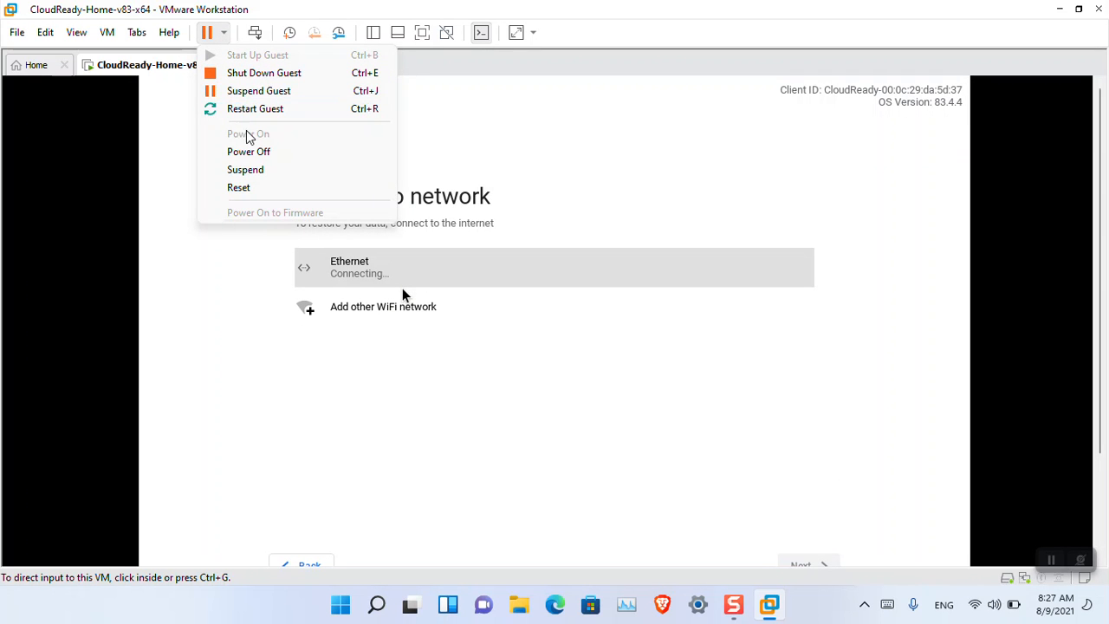
pyautogui.moveTo(258, 90)
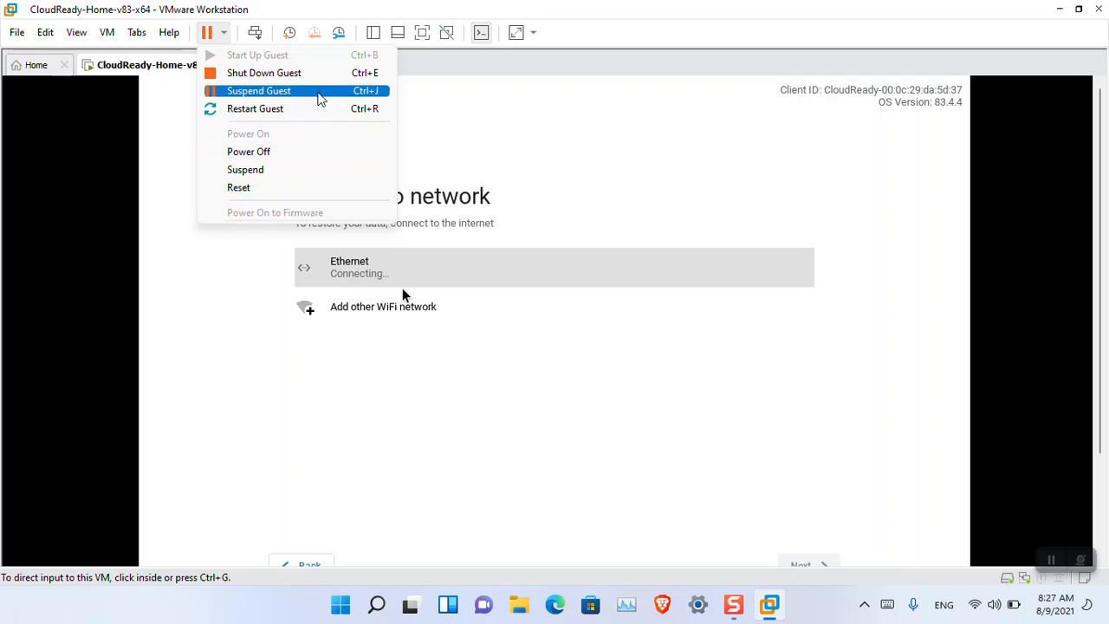
pyautogui.click(263, 73)
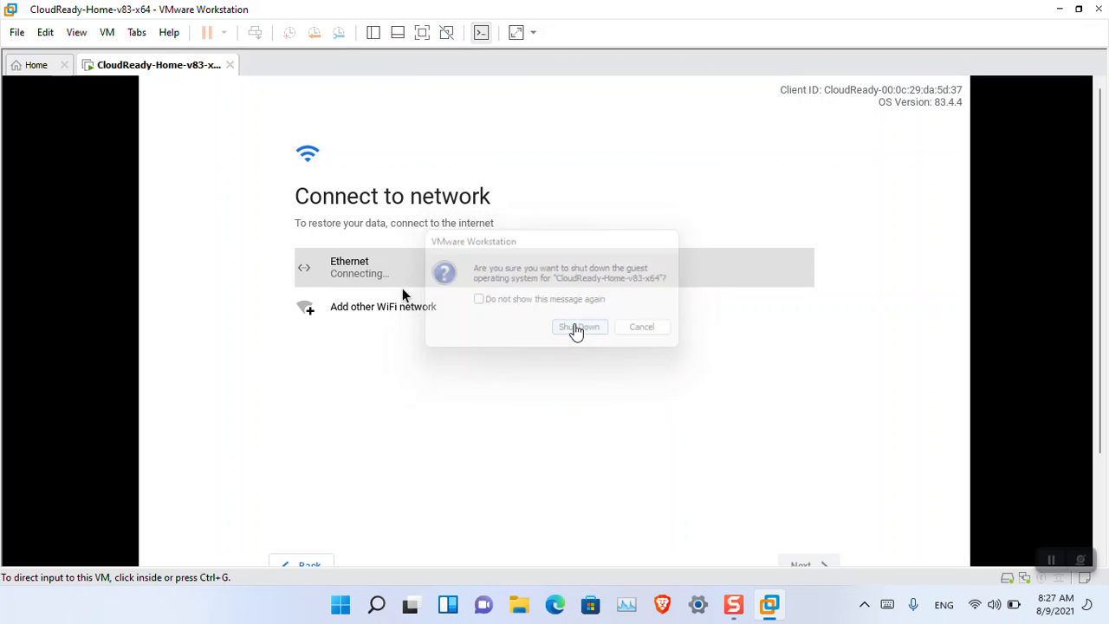
pyautogui.click(578, 326)
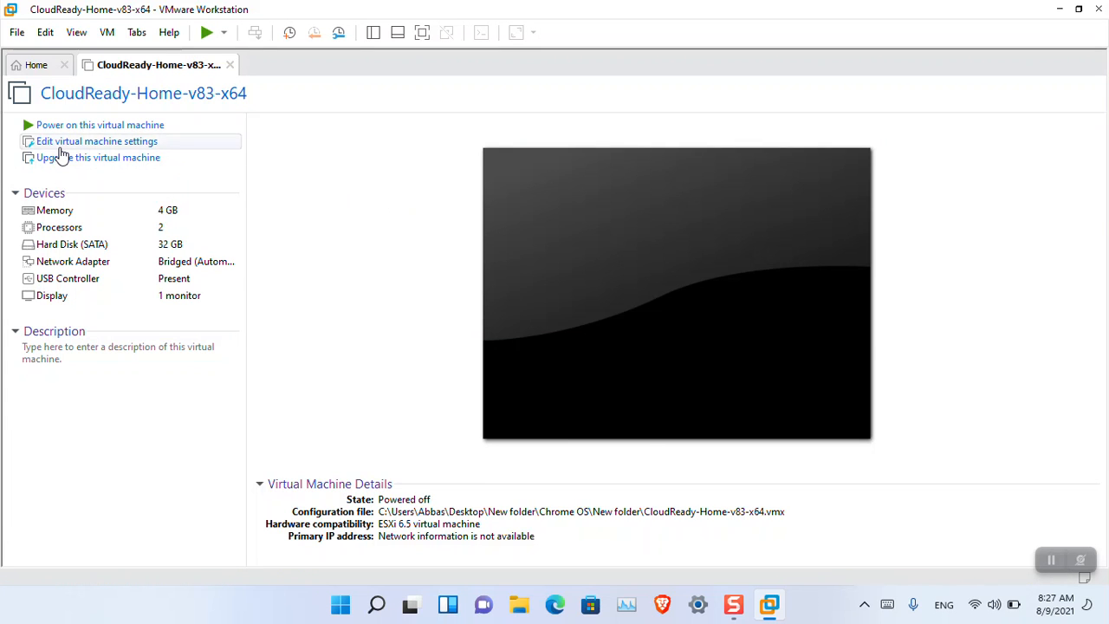
# In Virtual Machine Settings, switch the Network Adapter from bridged to NAT and apply.
pyautogui.click(96, 141)
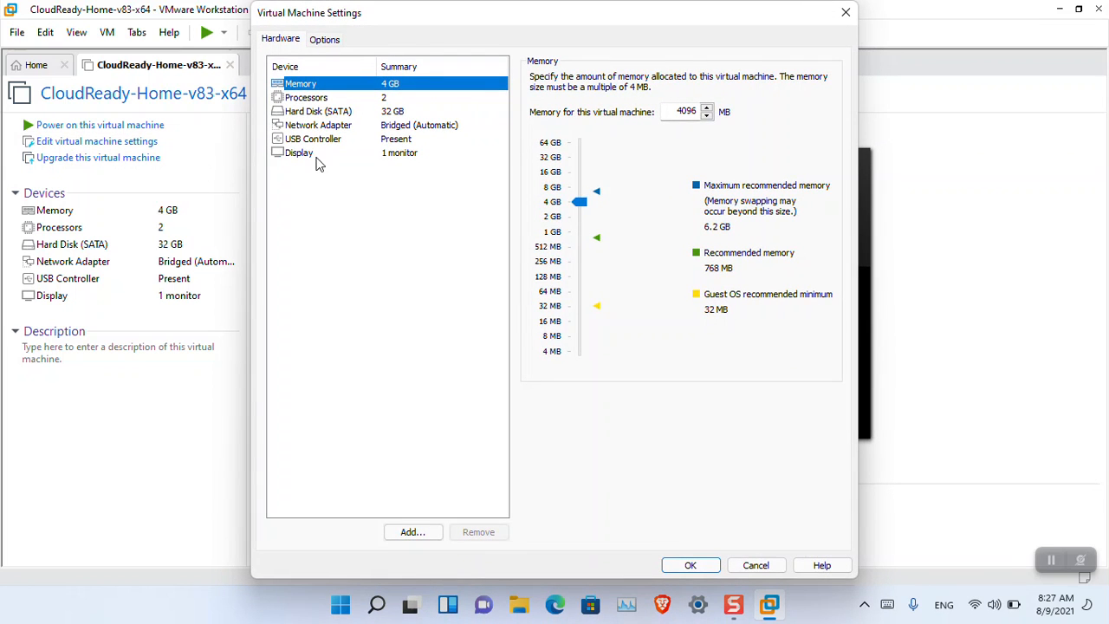
pyautogui.click(318, 125)
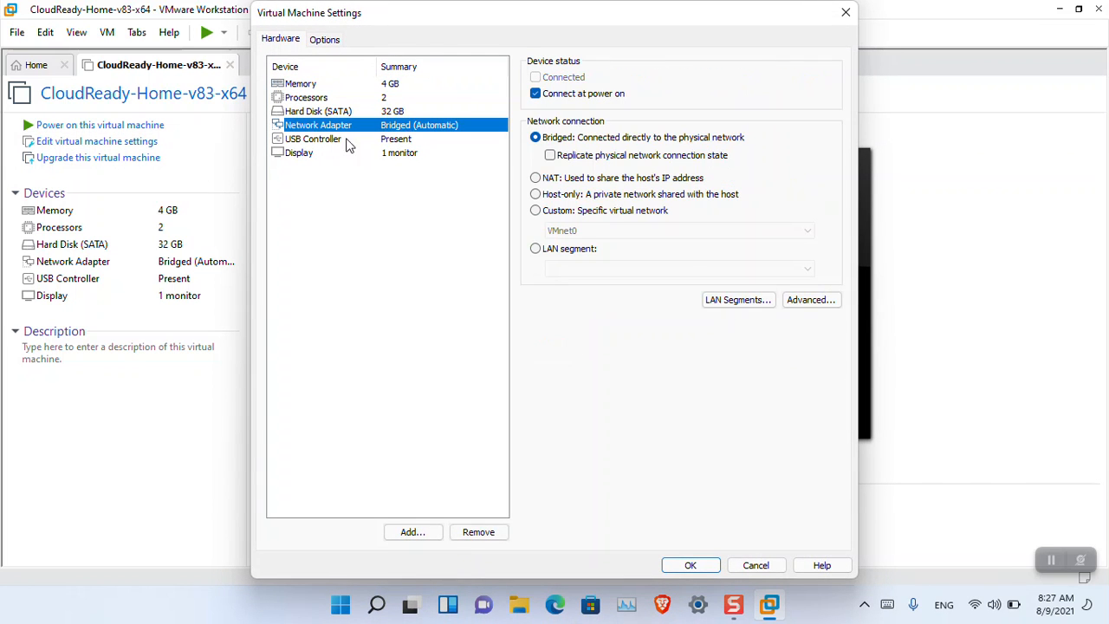
pyautogui.moveTo(583, 186)
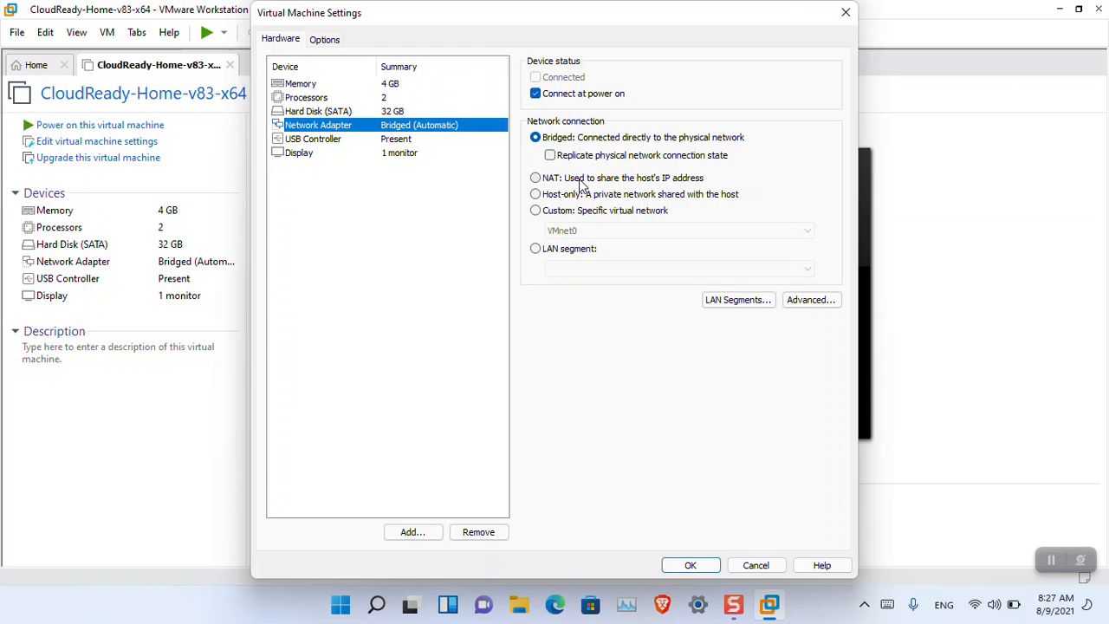
pyautogui.click(536, 177)
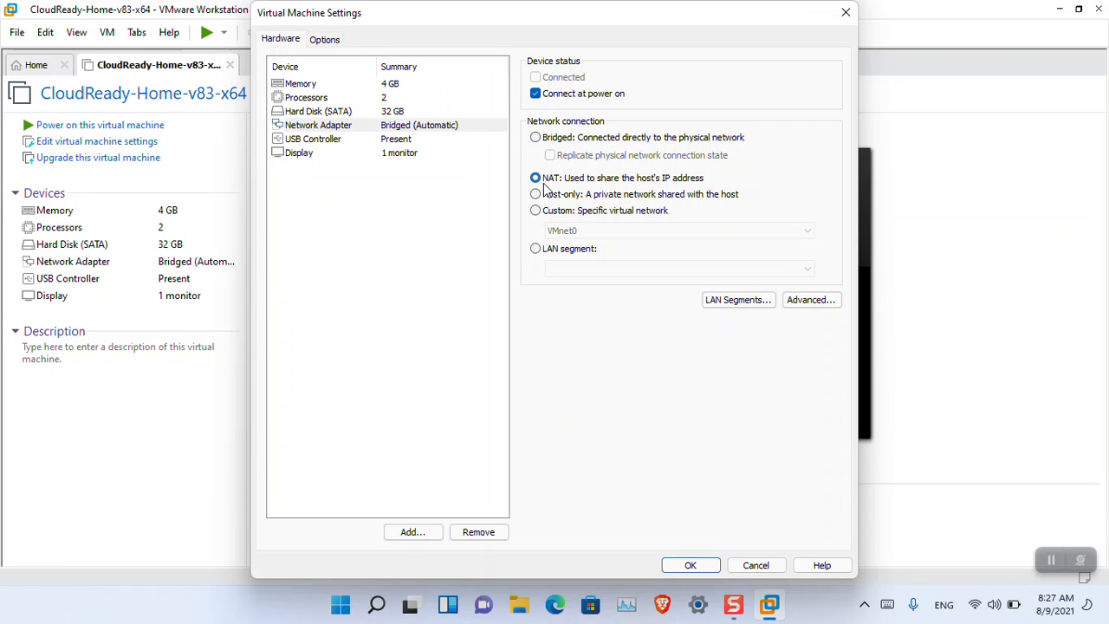
pyautogui.click(536, 177)
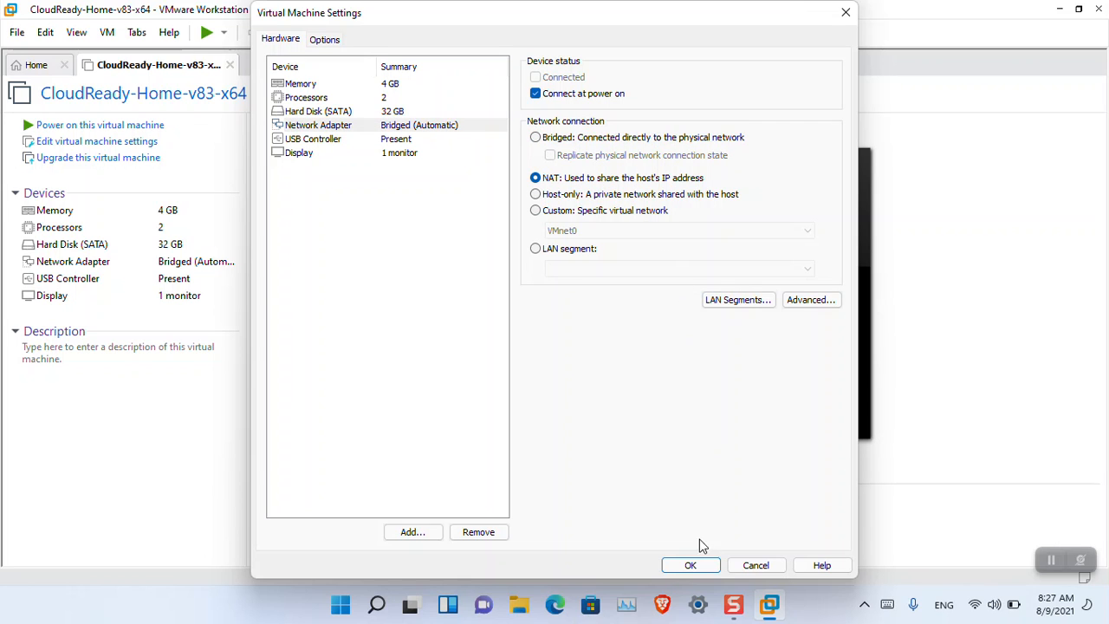
pyautogui.click(691, 565)
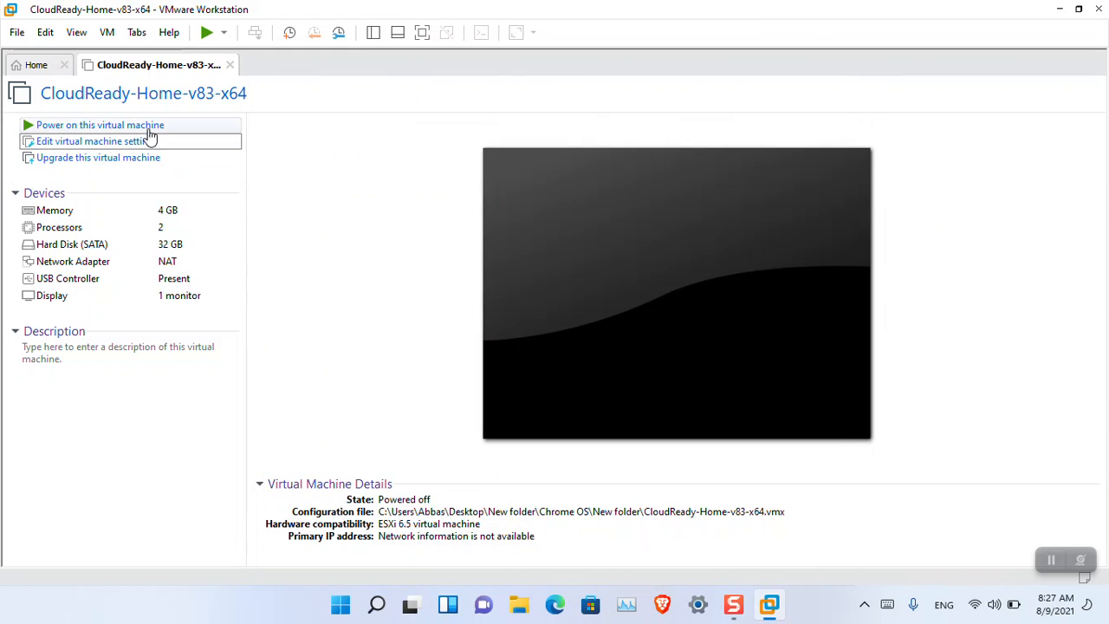
# Power on the CloudReady machine to boot to the Connect to network screen with Ethernet.
pyautogui.click(100, 125)
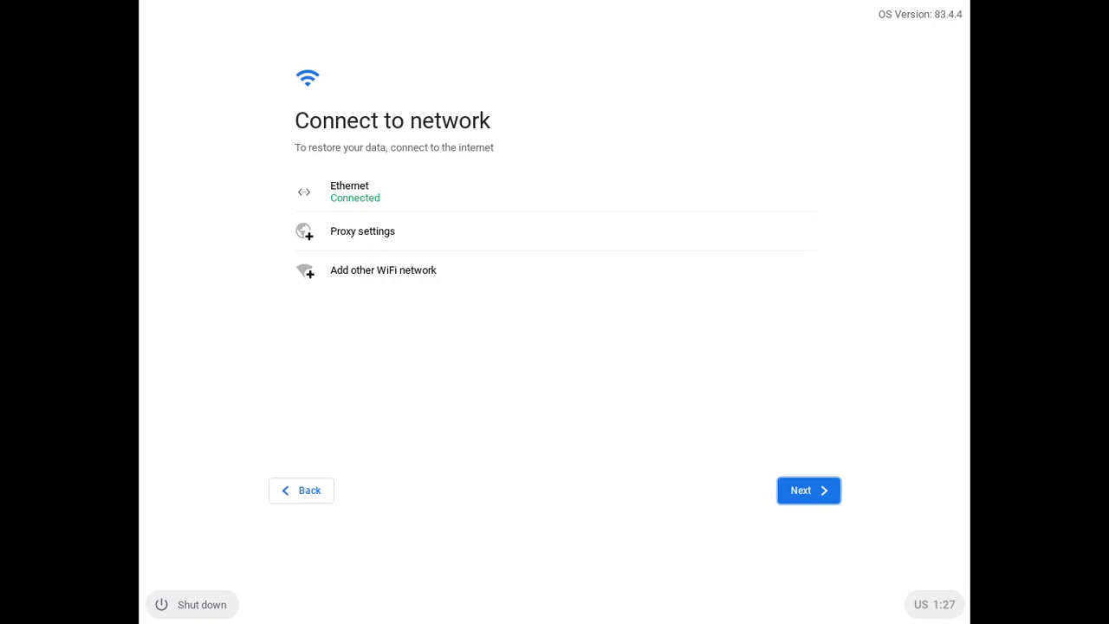
pyautogui.moveTo(367, 263)
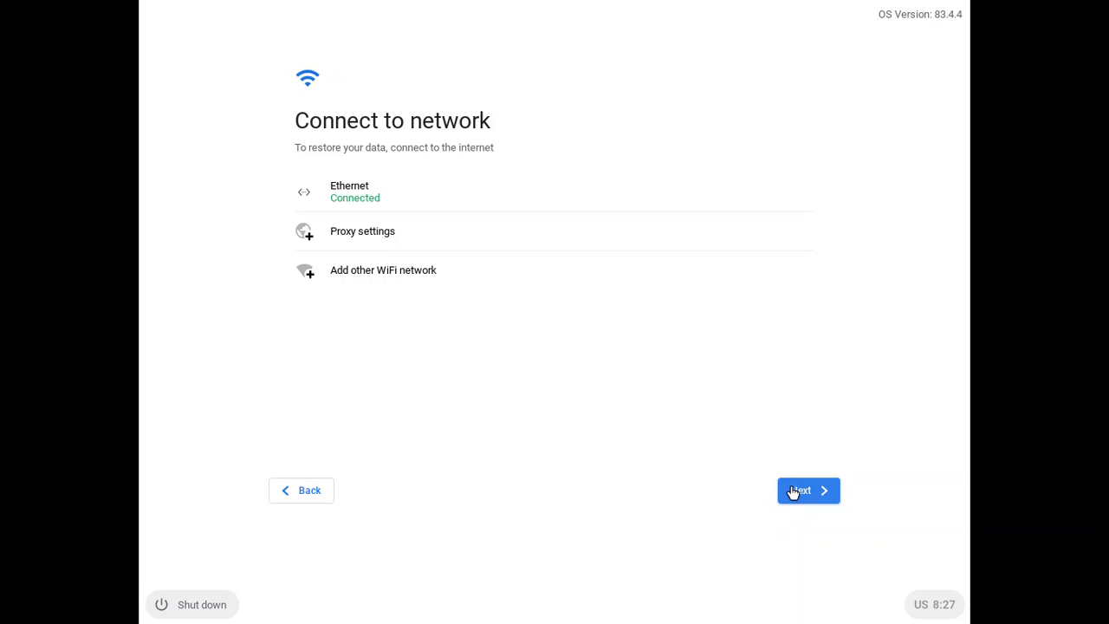
# Continue past the network step and accept Anonymous Data Collection to reach Chromebook sign-in.
pyautogui.click(808, 491)
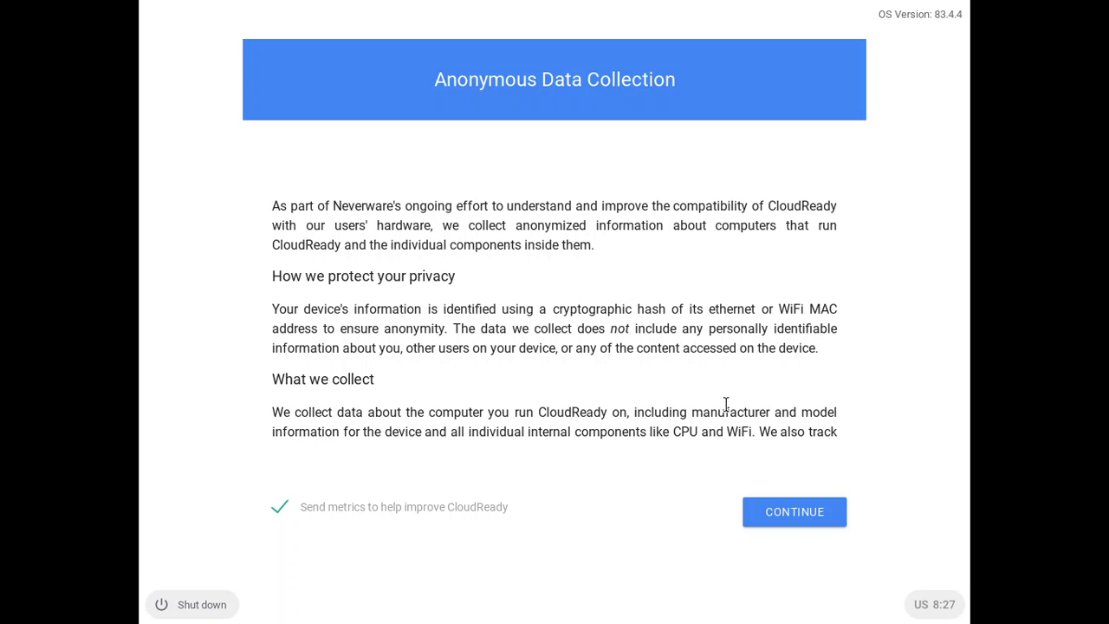
pyautogui.moveTo(554, 476)
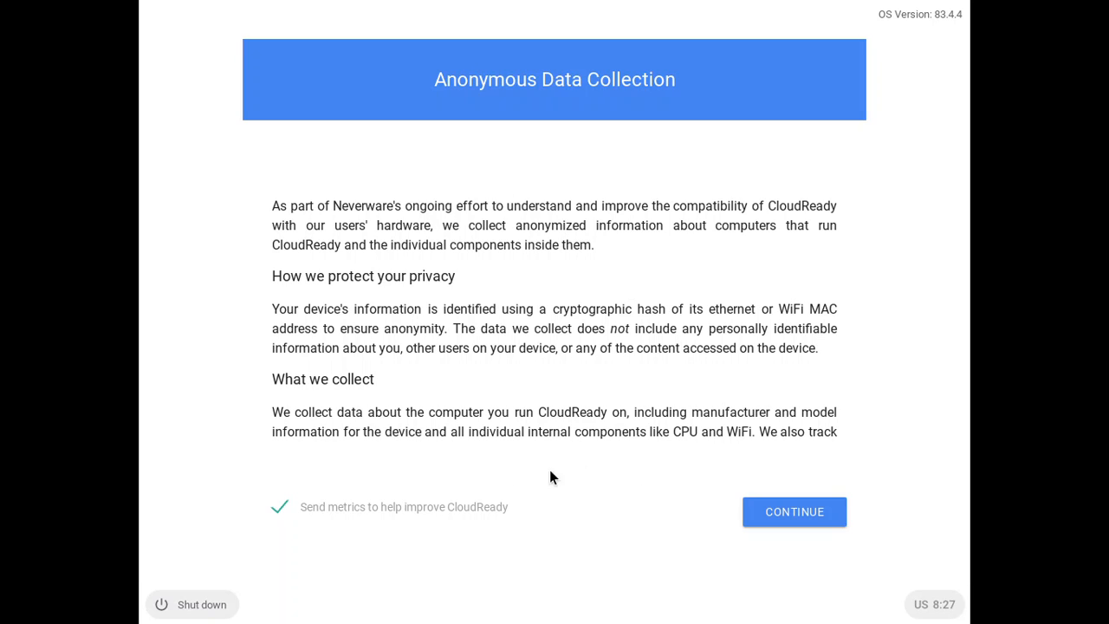
pyautogui.moveTo(419, 518)
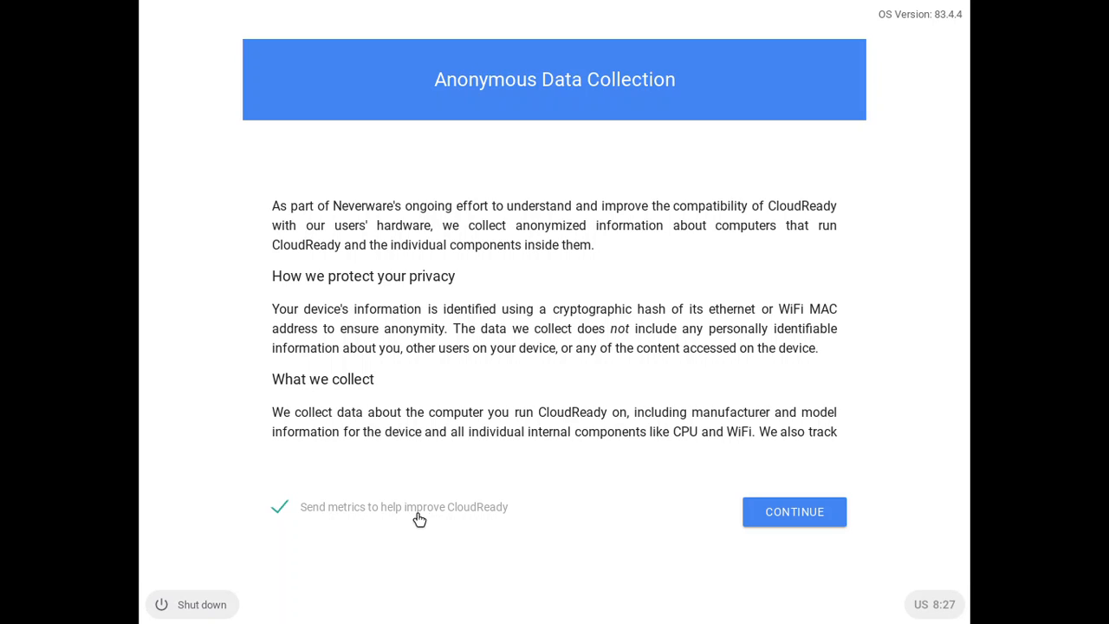
pyautogui.moveTo(498, 514)
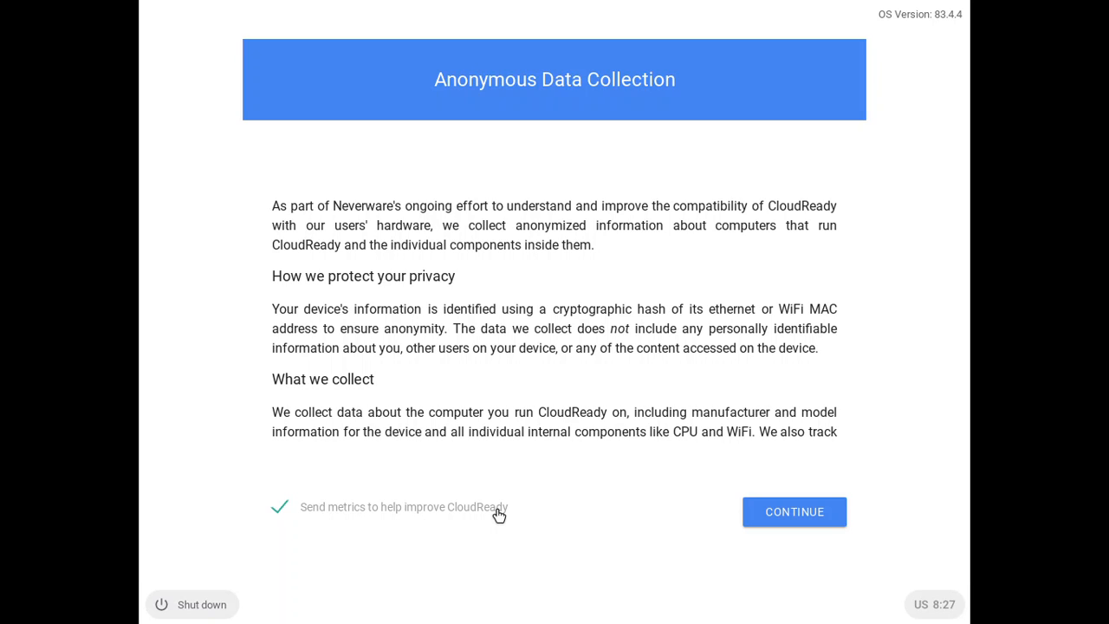
pyautogui.moveTo(712, 520)
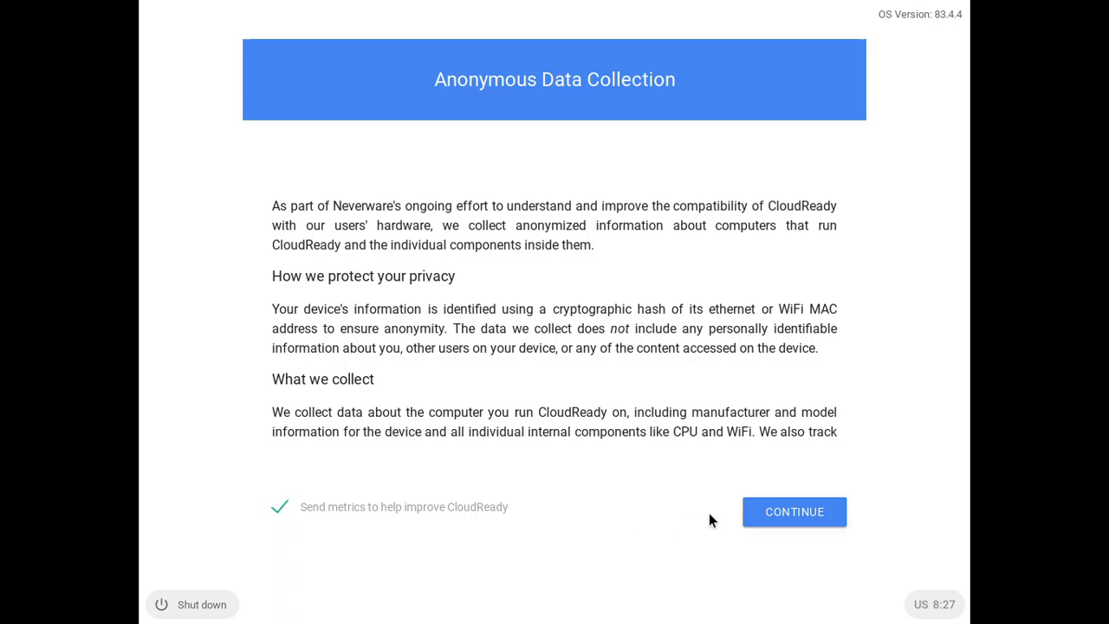
pyautogui.click(793, 511)
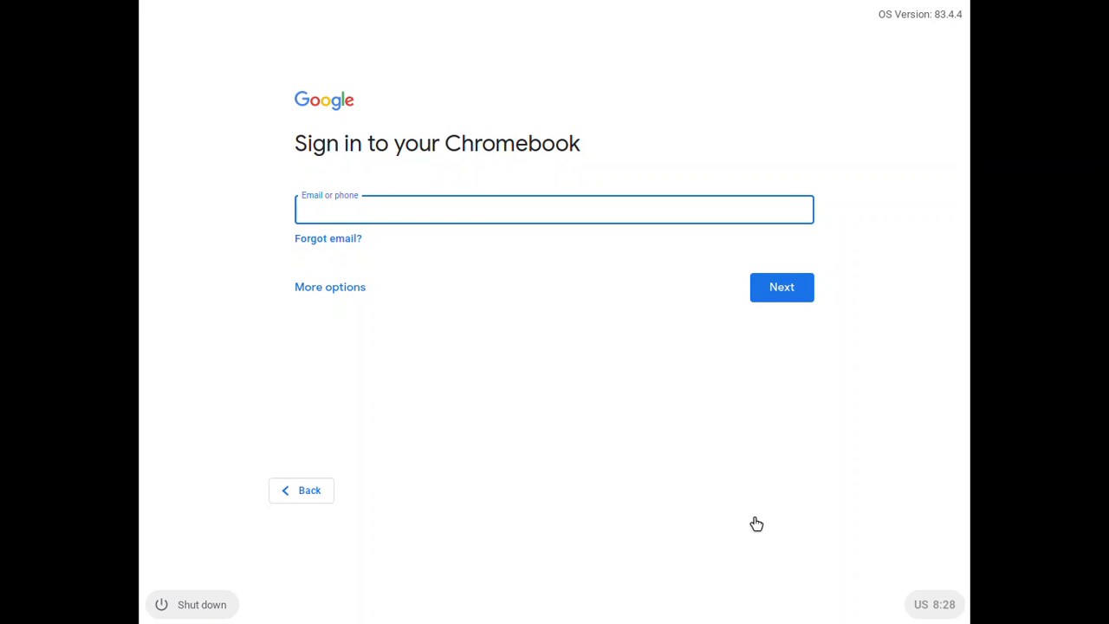
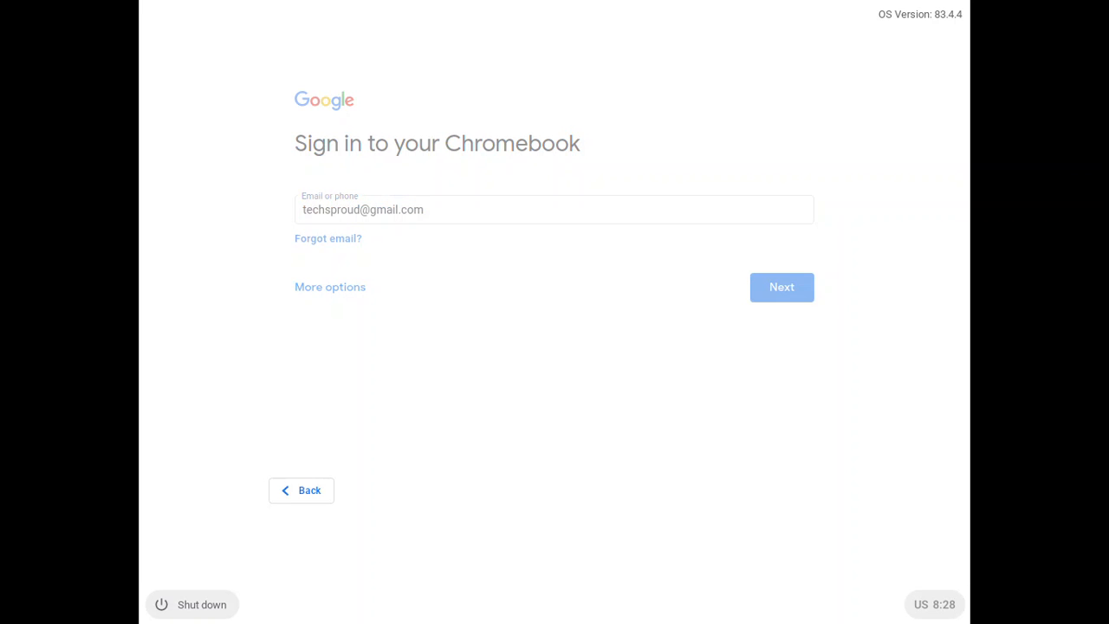
# Enter the techs...proud Gmail address and submit it.
pyautogui.click(780, 287)
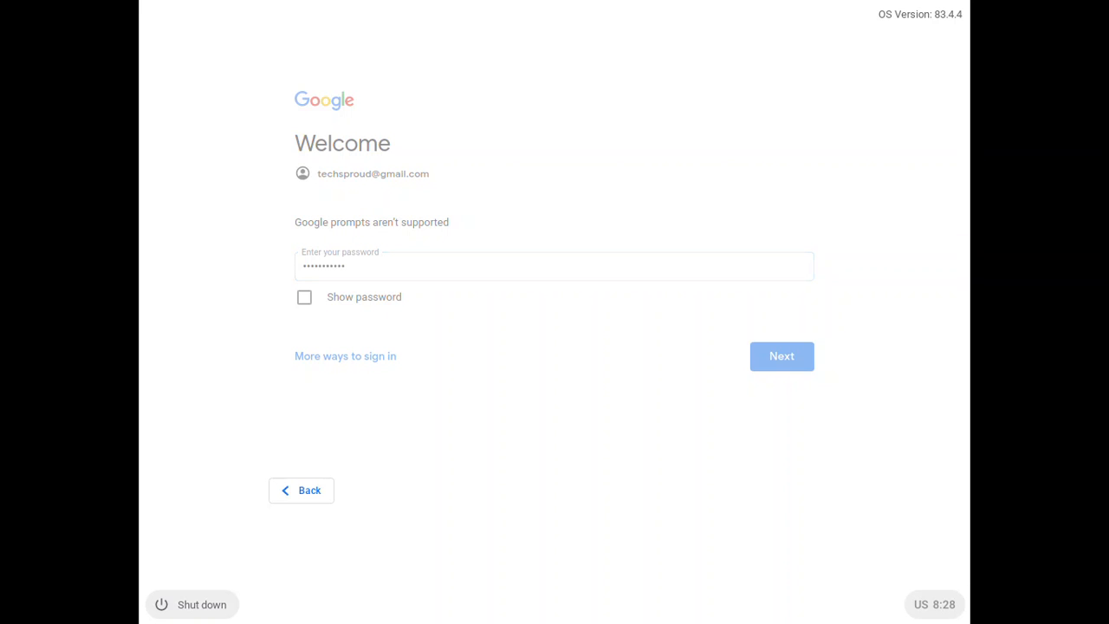
# Submit the account password, retyping it after the first attempt is rejected.
pyautogui.click(780, 356)
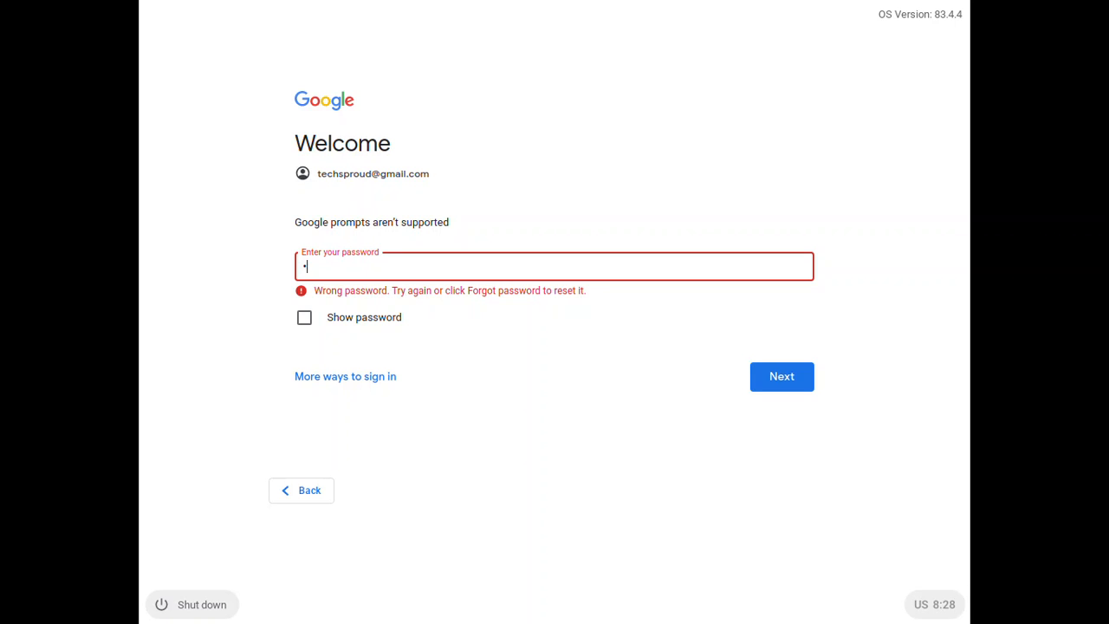
pyautogui.write('password')
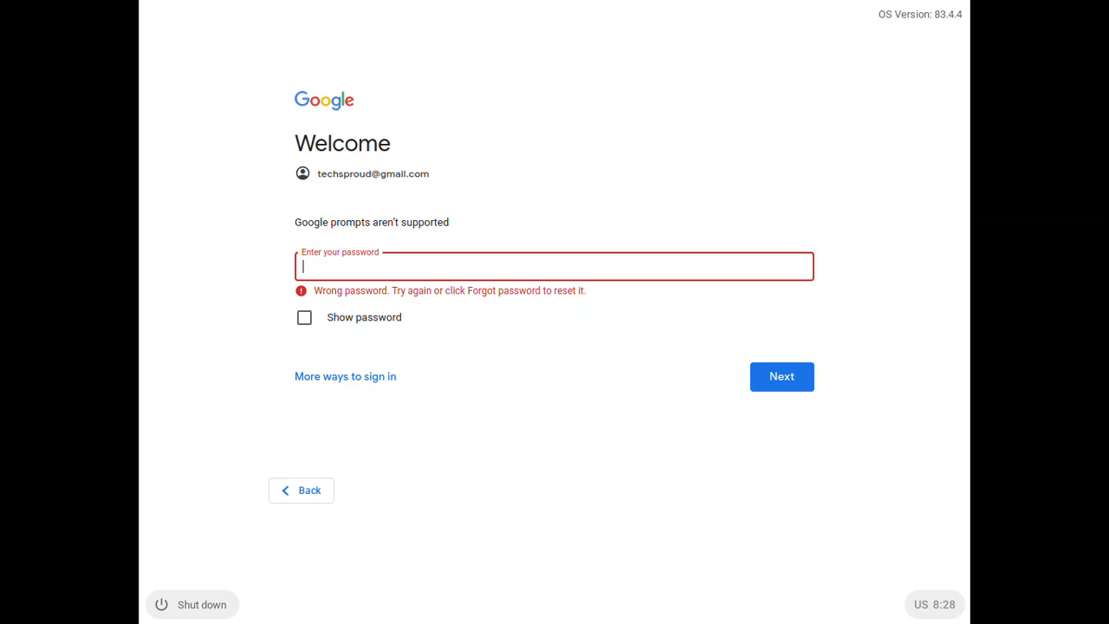
pyautogui.write('password')
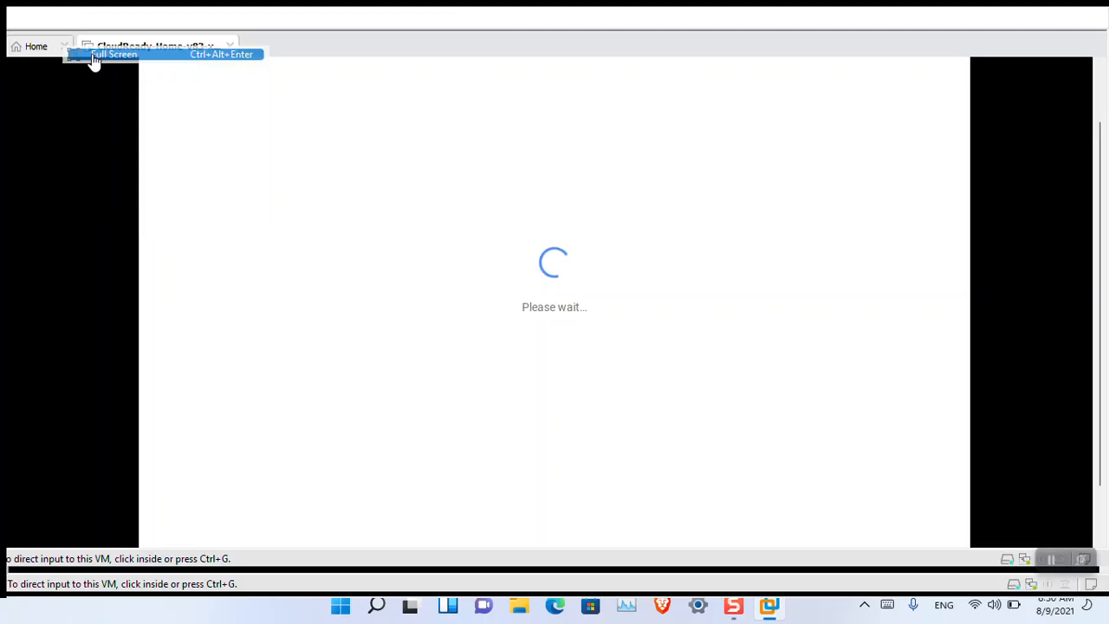
# Switch the VM to full screen and choose Get started on the All set! screen.
pyautogui.click(113, 54)
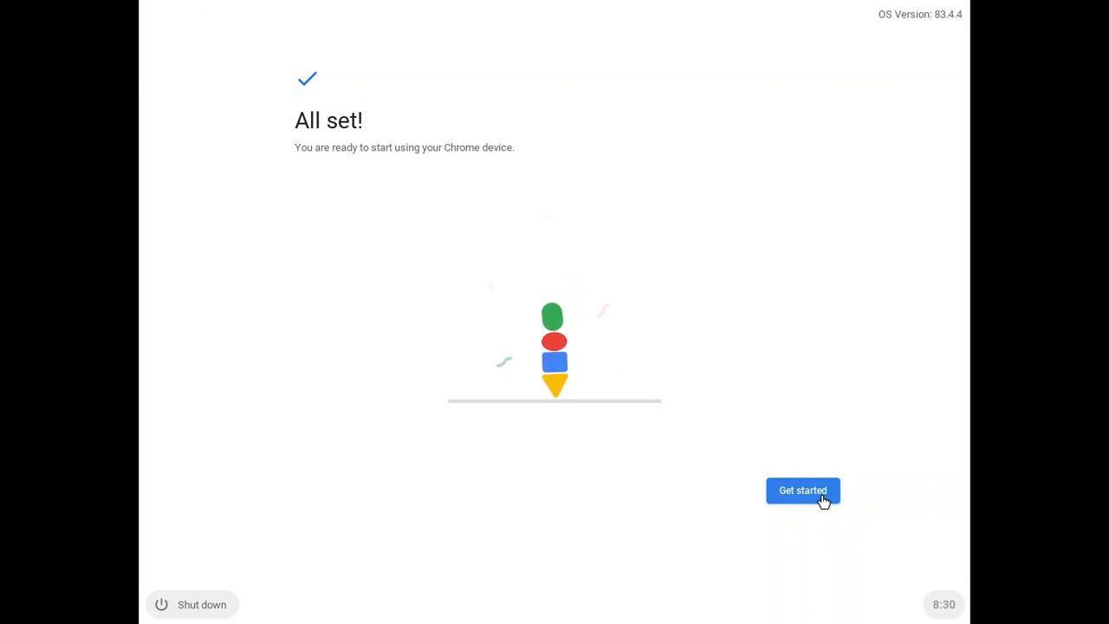
pyautogui.click(802, 490)
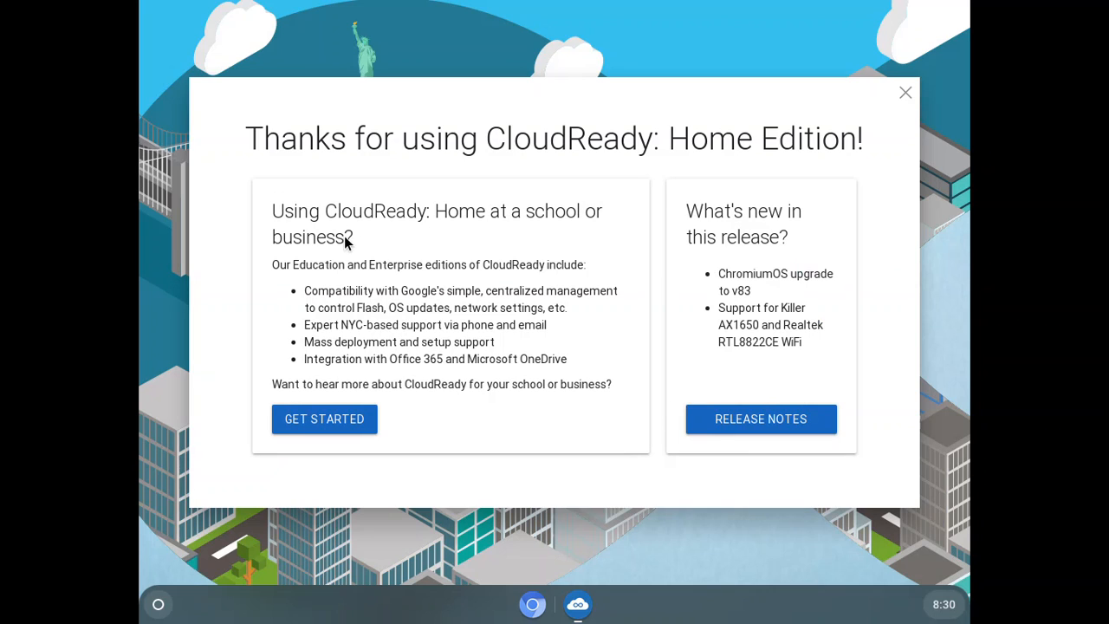
pyautogui.moveTo(449, 245)
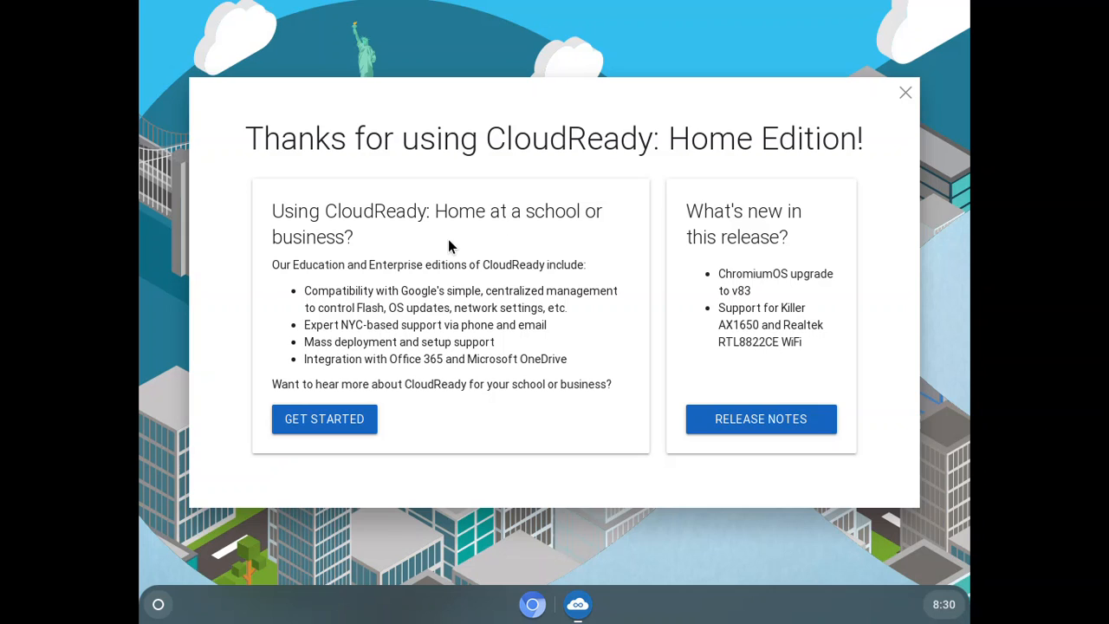
pyautogui.moveTo(344, 388)
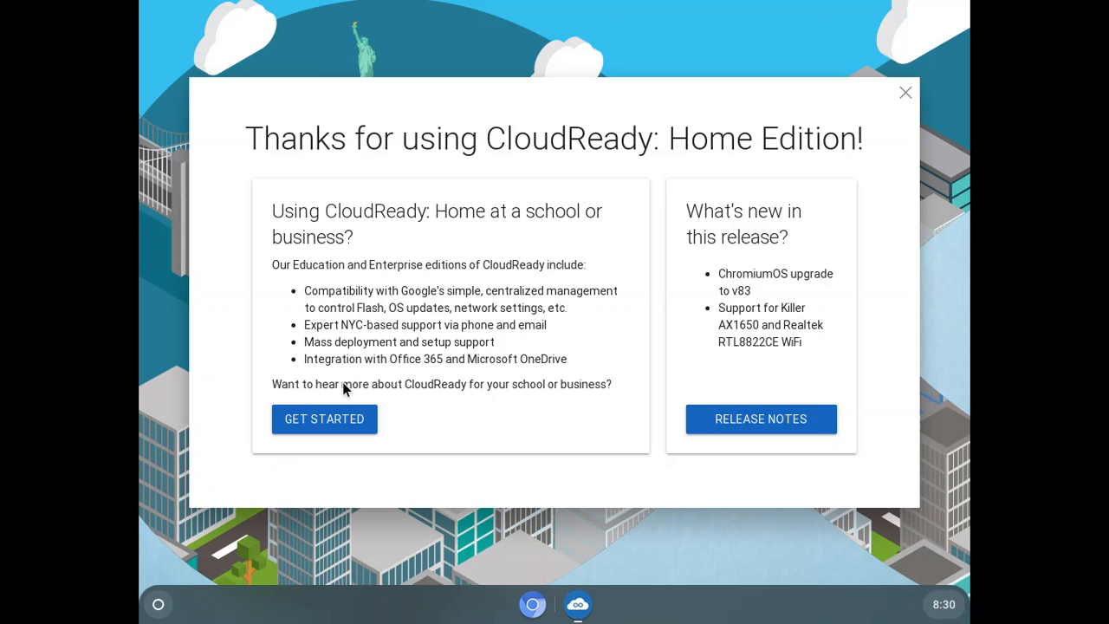
# Browse Neverware's CloudReady Editions & Pricing page in Chromium, then close the browser.
pyautogui.click(324, 418)
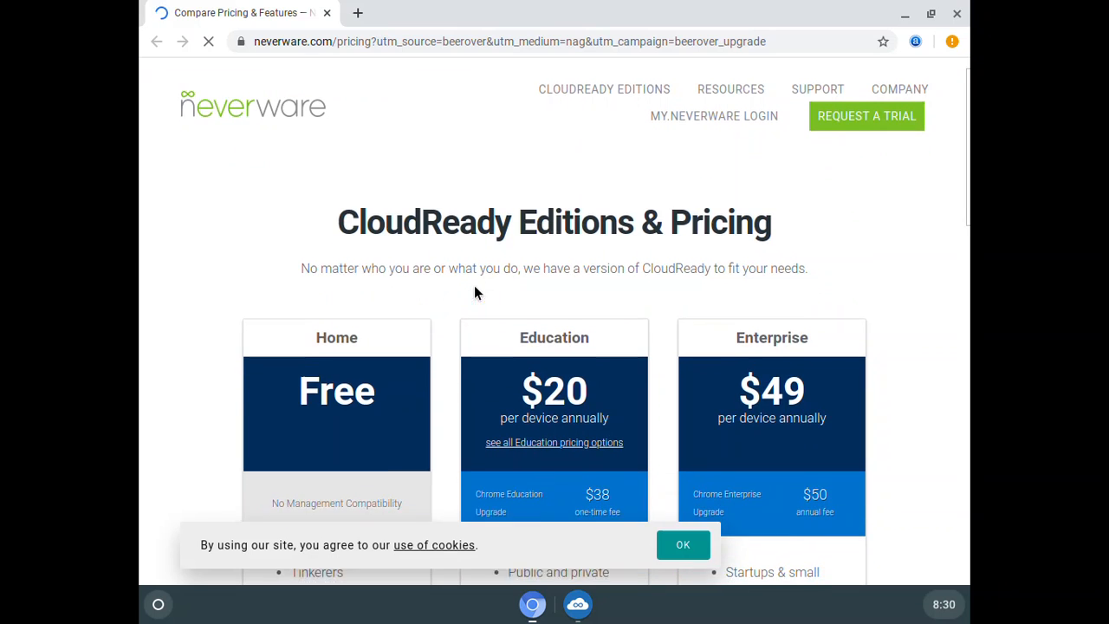
pyautogui.scroll(-3)
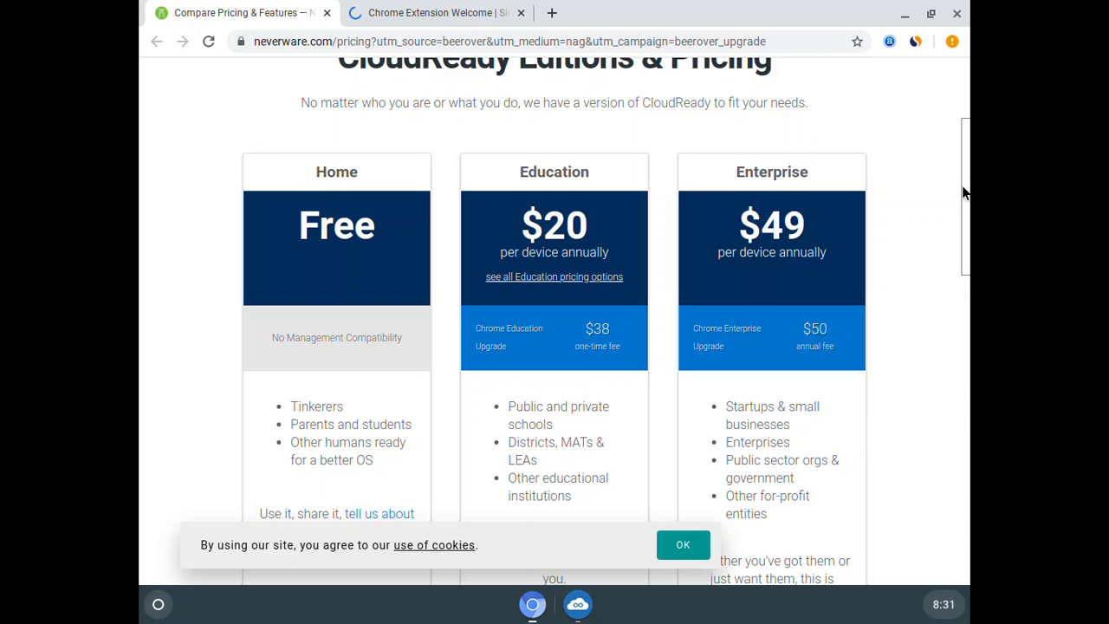
pyautogui.scroll(-3)
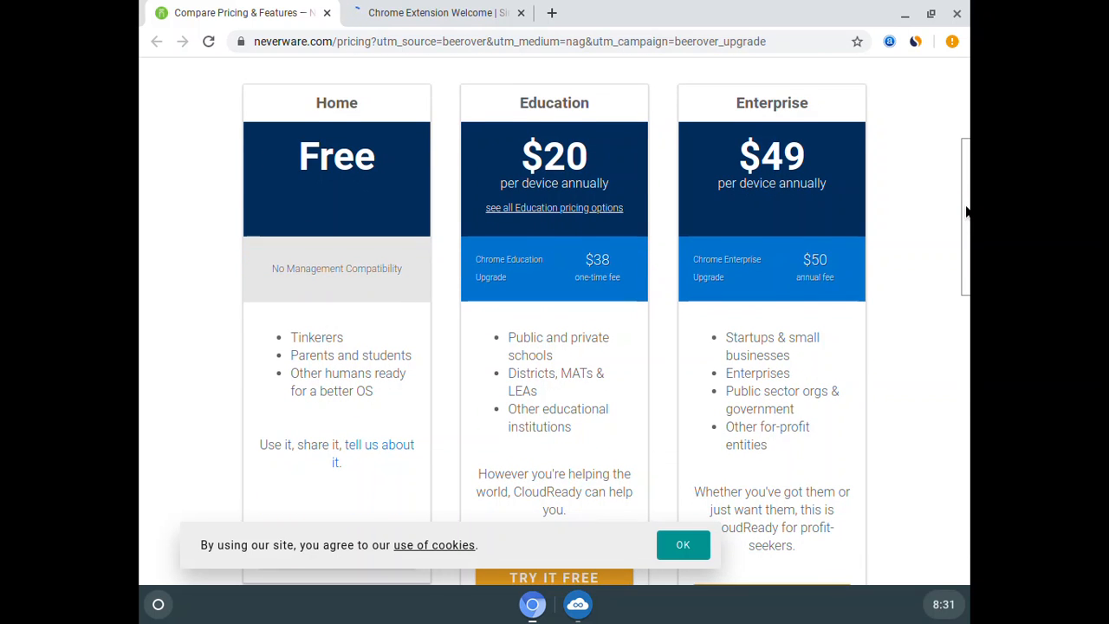
pyautogui.scroll(-3)
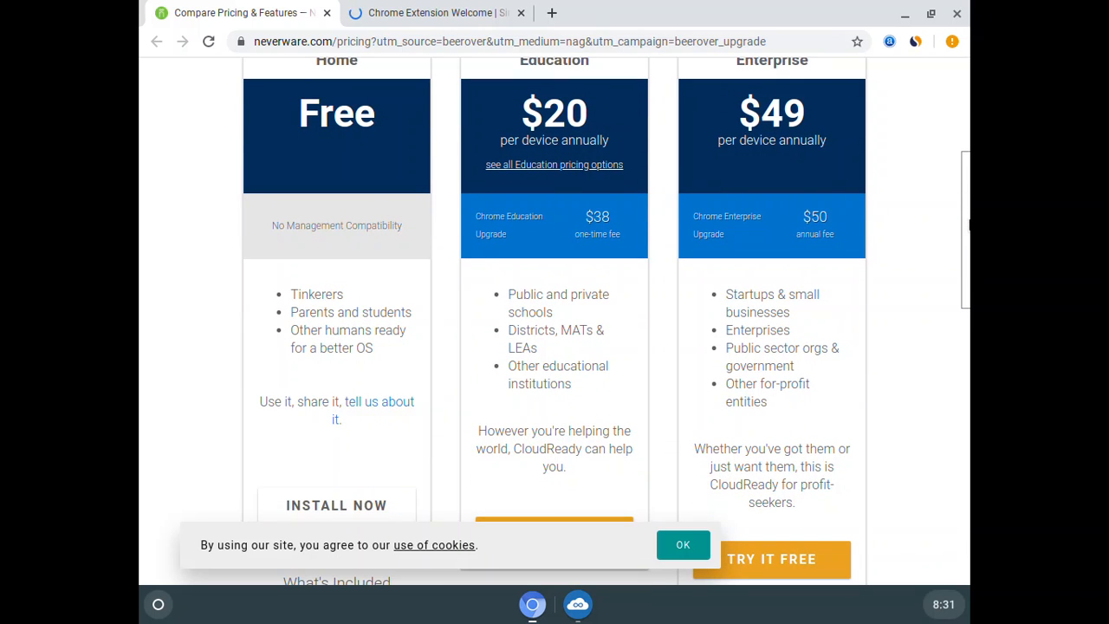
pyautogui.scroll(-3)
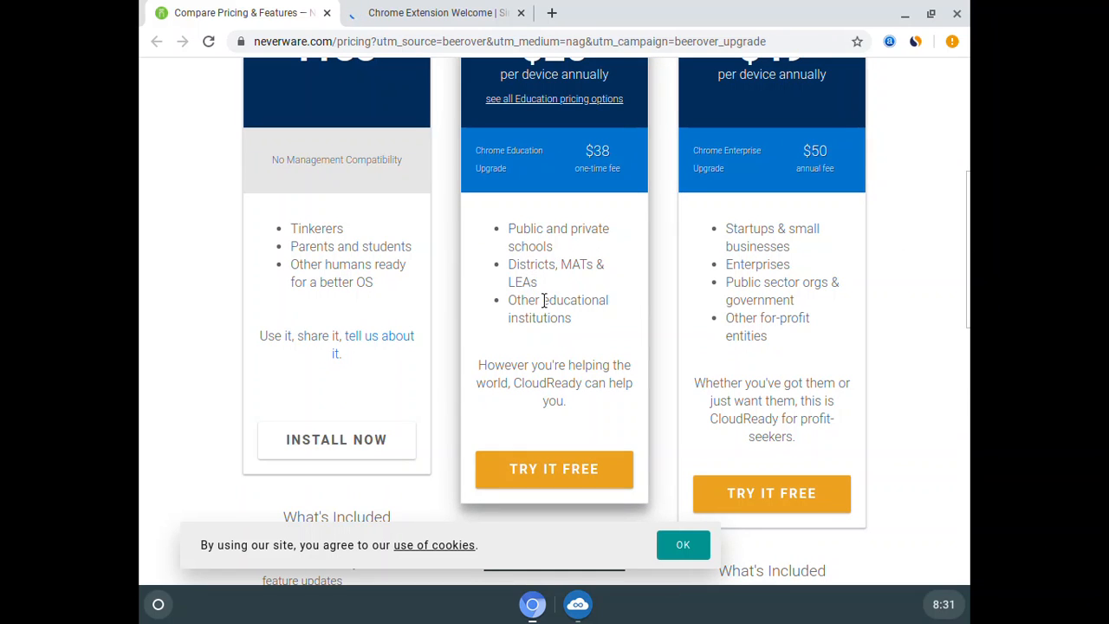
pyautogui.scroll(-3)
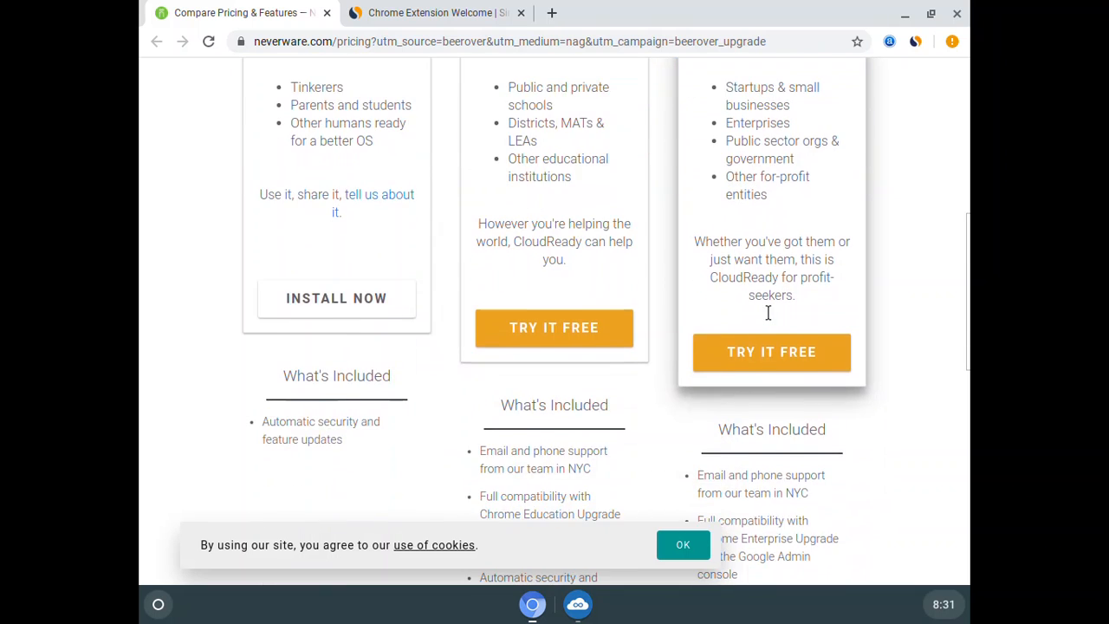
pyautogui.scroll(-3)
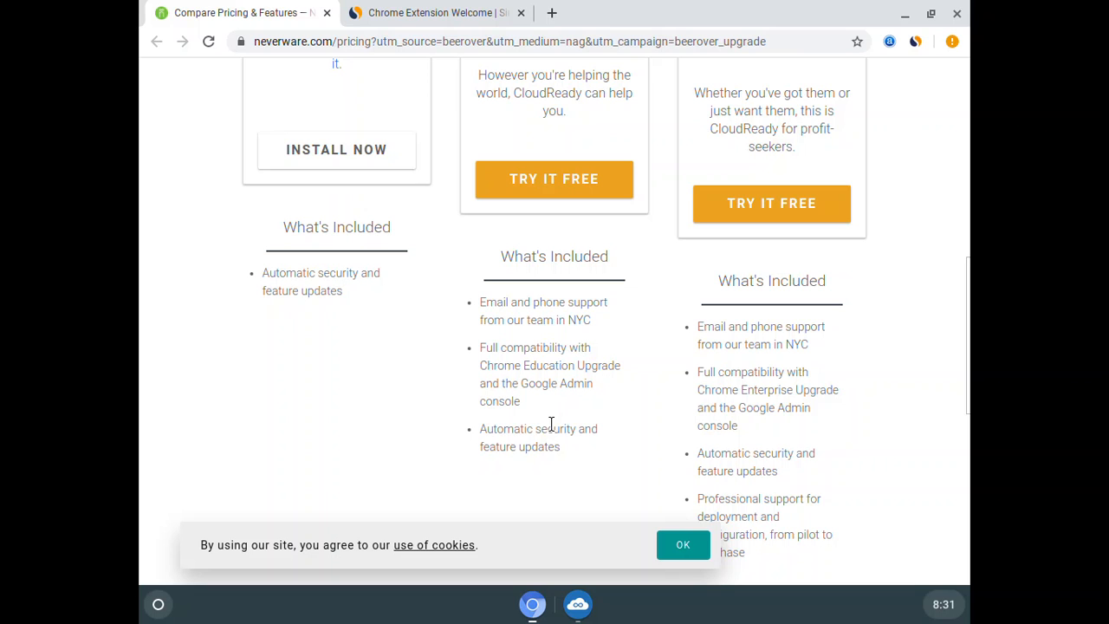
pyautogui.moveTo(551, 448)
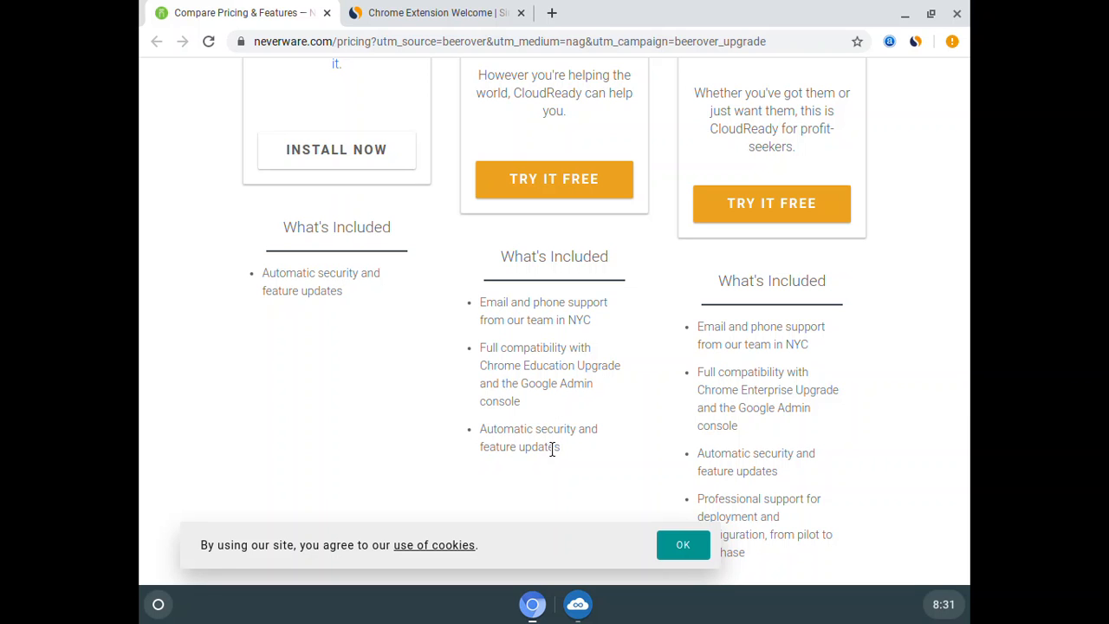
pyautogui.scroll(-3)
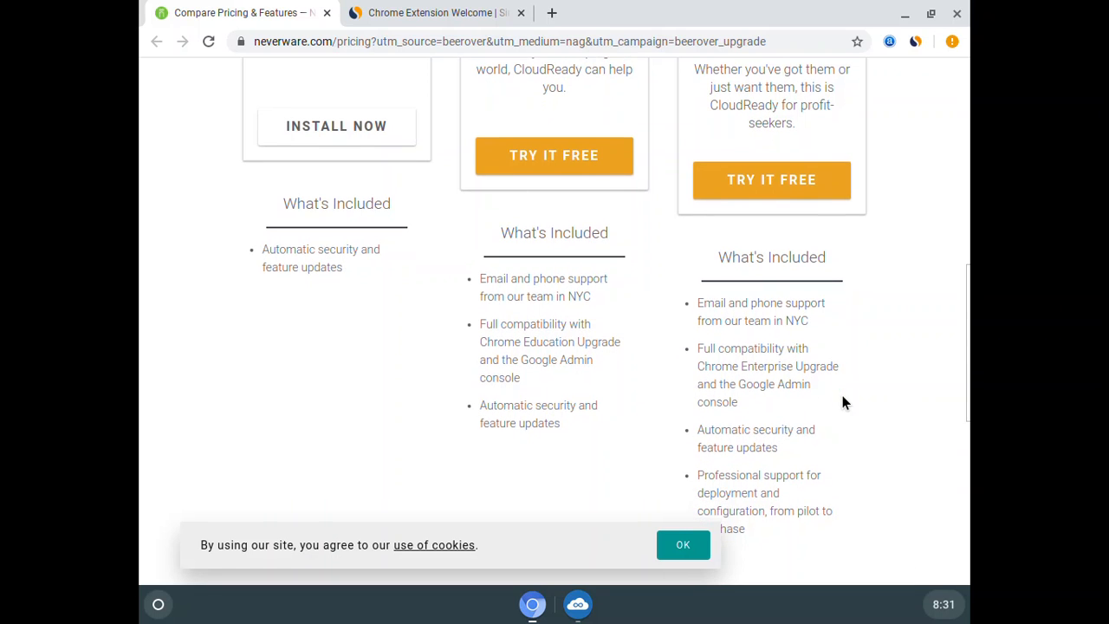
pyautogui.scroll(-3)
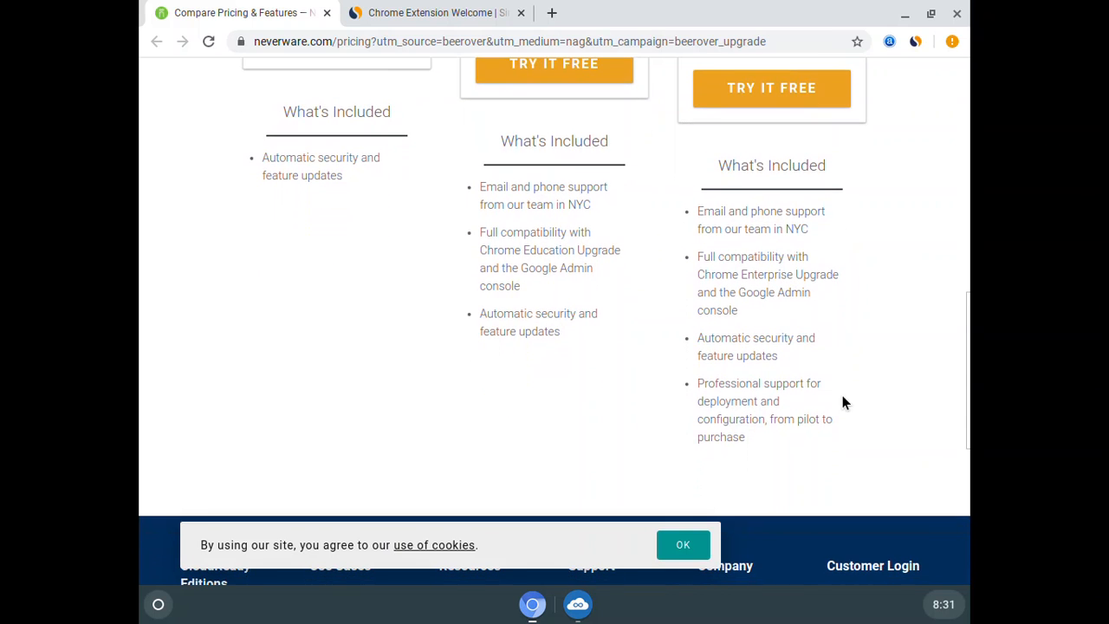
pyautogui.scroll(3)
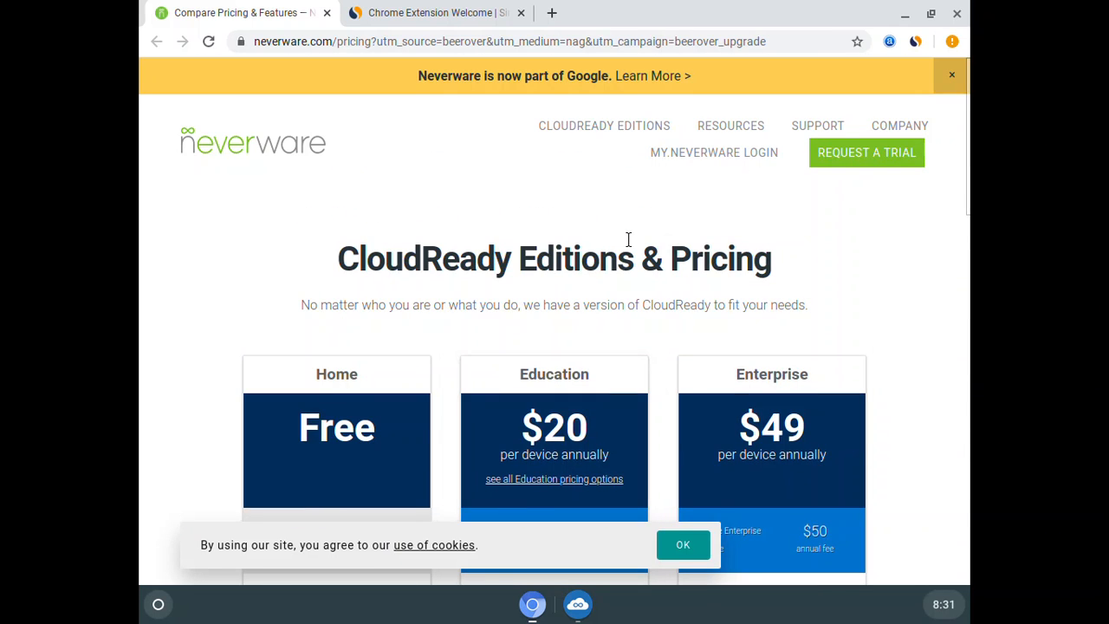
pyautogui.scroll(-3)
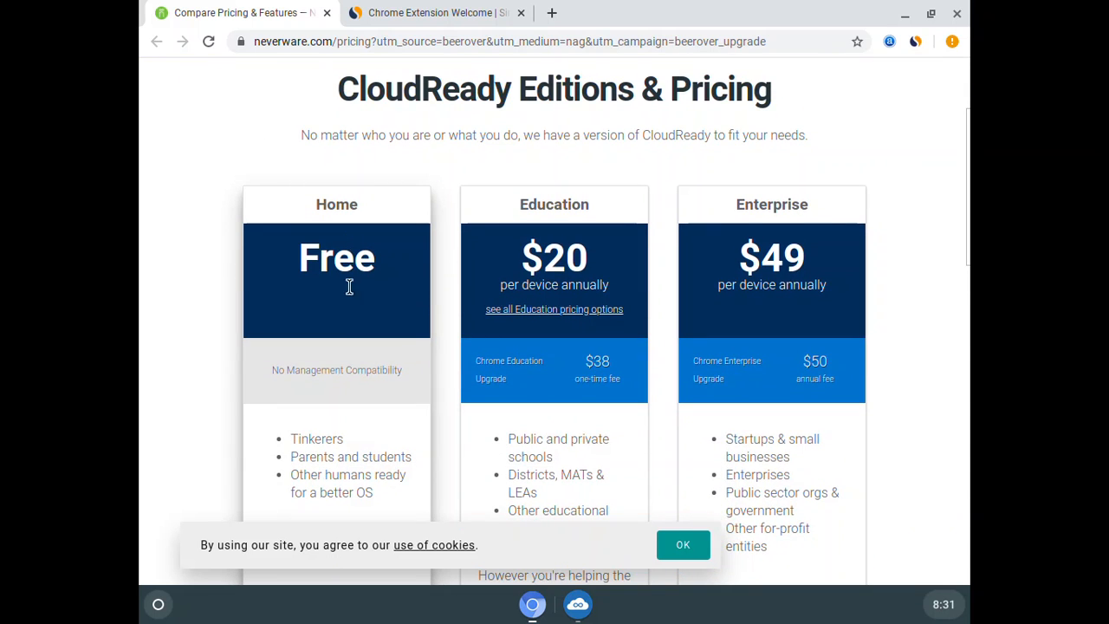
pyautogui.scroll(-3)
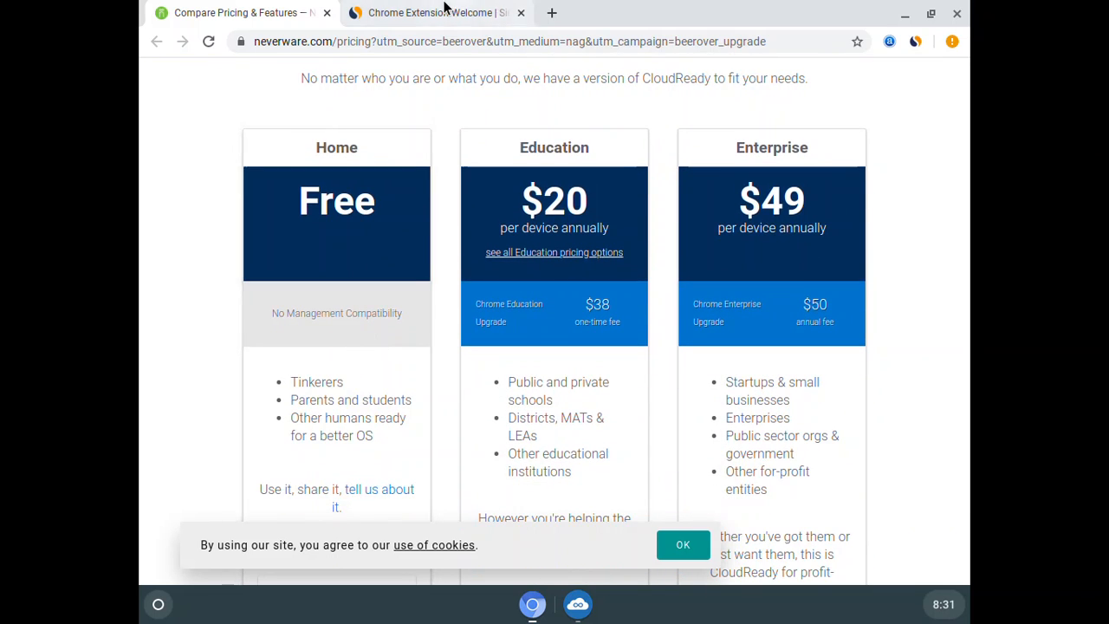
pyautogui.click(434, 12)
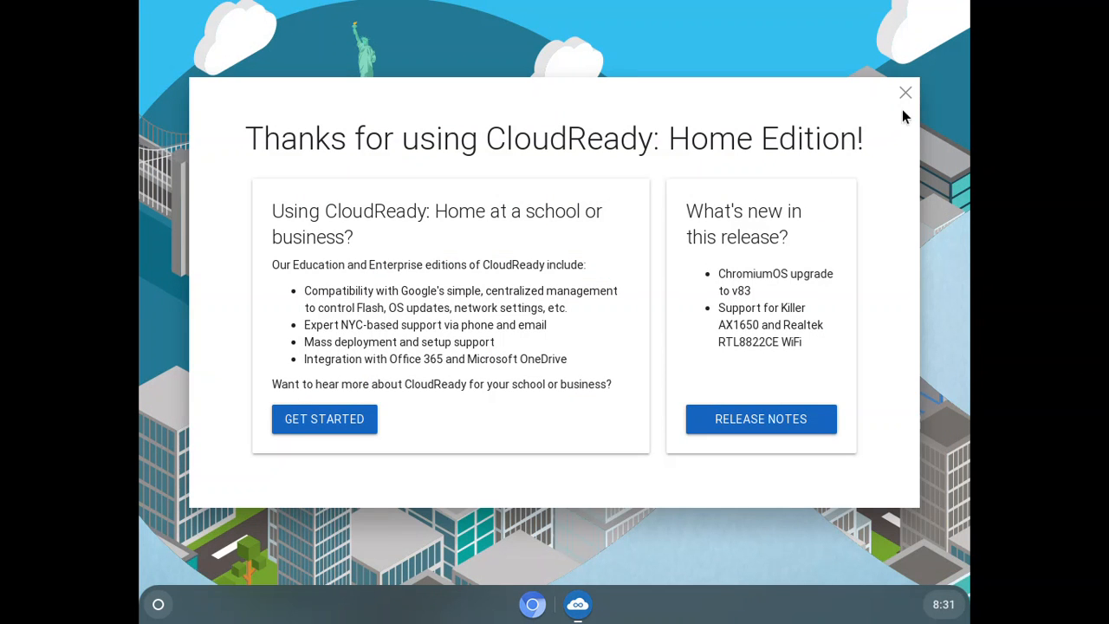
# Dismiss the CloudReady welcome dialog and briefly open then close Chromium.
pyautogui.click(905, 93)
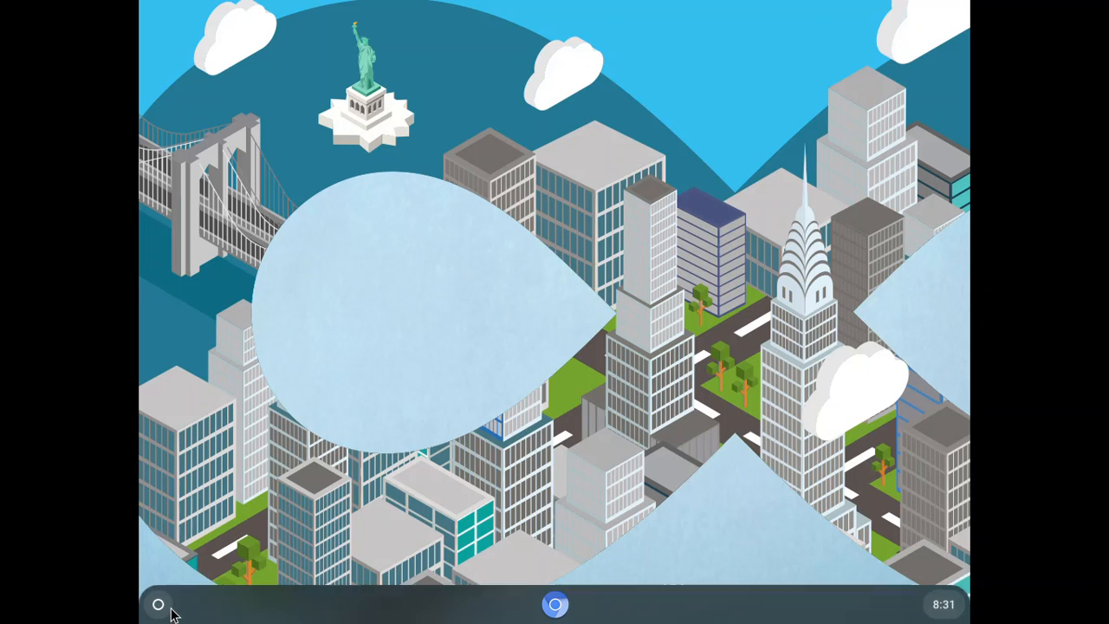
pyautogui.click(158, 604)
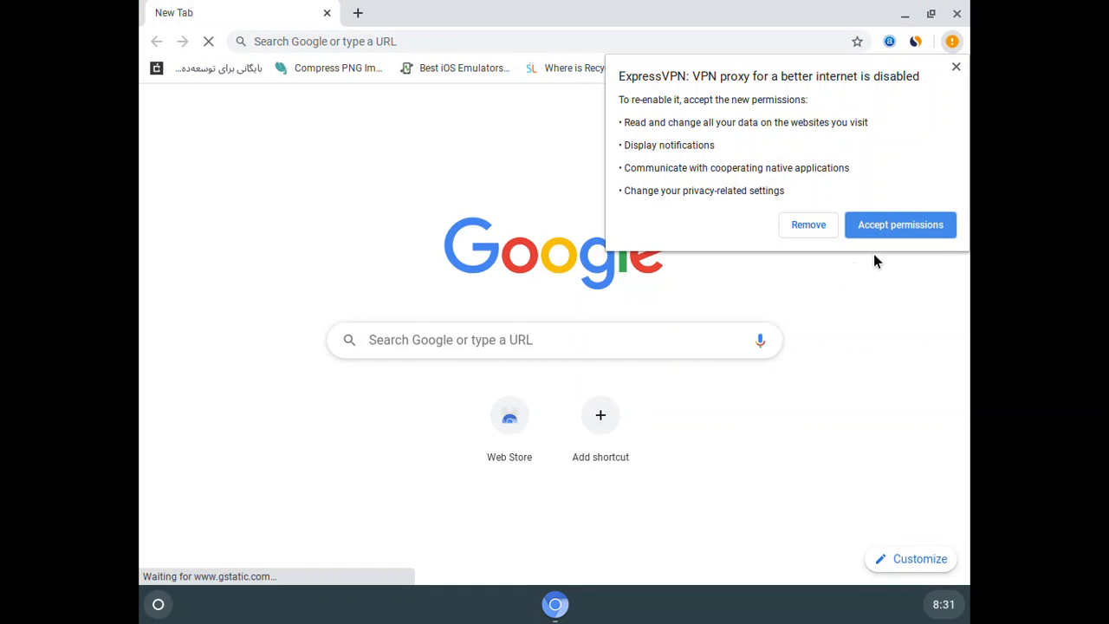
pyautogui.click(955, 67)
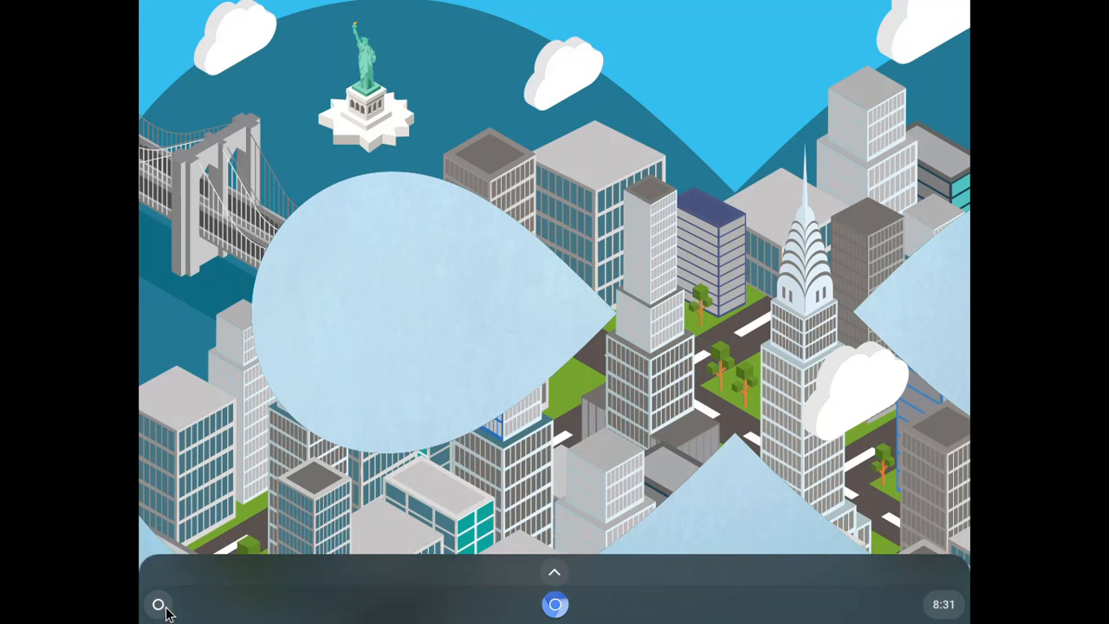
# Check the app launcher, start Chromium from the shelf, and bring up quick settings.
pyautogui.click(158, 604)
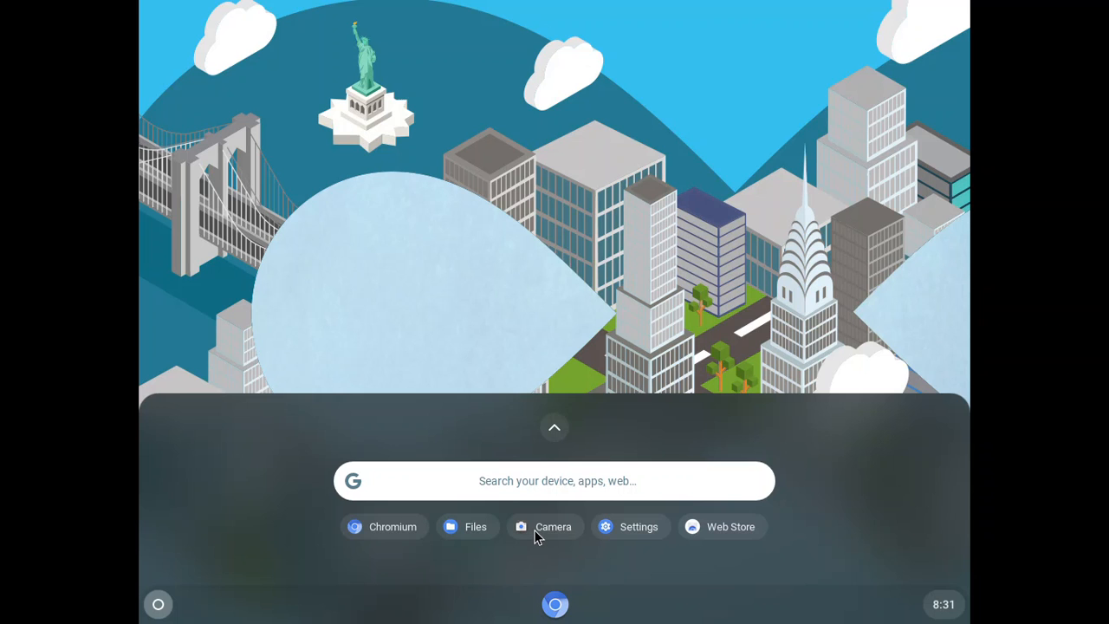
pyautogui.click(730, 526)
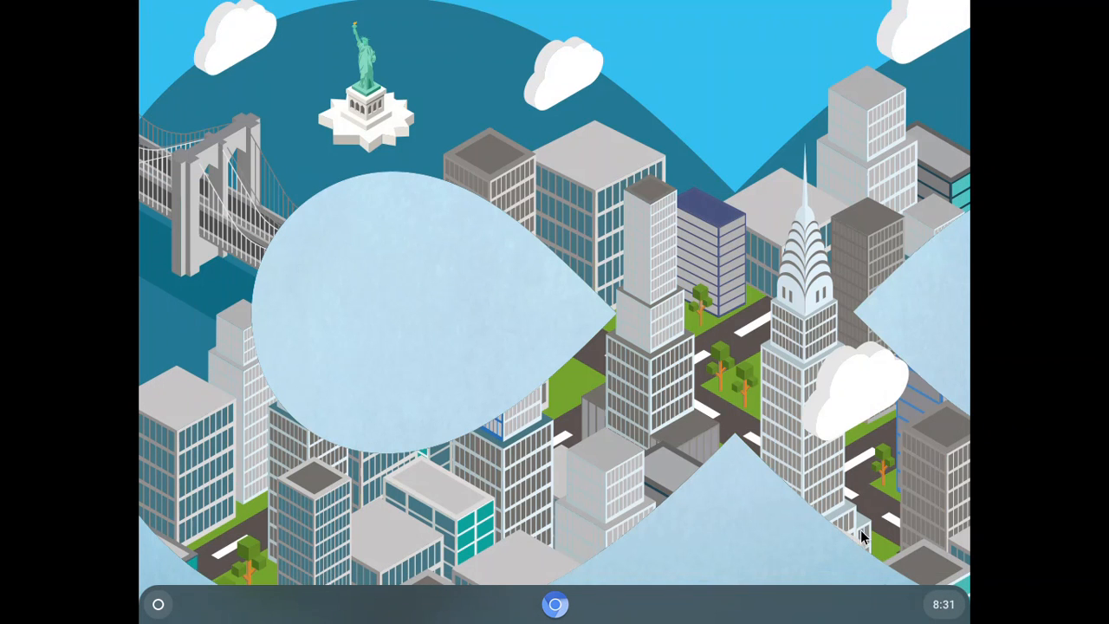
pyautogui.click(554, 603)
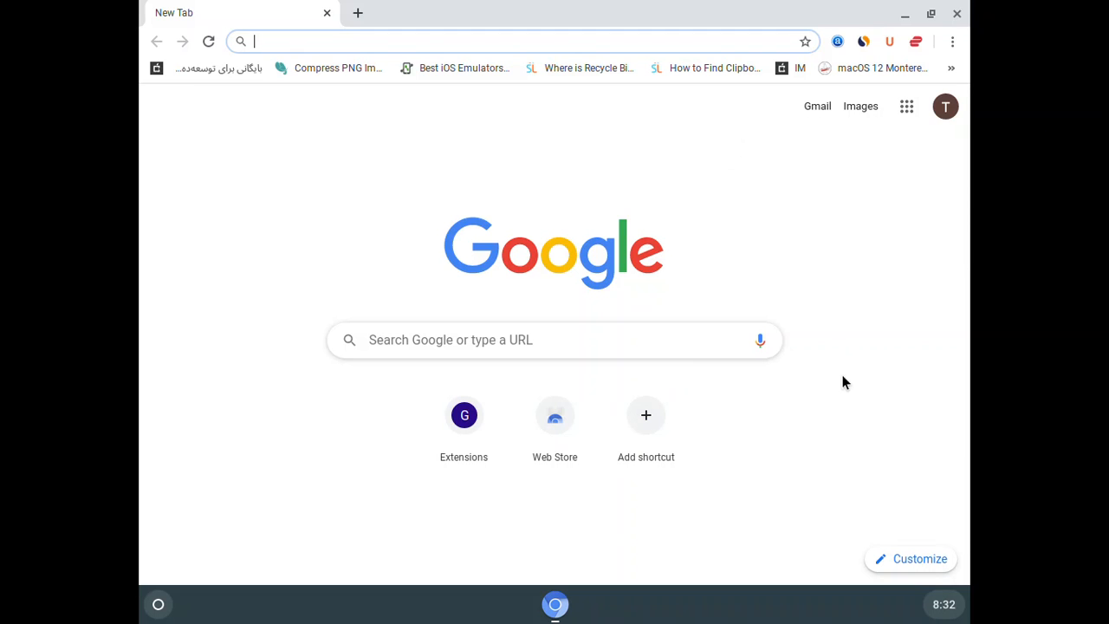
pyautogui.click(943, 604)
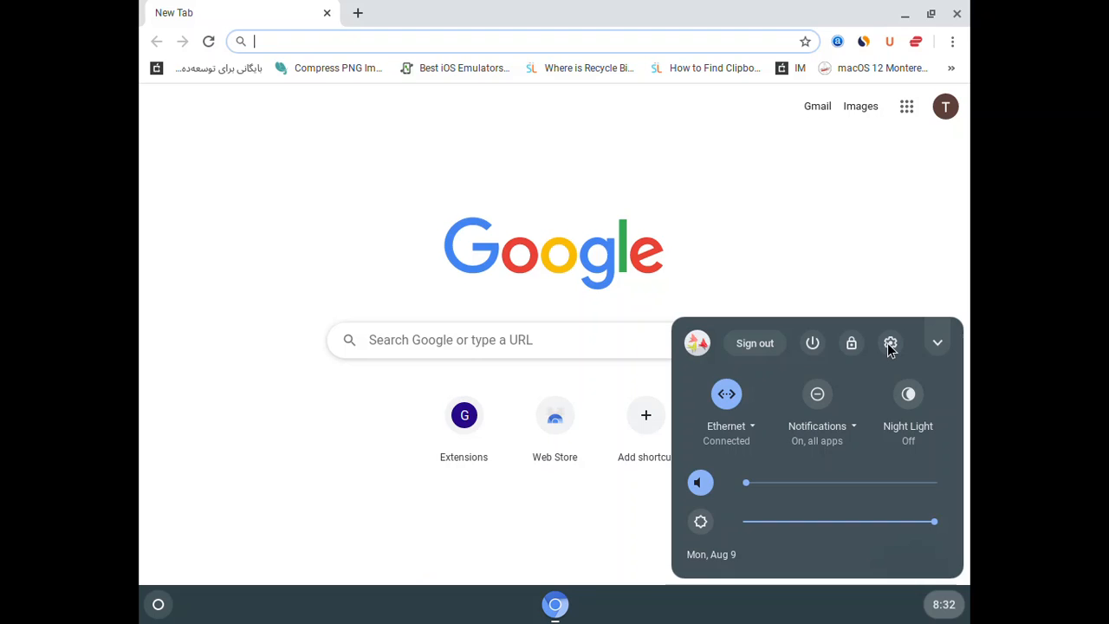
# Browse the Device and People sections of CloudReady Settings, then close it.
pyautogui.click(891, 343)
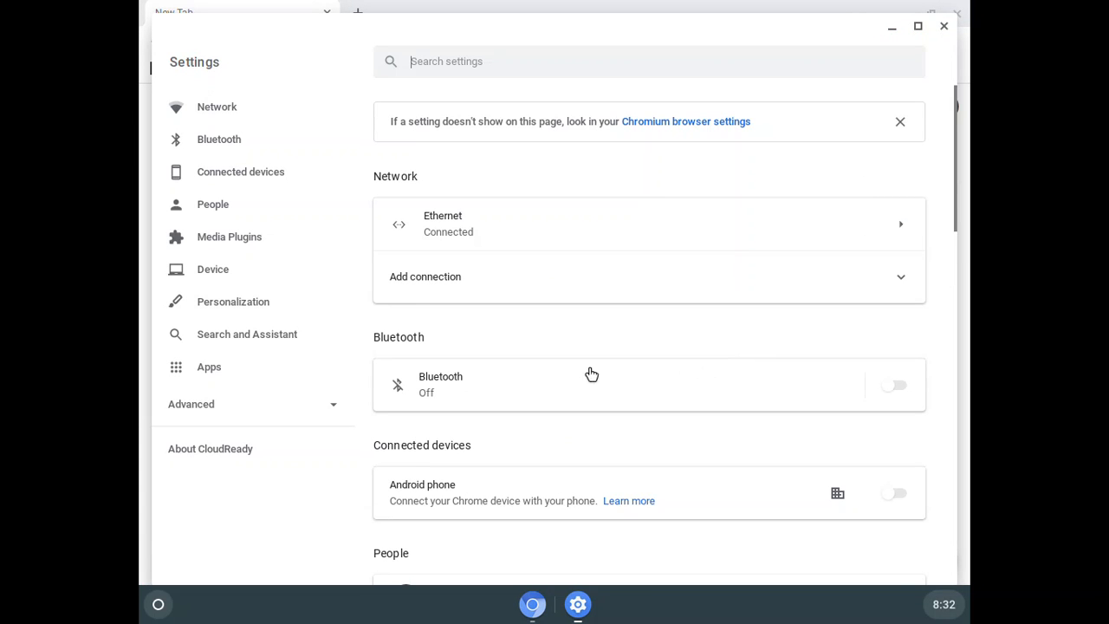
pyautogui.click(212, 269)
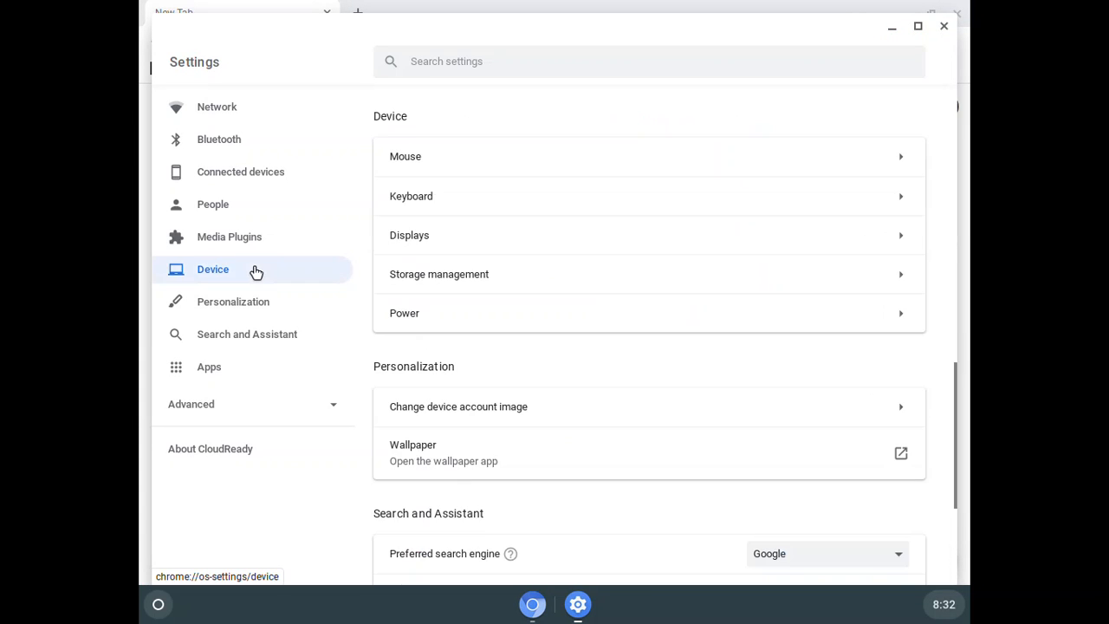
pyautogui.click(212, 204)
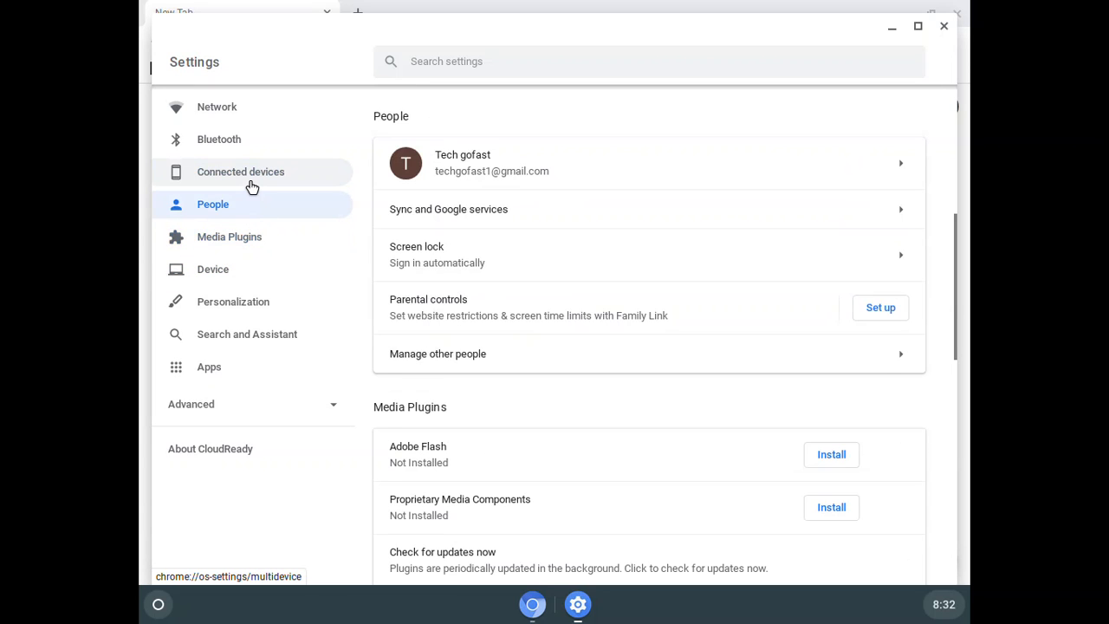
pyautogui.click(240, 171)
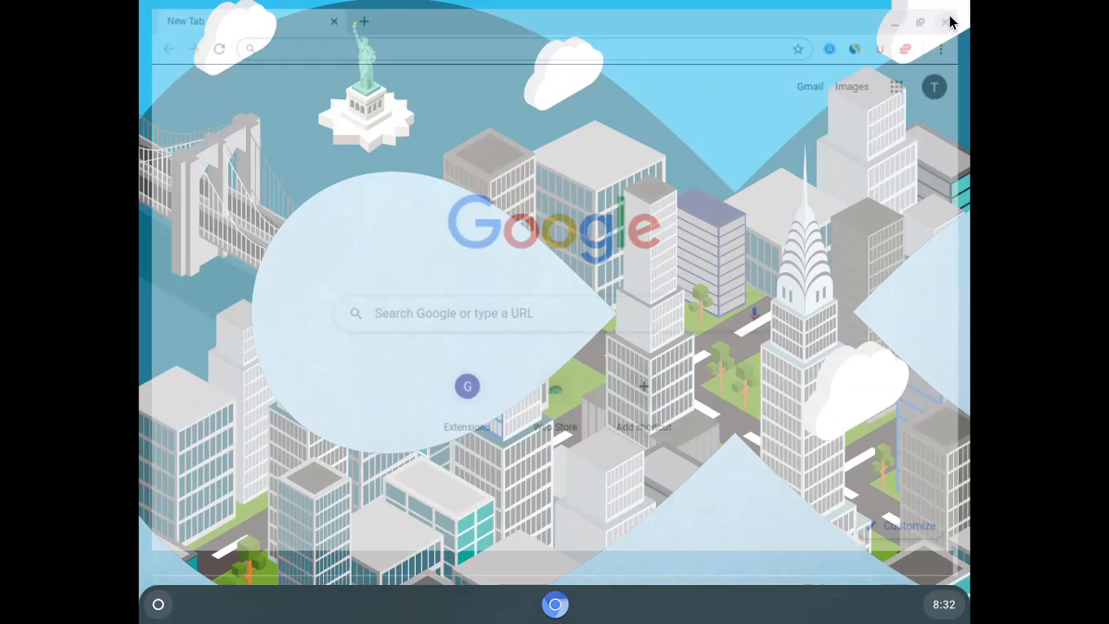
# Close Chromium and show the quick settings panel on the desktop.
pyautogui.click(948, 22)
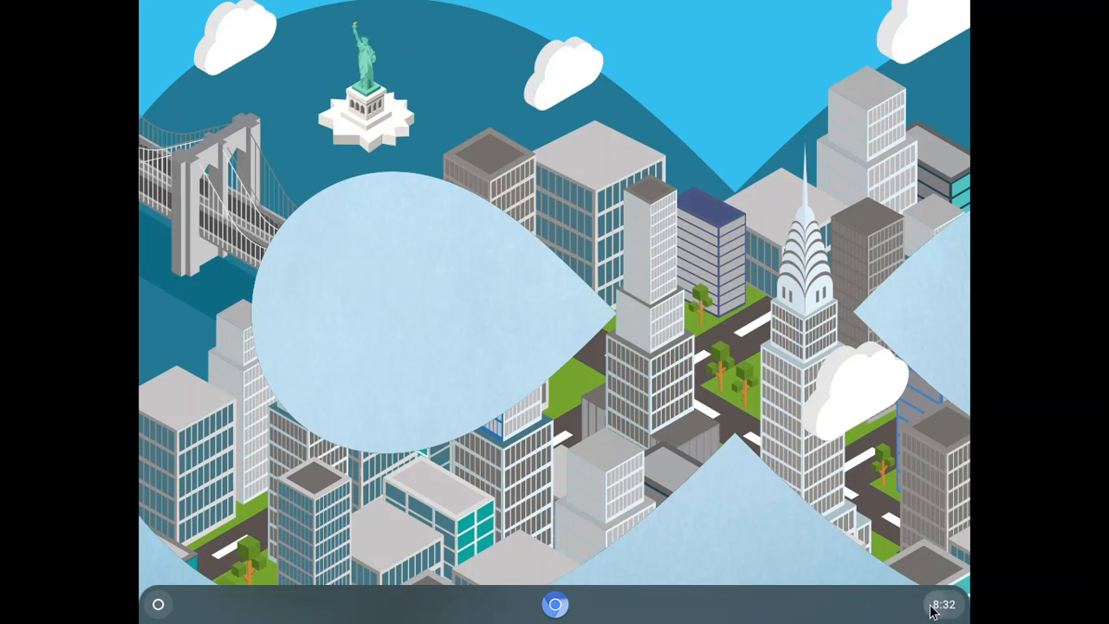
pyautogui.click(943, 604)
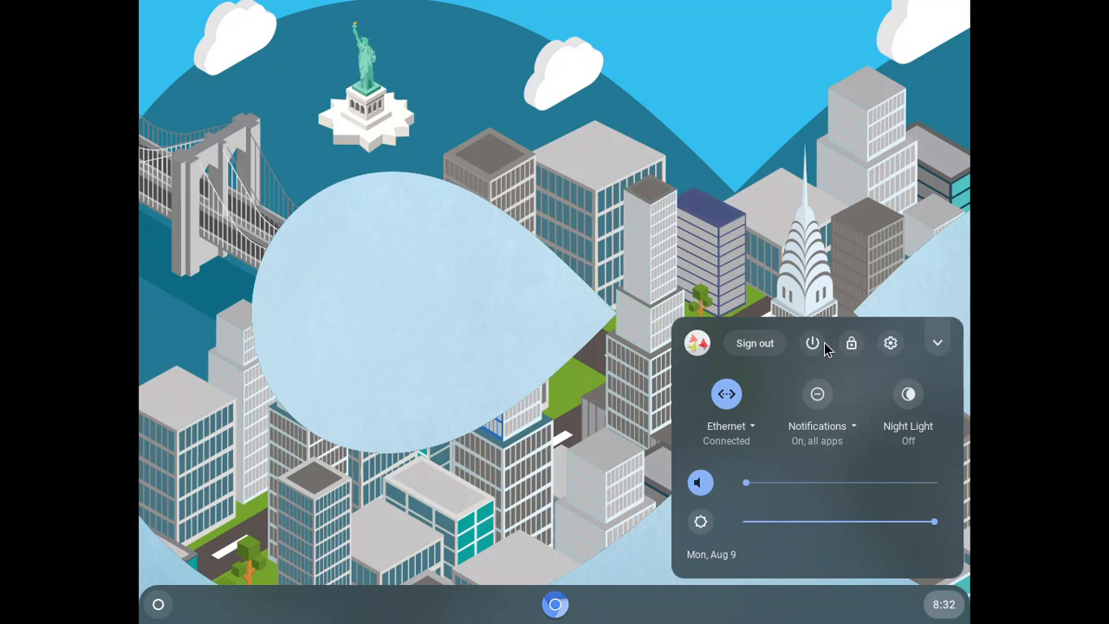